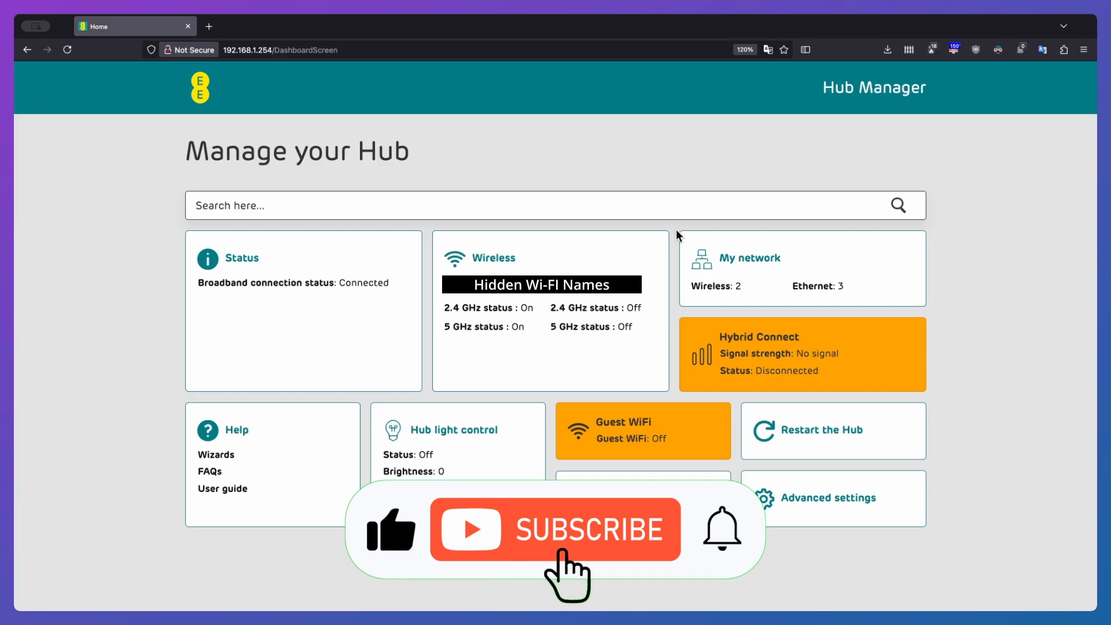
Load the EE Hub Manager dashboard at 192.168.1.254 in place of the Google homepage.
click(555, 530)
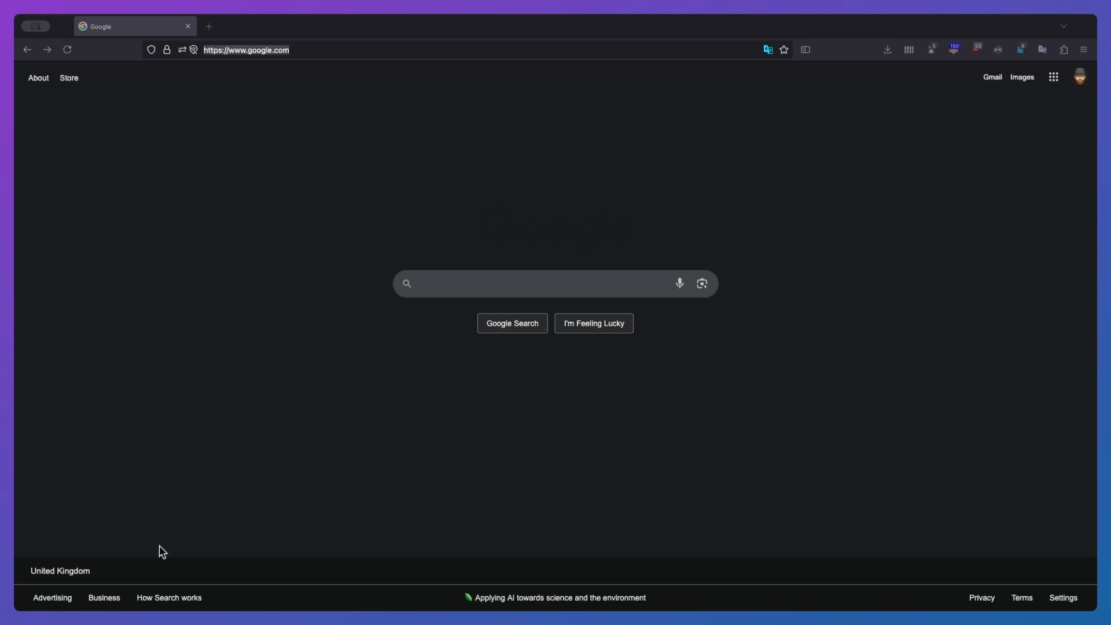
mouse_move(170, 550)
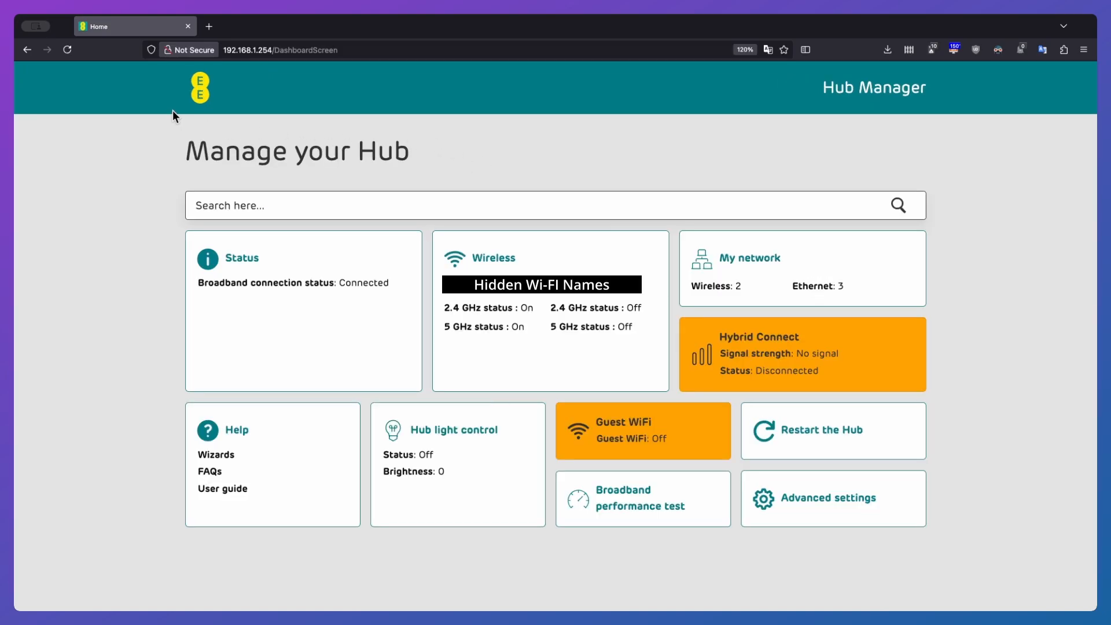
mouse_move(112, 389)
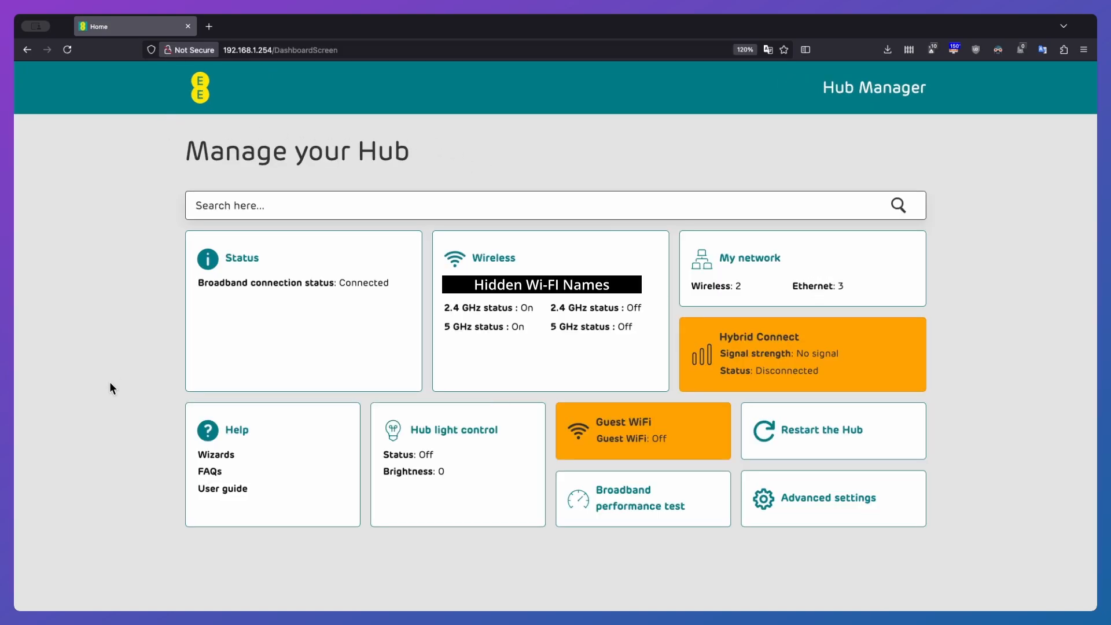
mouse_move(769, 324)
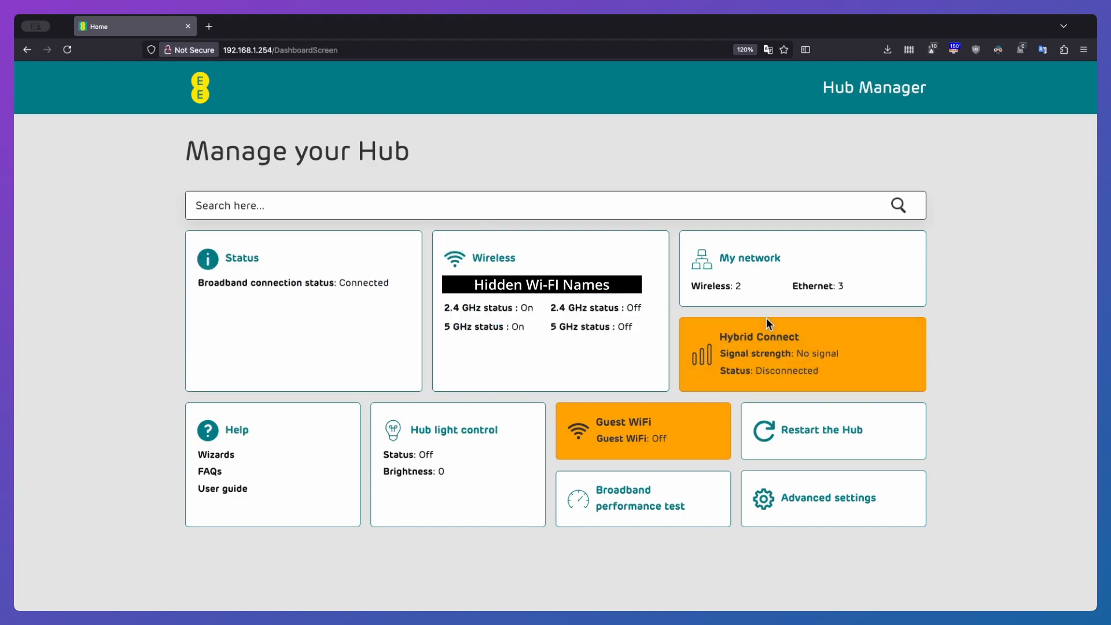
mouse_move(115, 440)
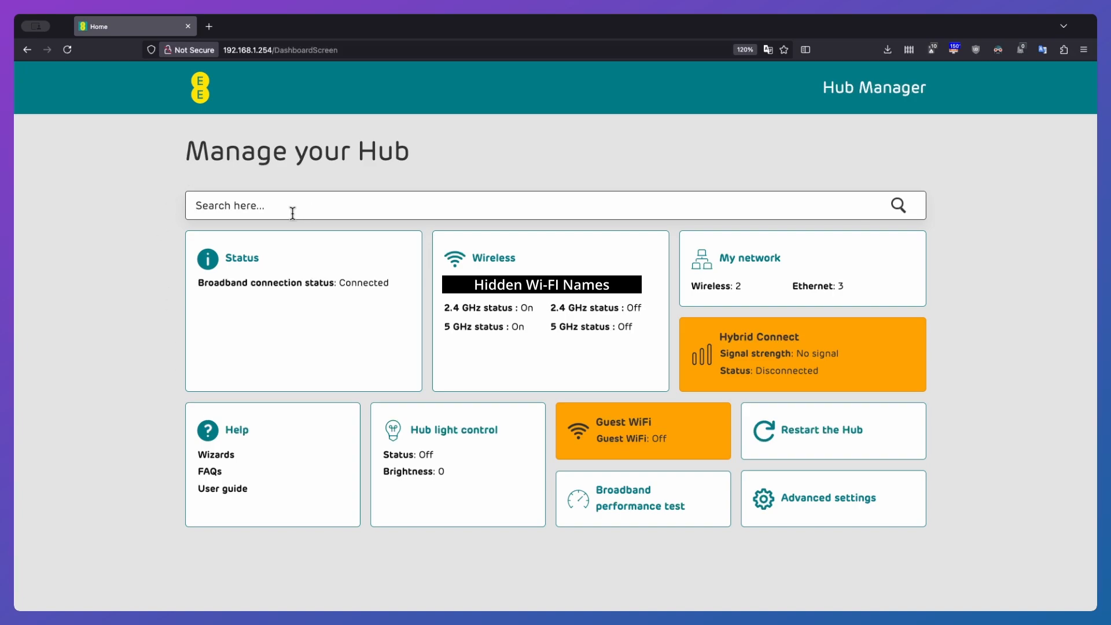
mouse_move(312, 206)
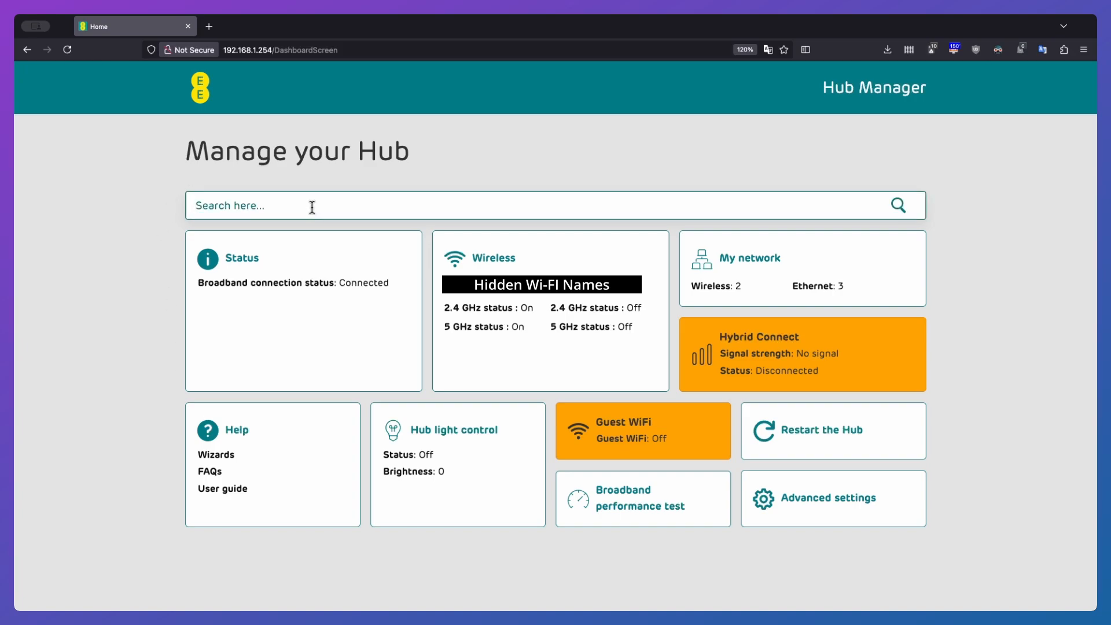
Search the dashboard for 'res' to list Restart my hub and Factory reset my hub.
text(res)
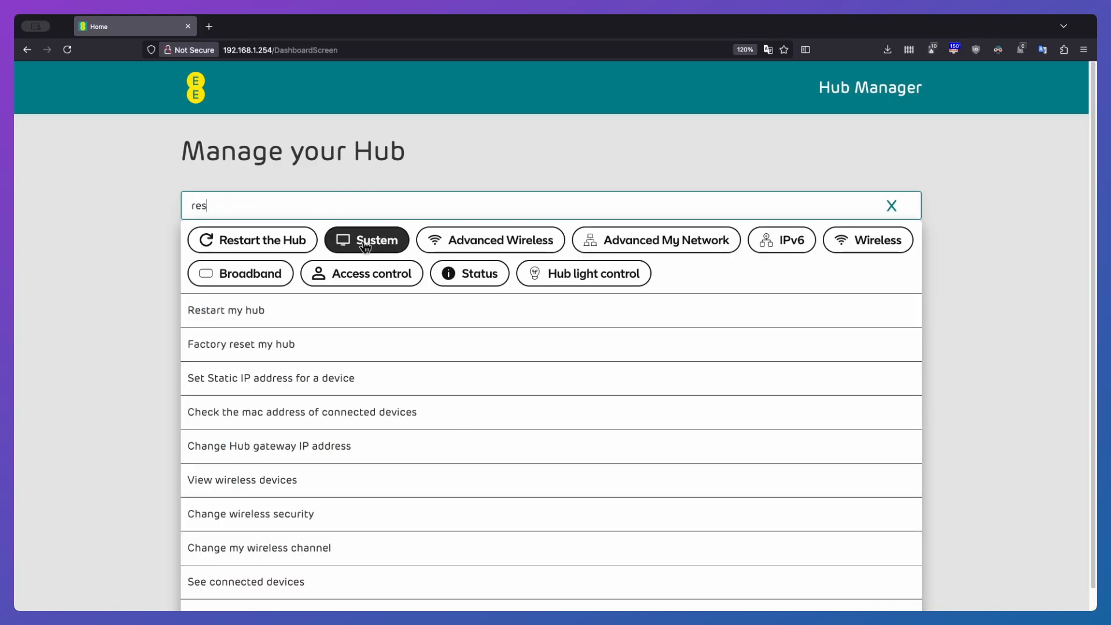
mouse_move(958, 177)
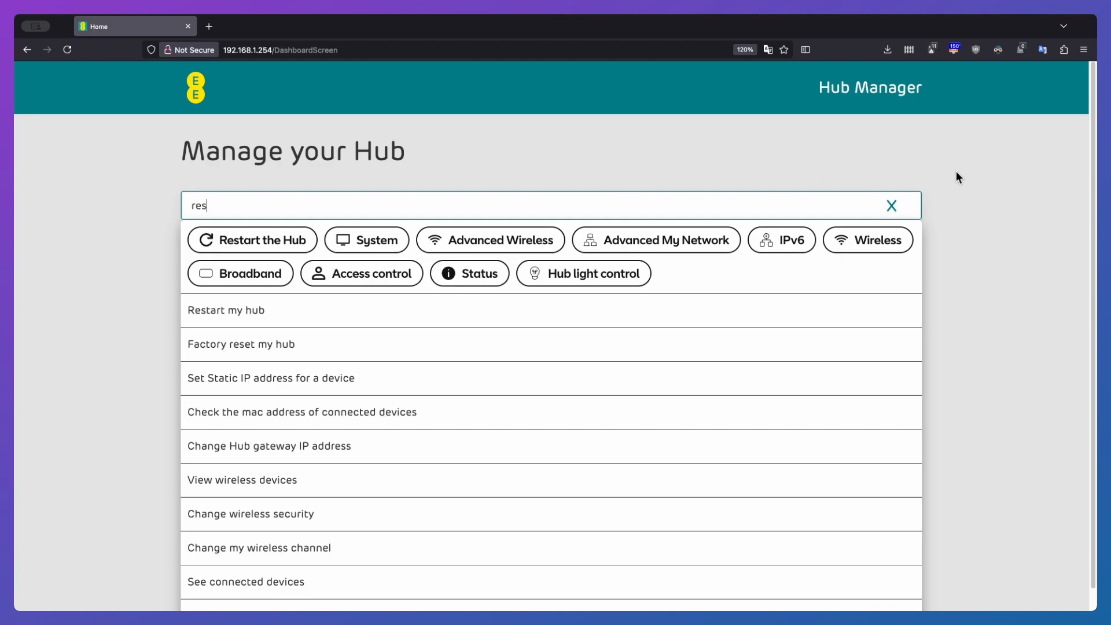
mouse_move(283, 247)
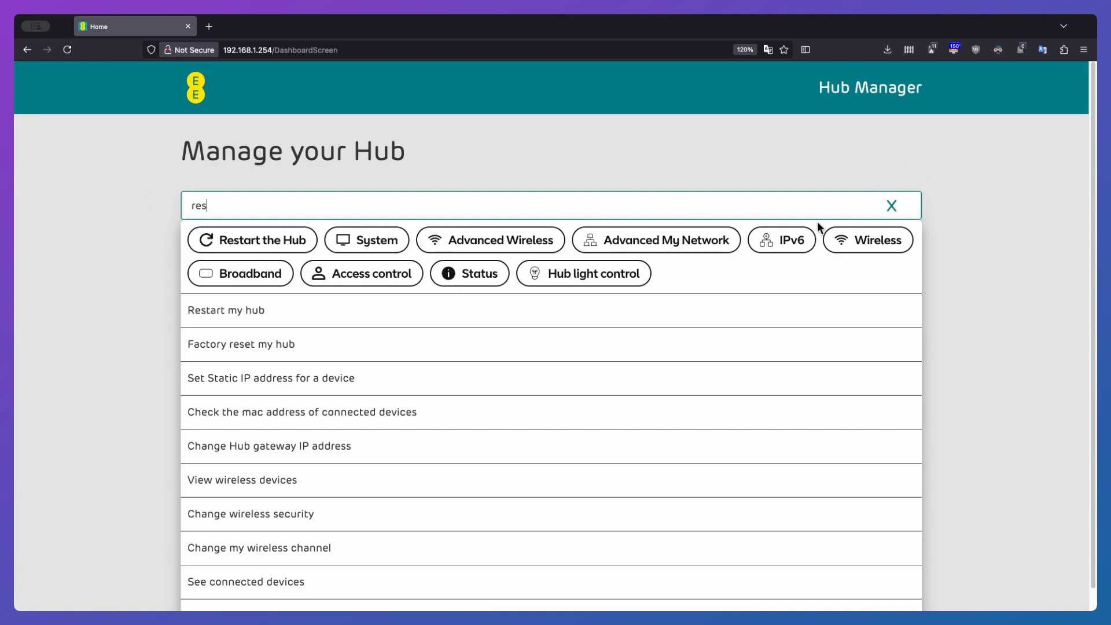
Open the Status category to see the DSL connection, sync speeds and uptime.
click(469, 273)
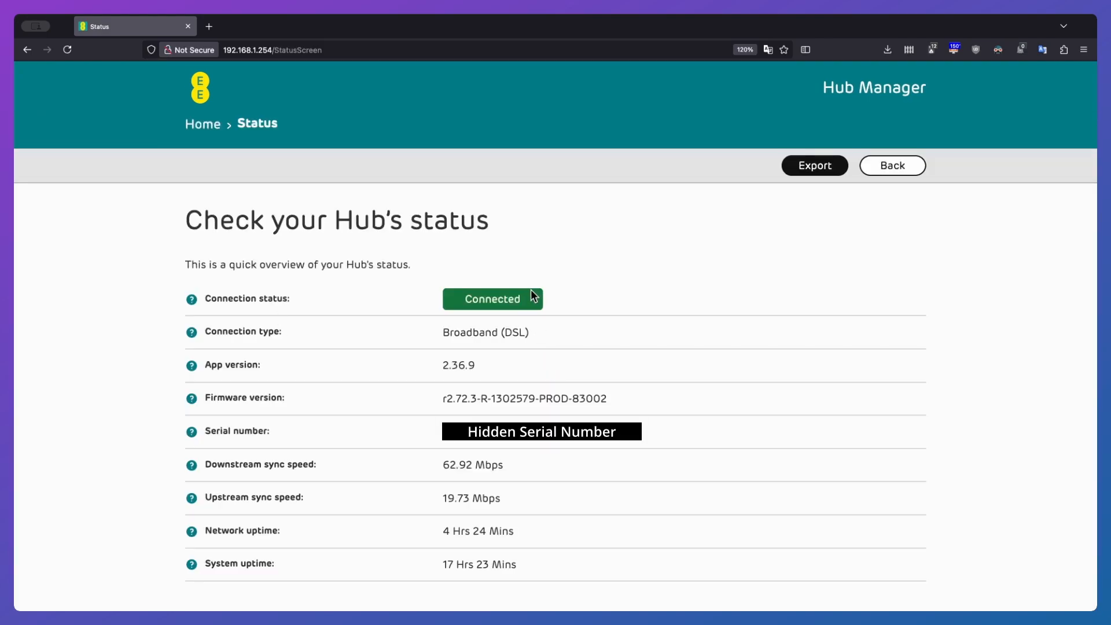
mouse_move(404, 335)
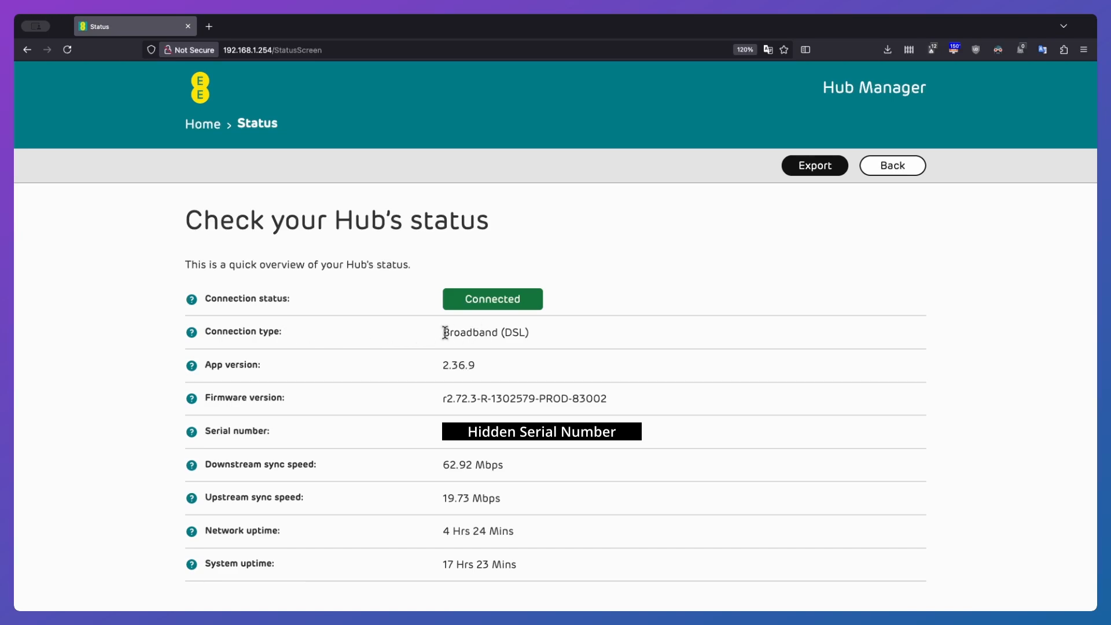
mouse_move(536, 339)
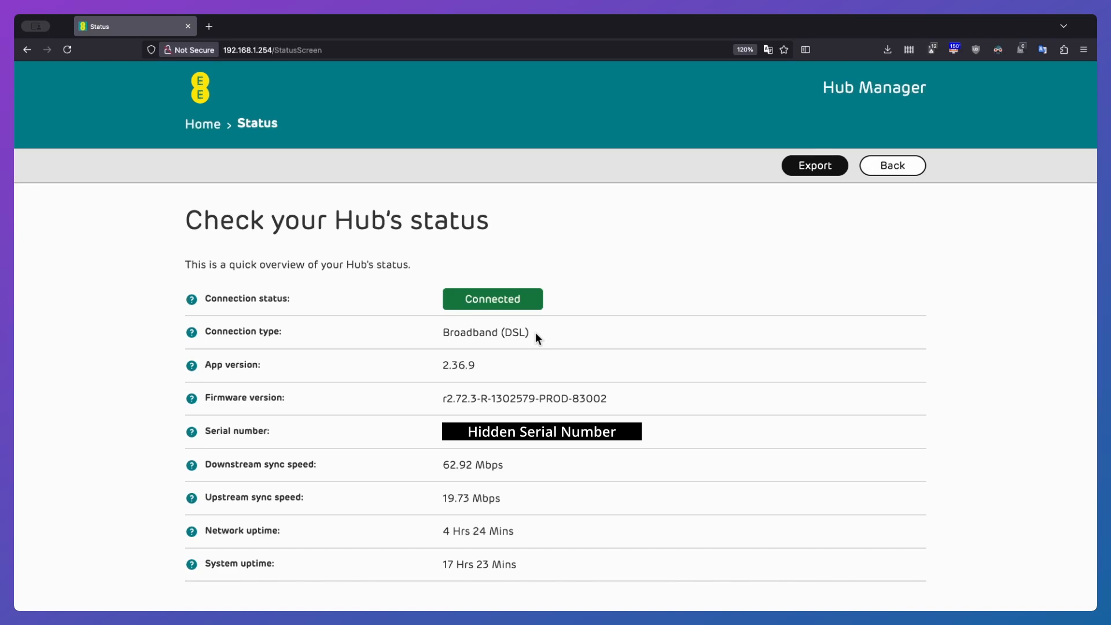
mouse_move(448, 369)
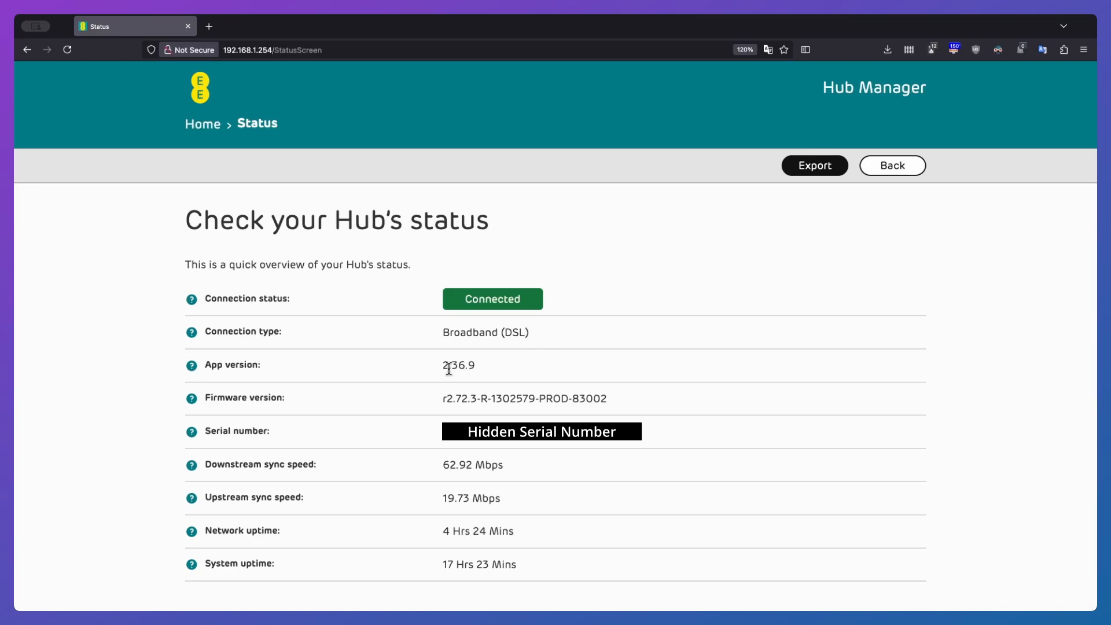
mouse_move(625, 406)
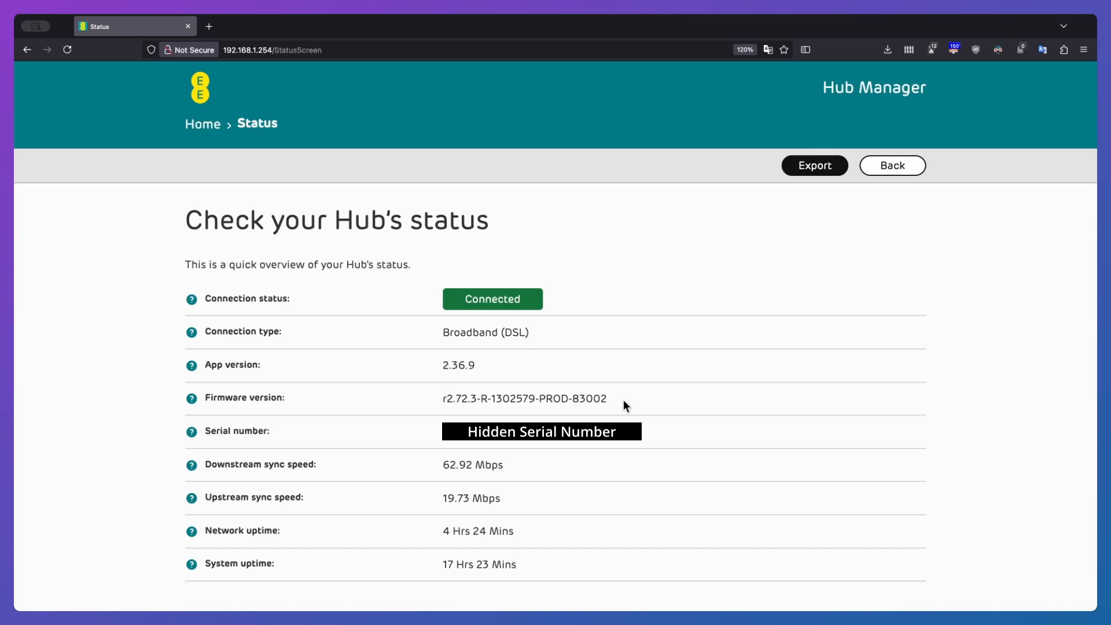
mouse_move(406, 405)
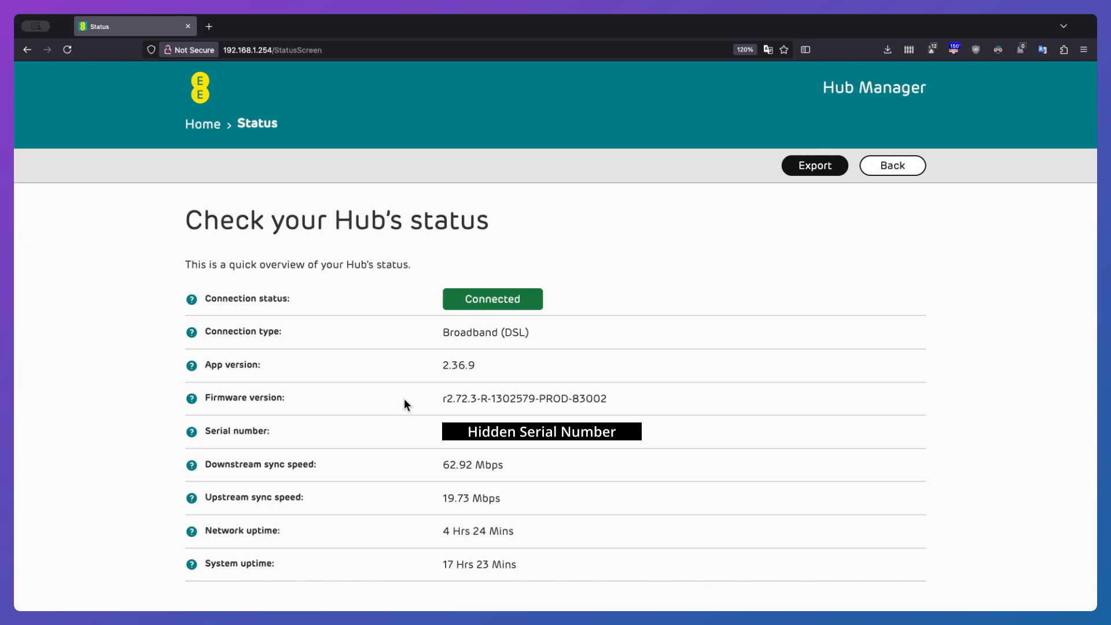
mouse_move(617, 407)
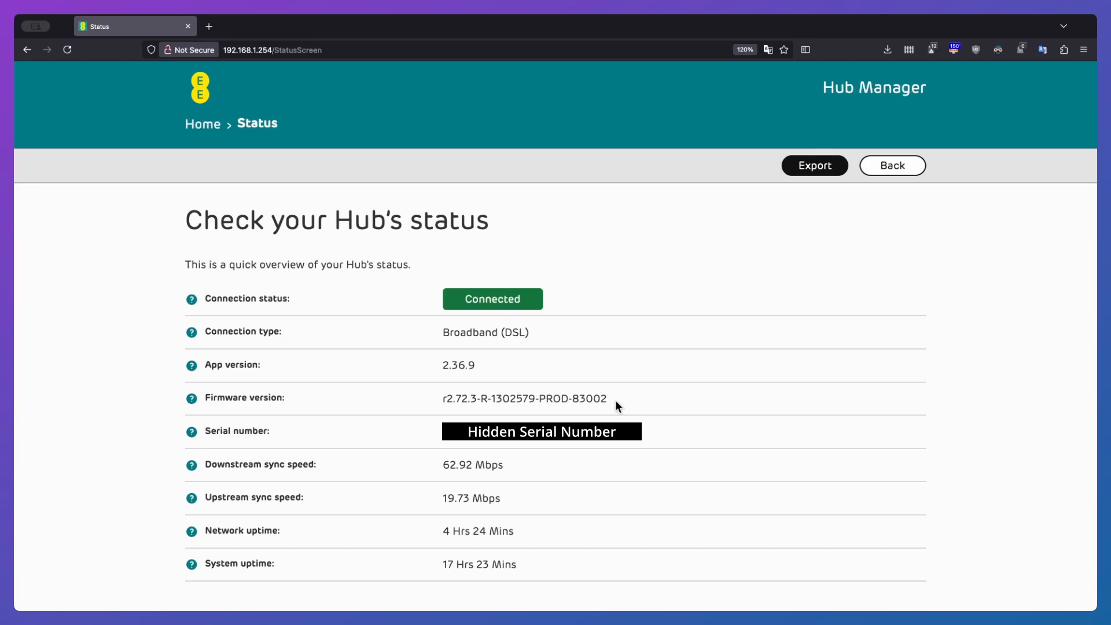
mouse_move(375, 472)
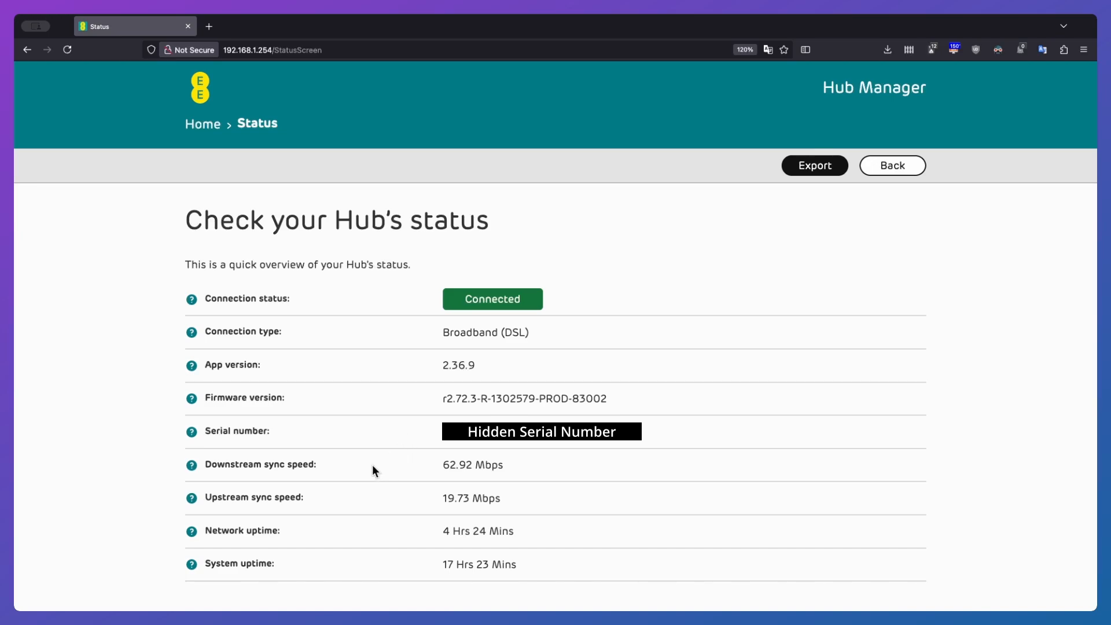
mouse_move(381, 497)
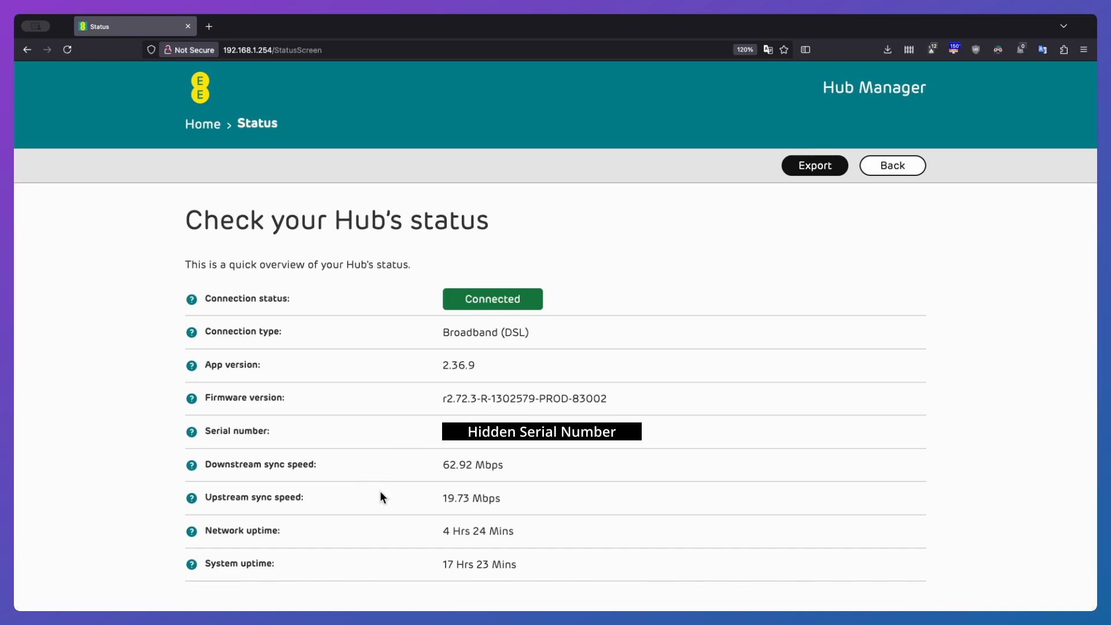
mouse_move(341, 538)
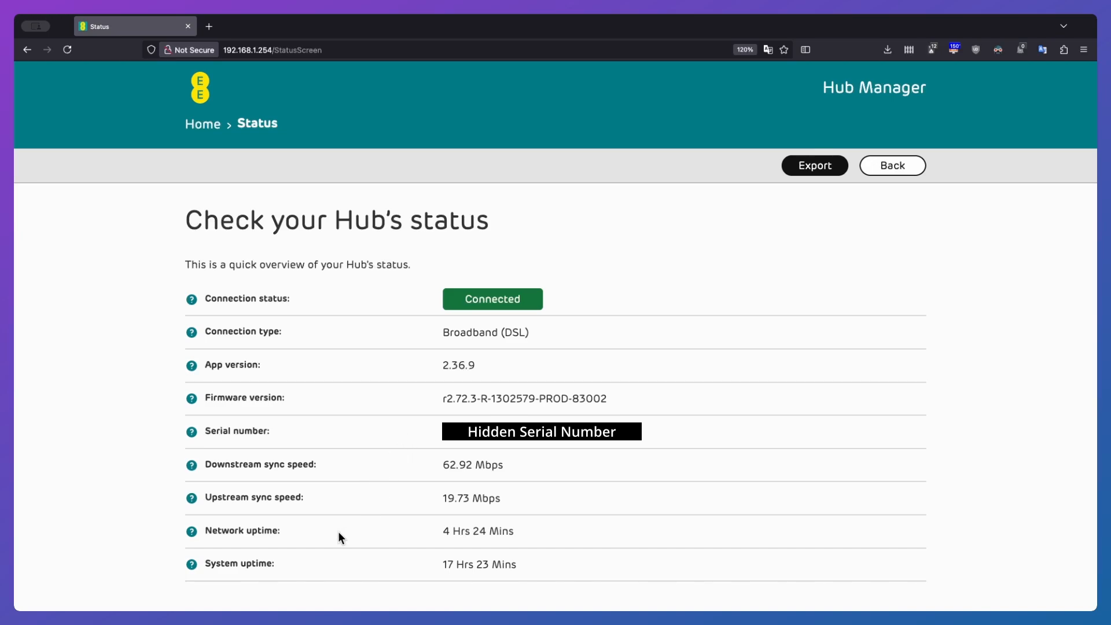
mouse_move(241, 233)
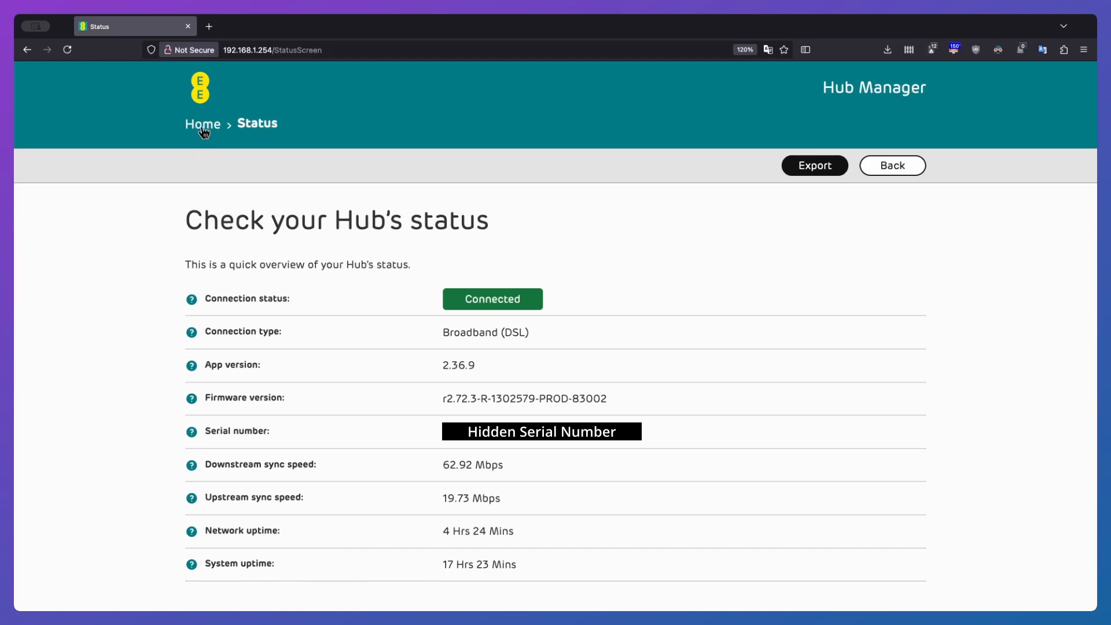
mouse_move(899, 169)
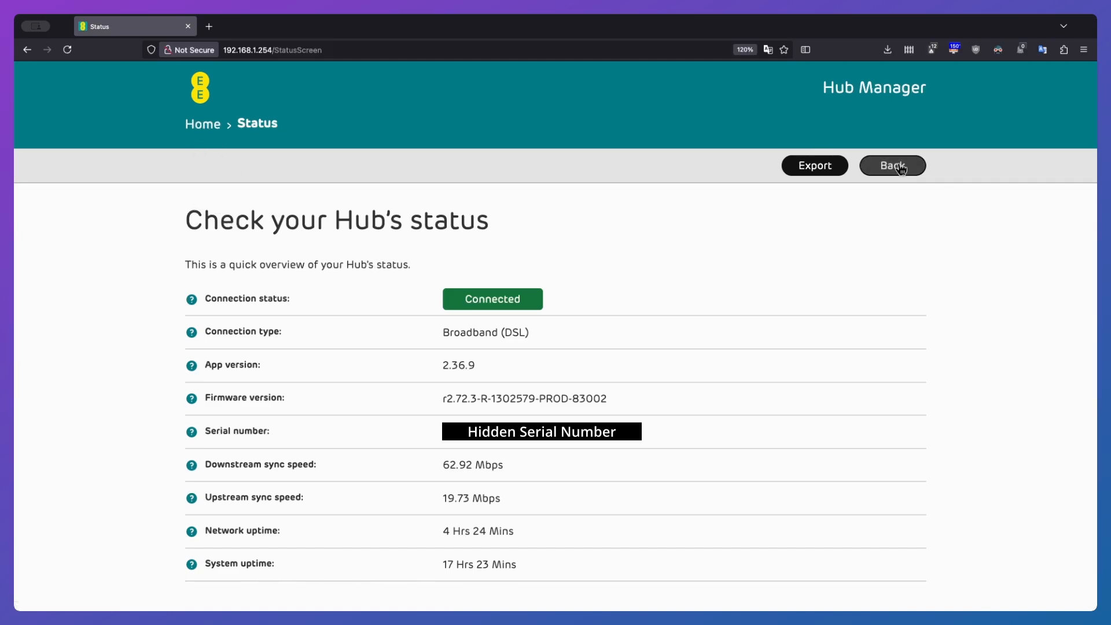
mouse_move(513, 225)
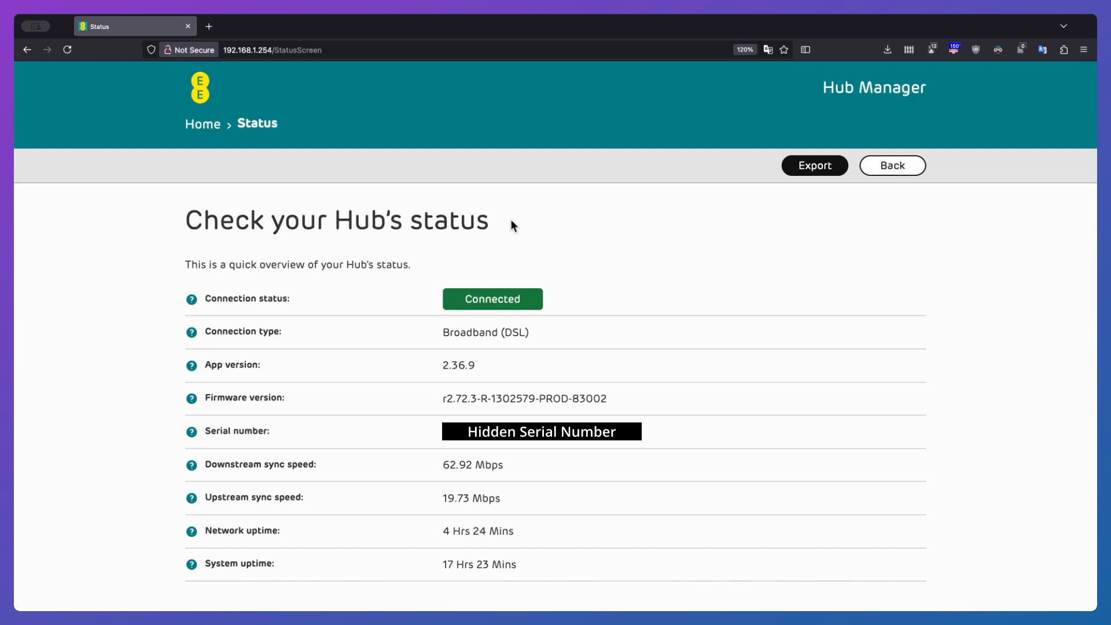
Return Home, open Help's User Guide and scroll through its introduction.
click(892, 166)
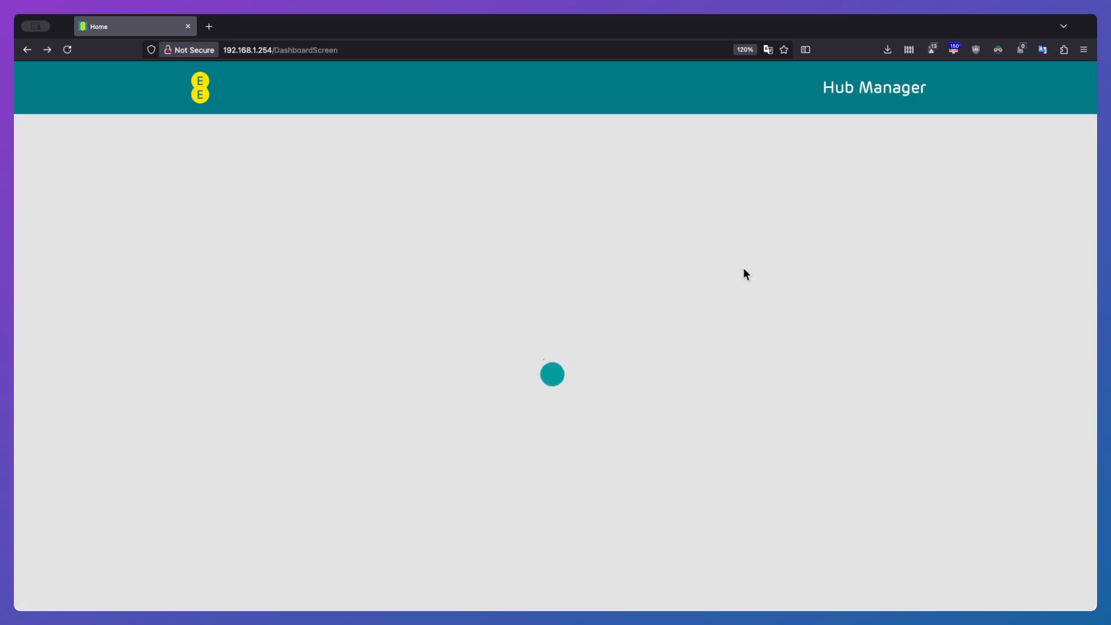
mouse_move(727, 279)
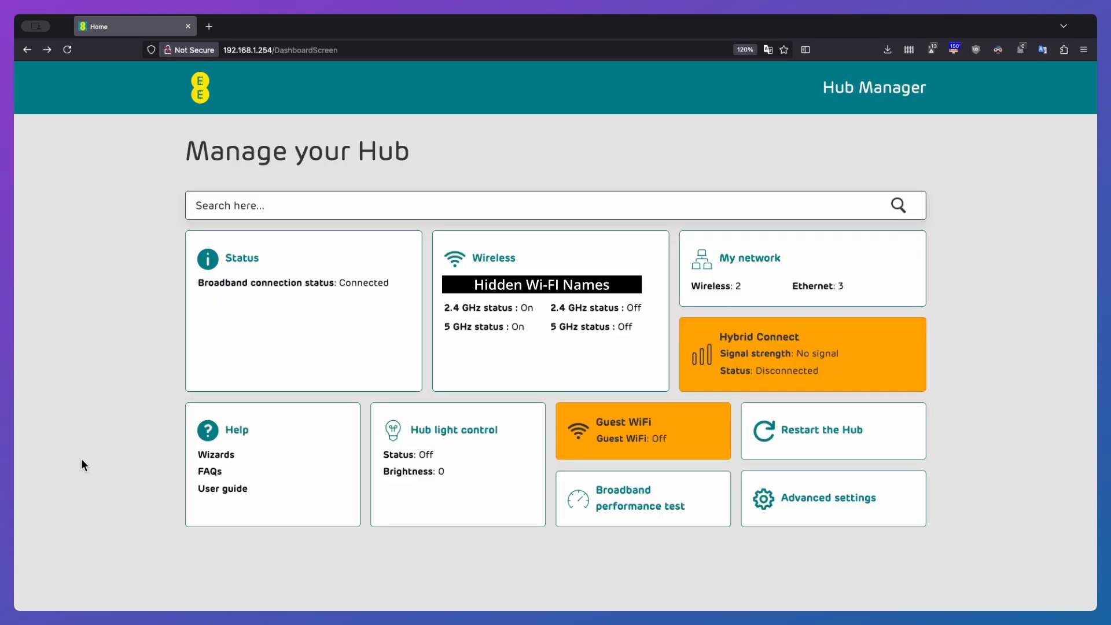
mouse_move(289, 439)
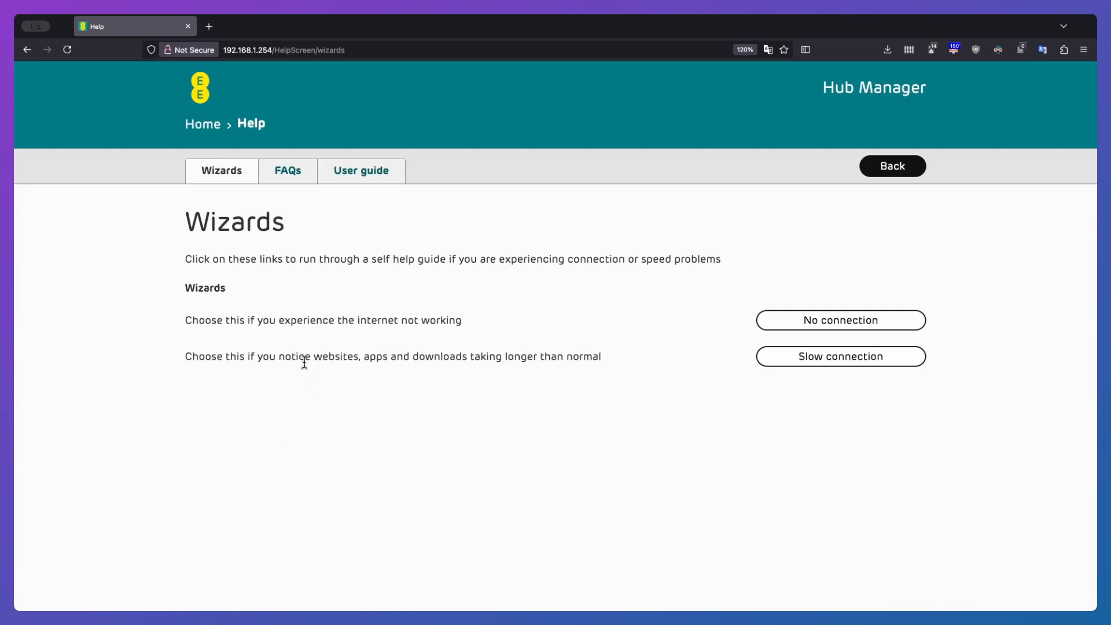
mouse_move(634, 354)
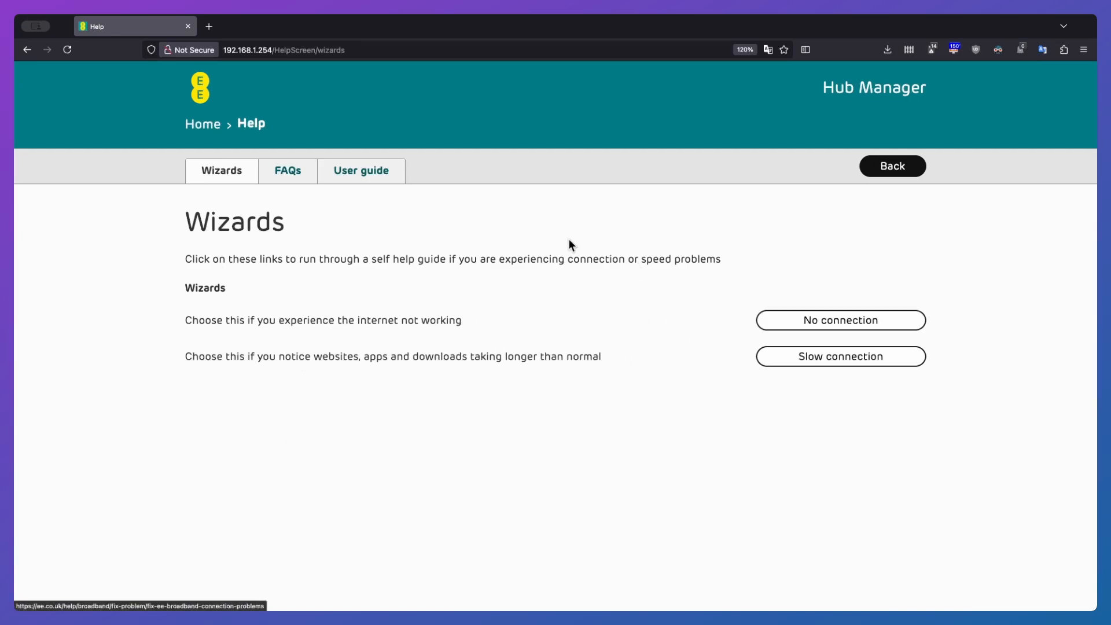
click(361, 171)
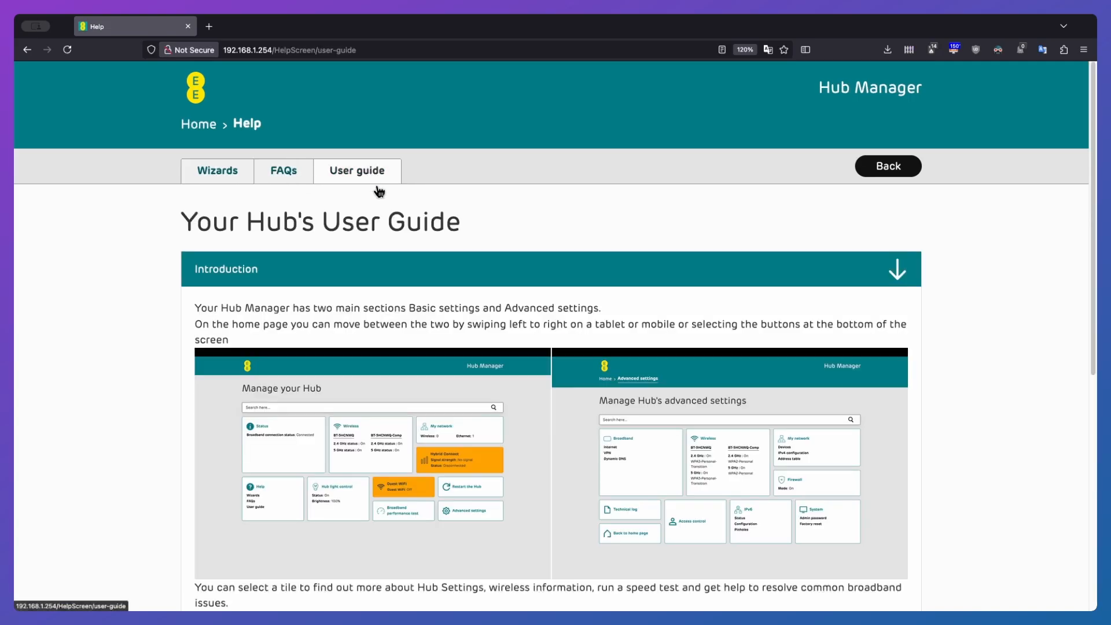
scroll(down, 3)
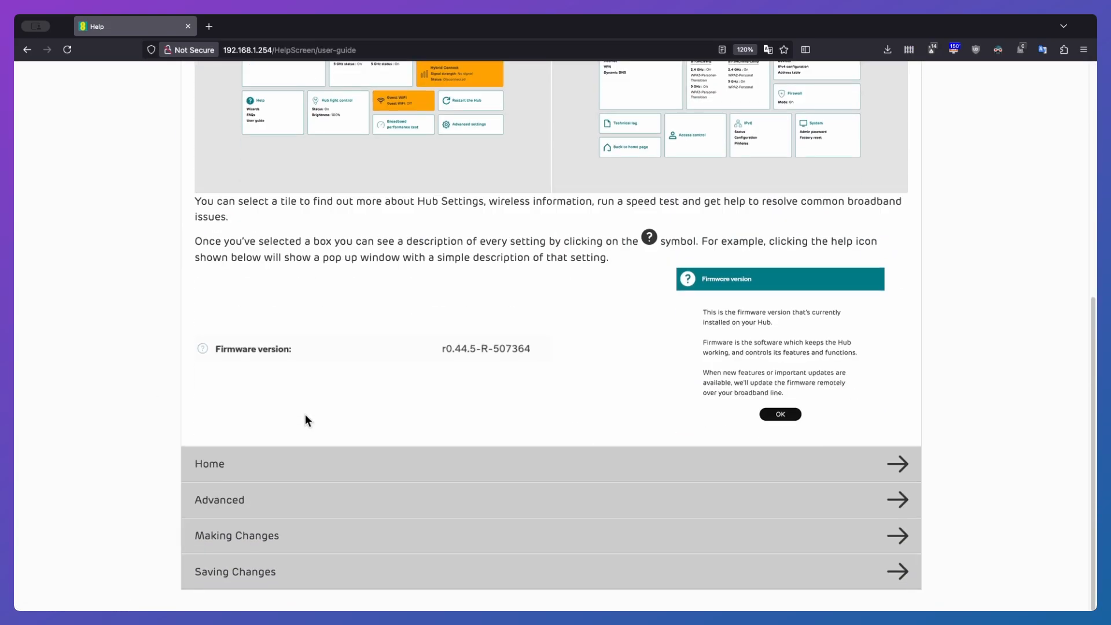
mouse_move(309, 386)
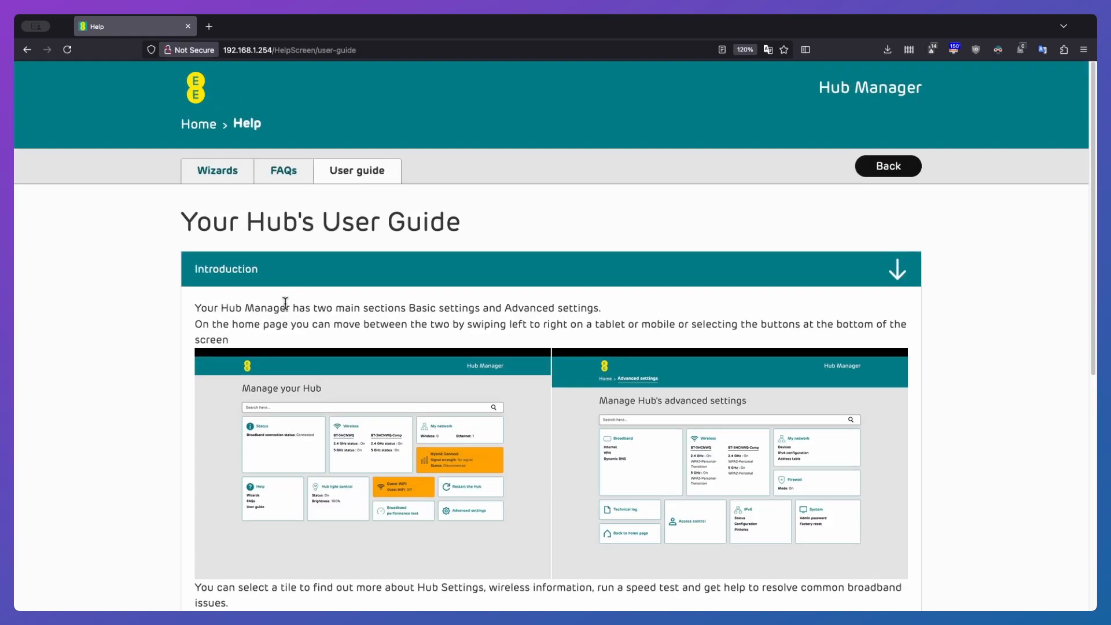
Leave the User Guide and head back to the Home dashboard.
click(888, 166)
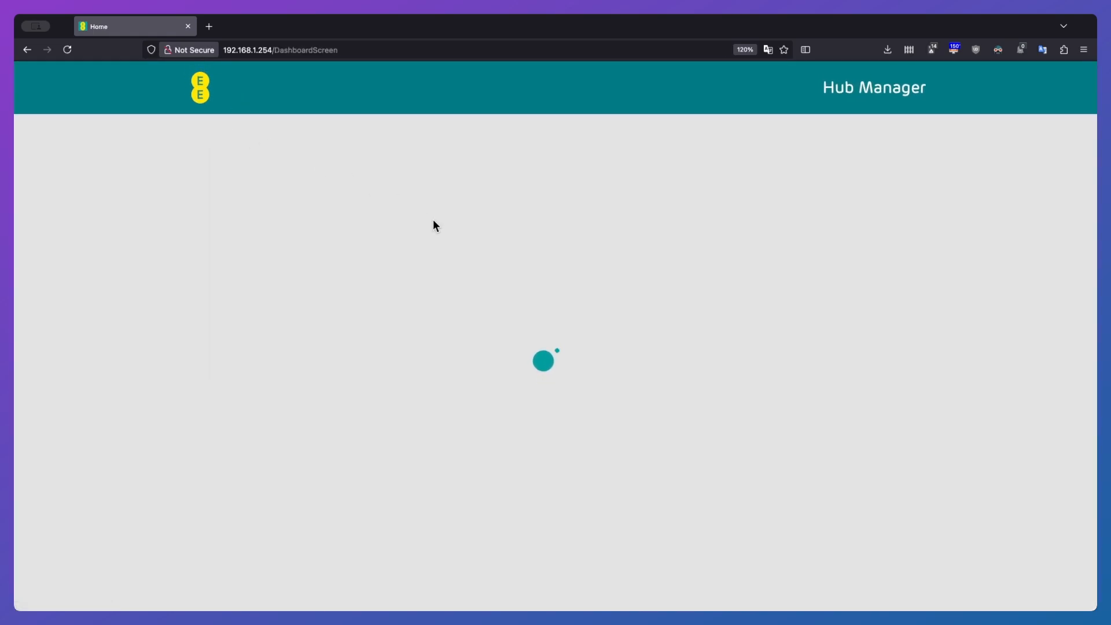
mouse_move(207, 337)
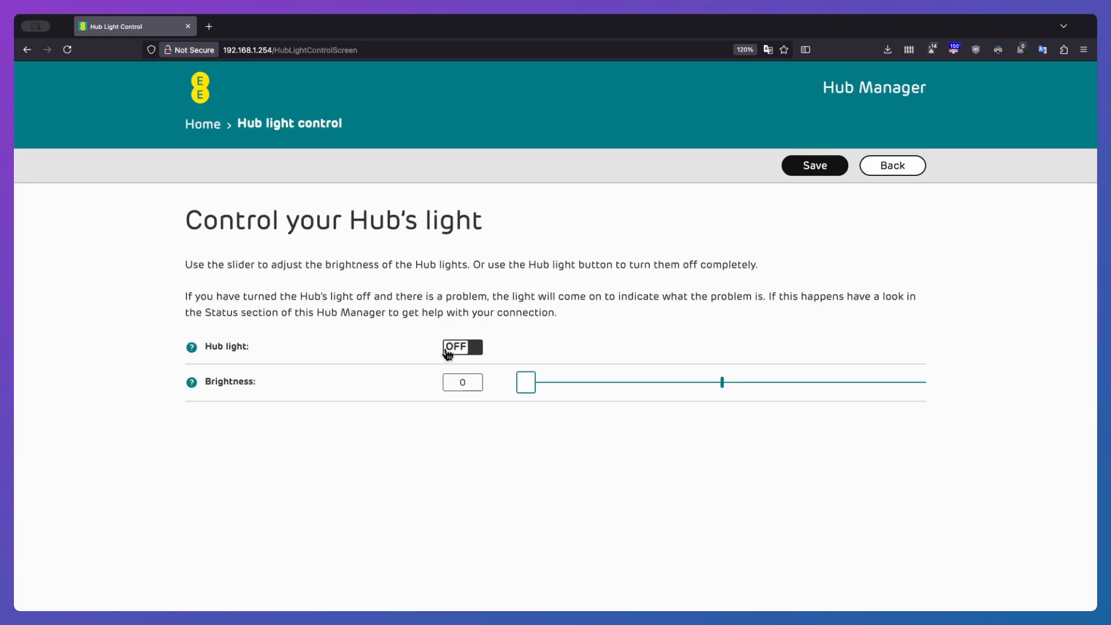
mouse_move(407, 355)
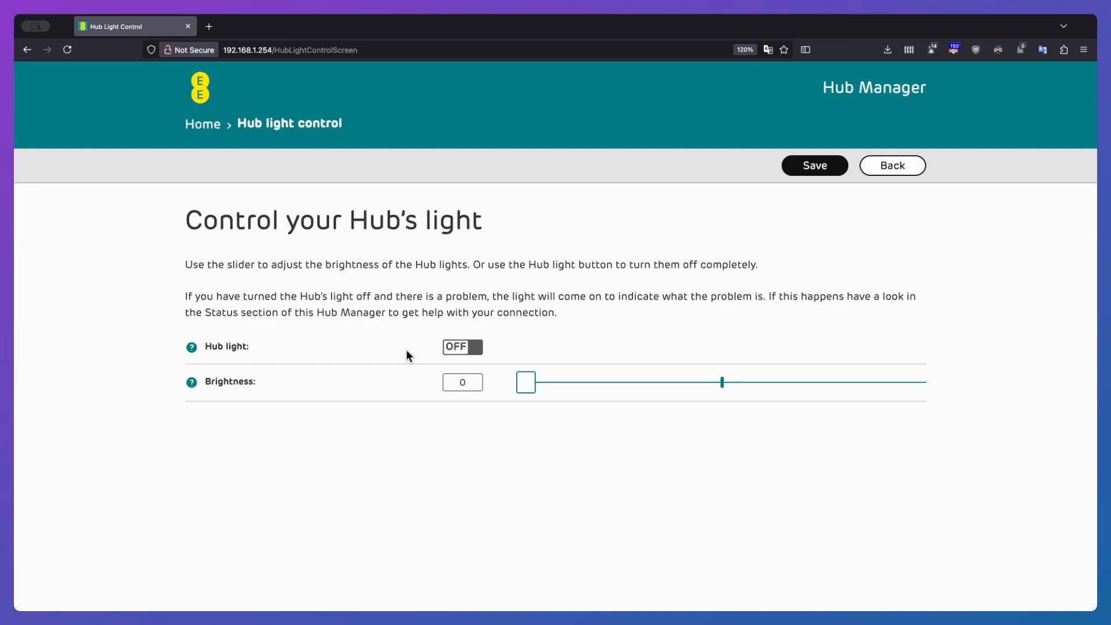
mouse_move(183, 295)
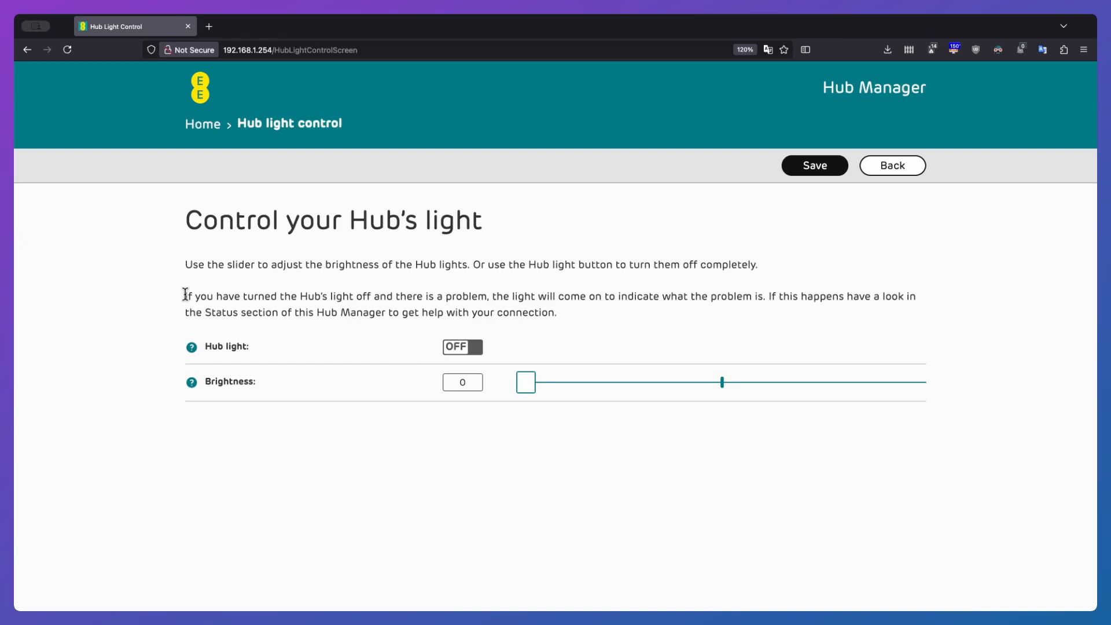
mouse_move(335, 298)
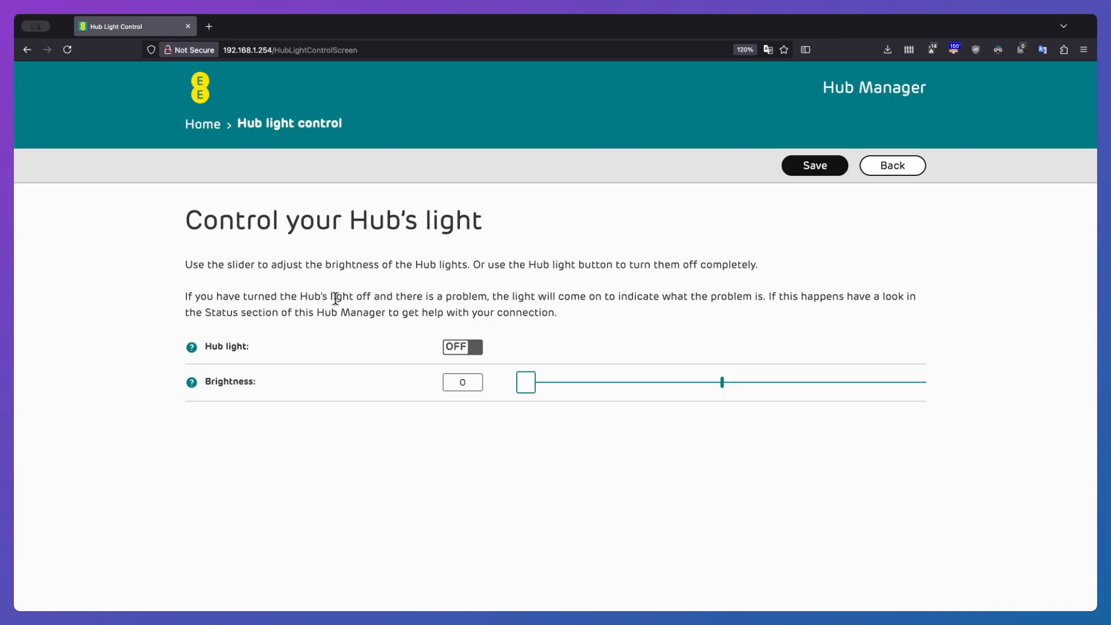
mouse_move(622, 314)
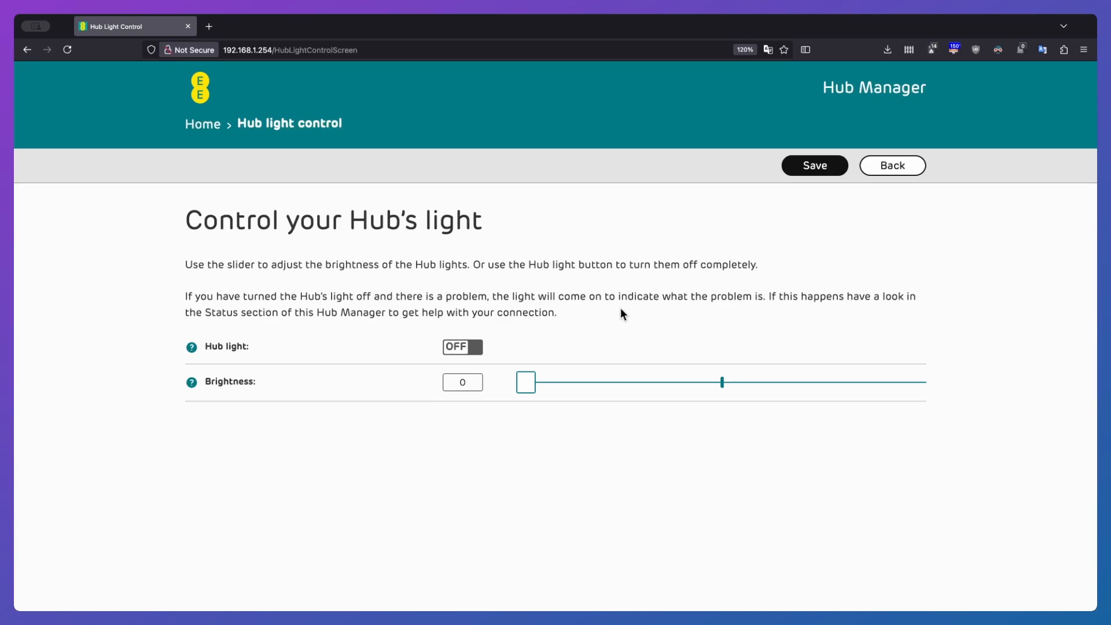
mouse_move(756, 296)
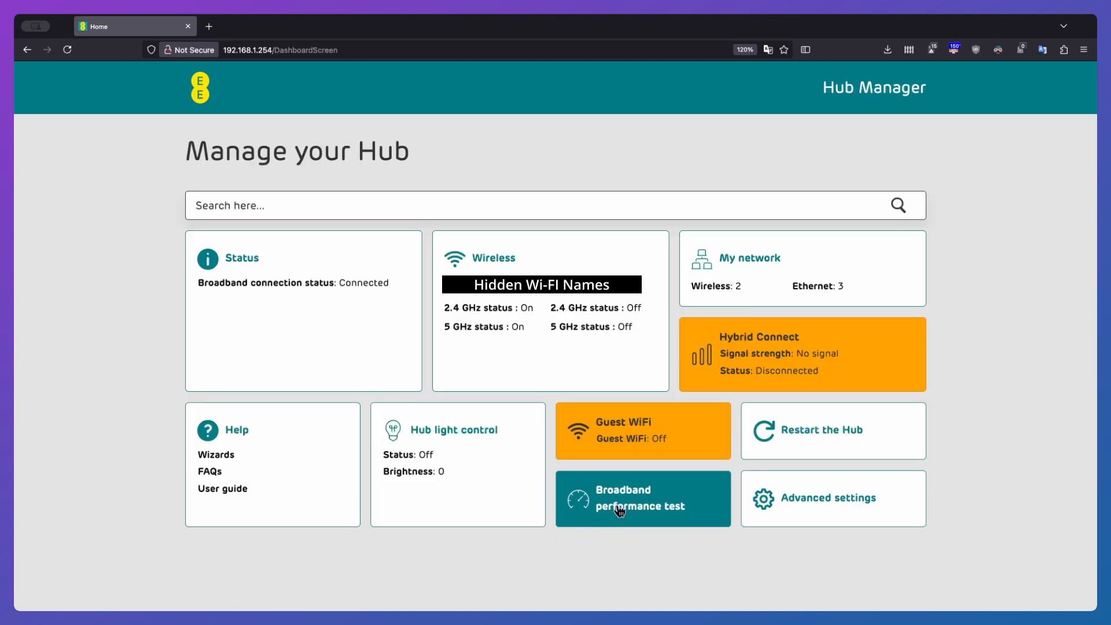
View the broadband speed test, then try Guest WiFi from Home, cancelling the password prompt.
click(629, 498)
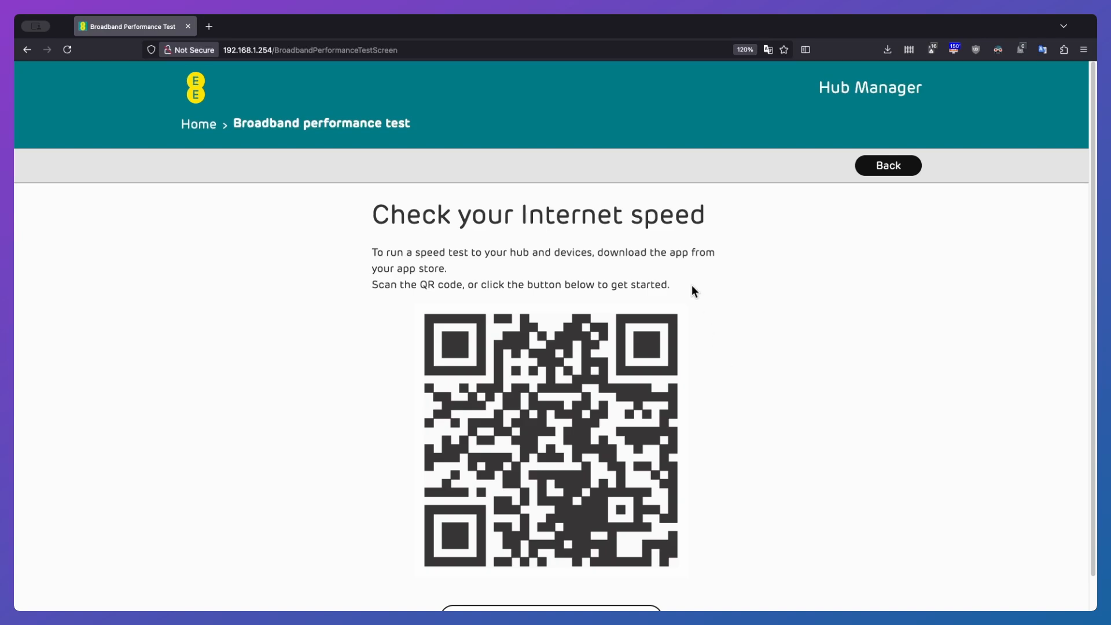
mouse_move(270, 477)
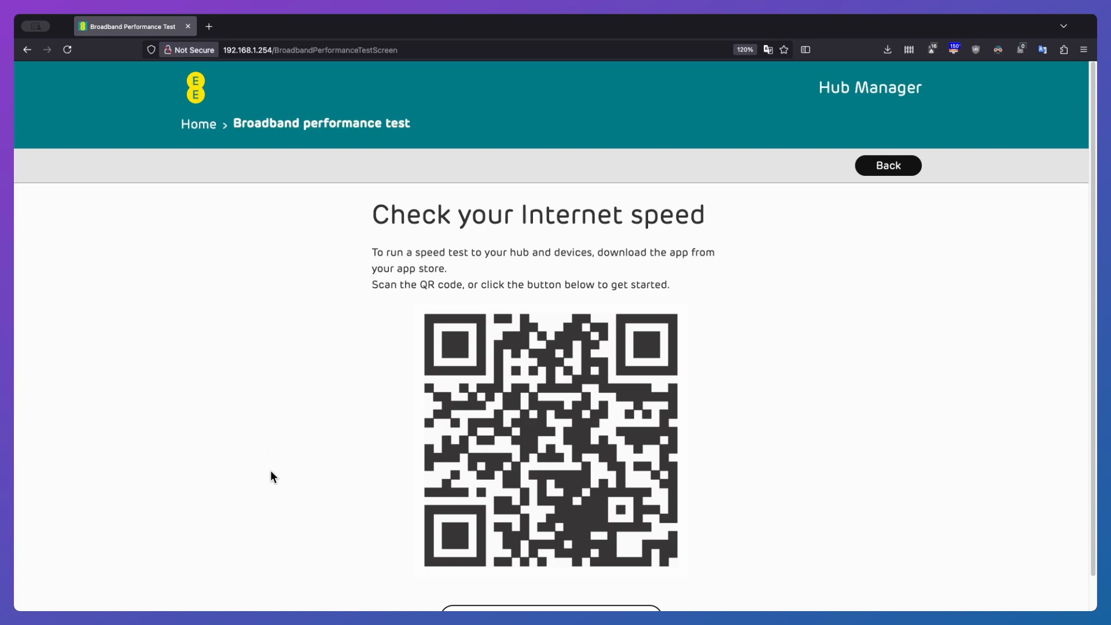
mouse_move(458, 251)
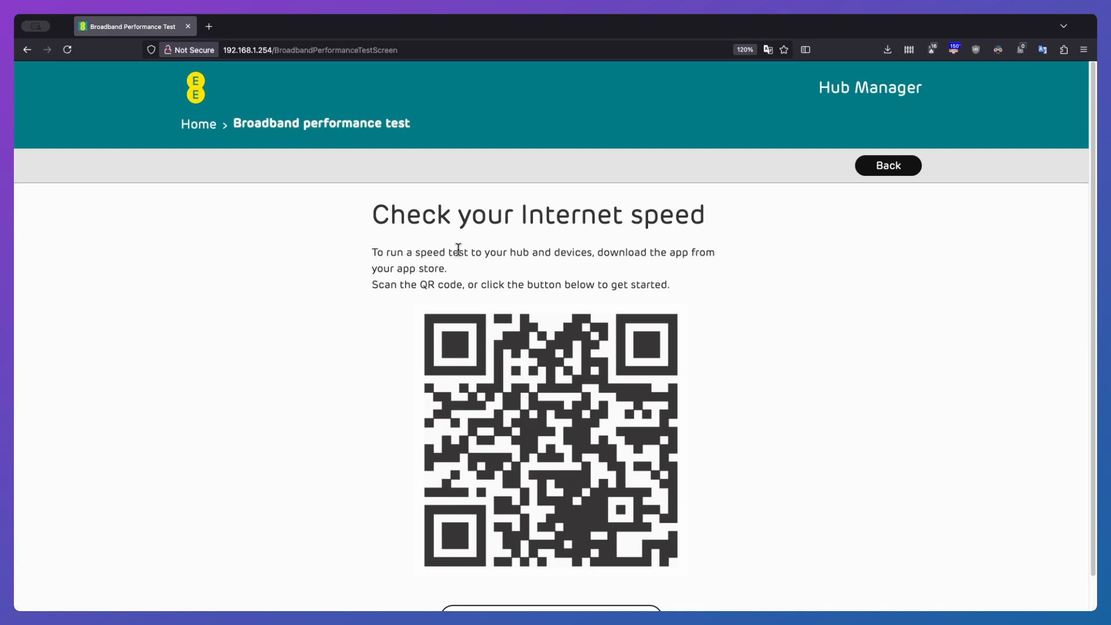
scroll(down, 3)
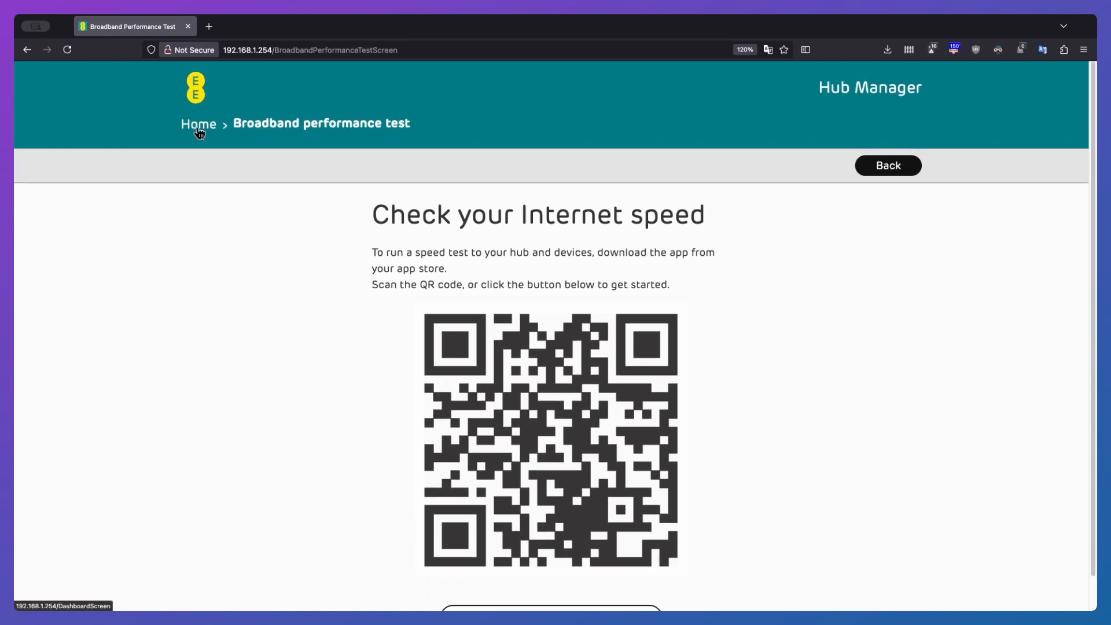
mouse_move(210, 32)
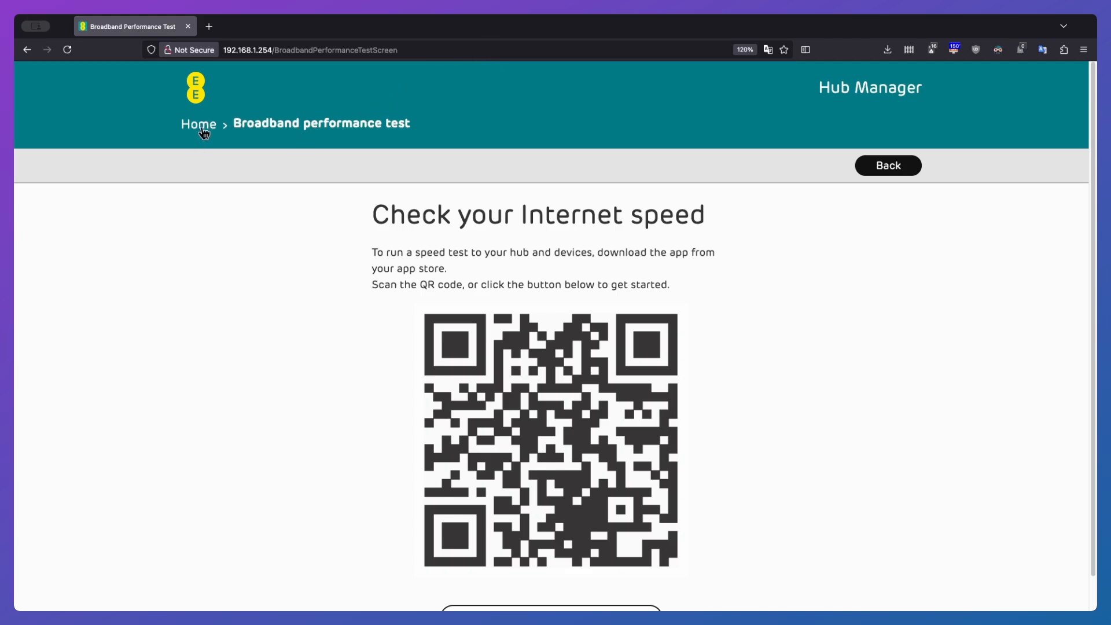
click(199, 125)
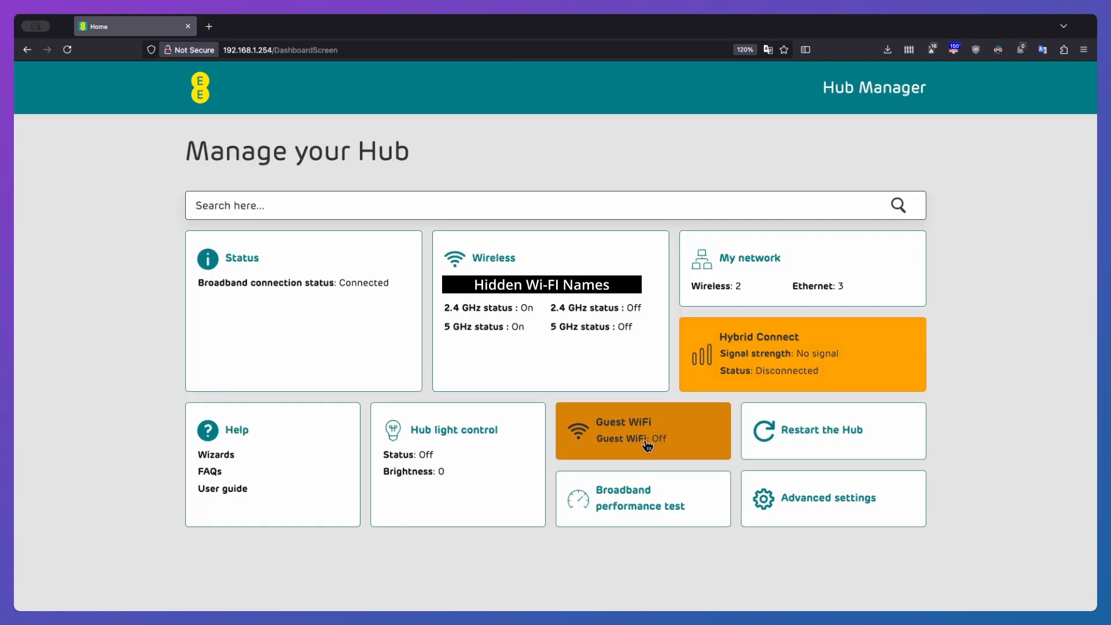
click(642, 431)
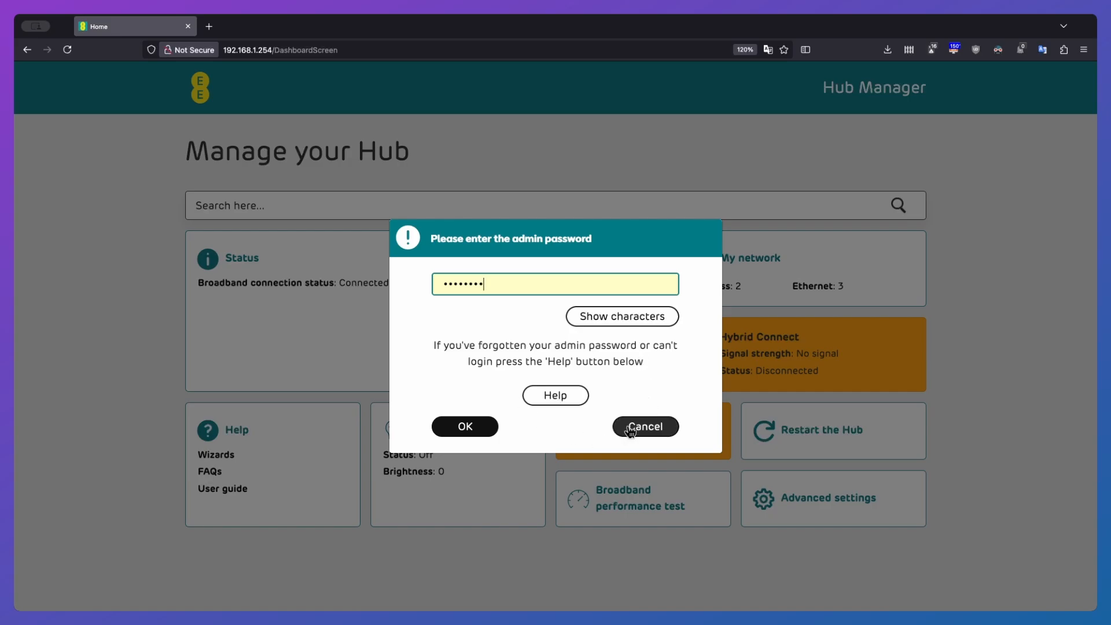
click(645, 426)
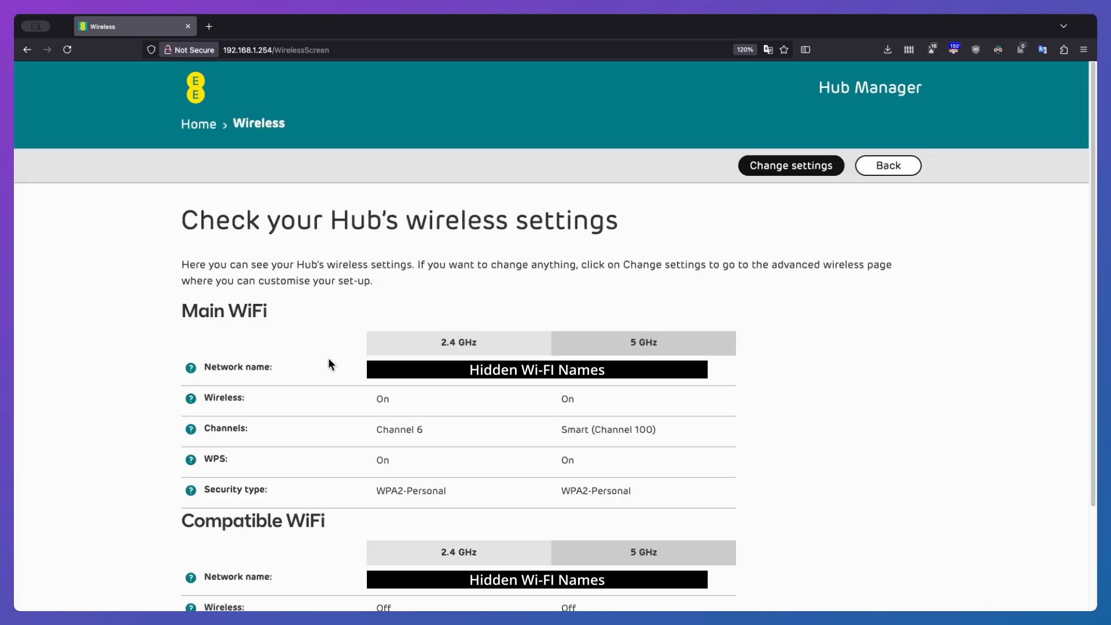
mouse_move(486, 386)
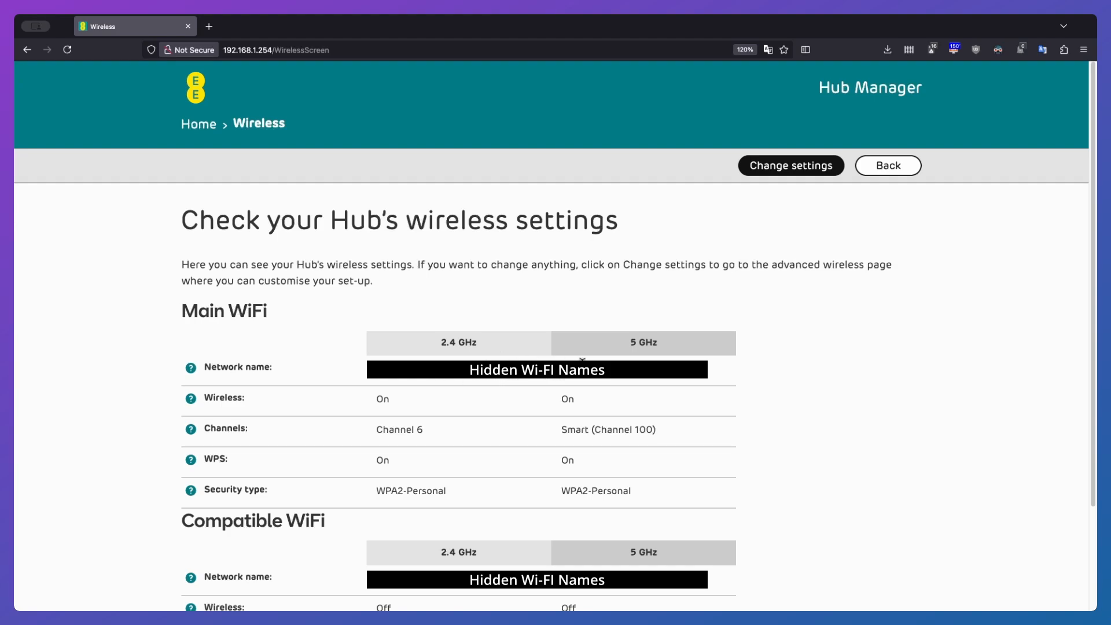
mouse_move(542, 380)
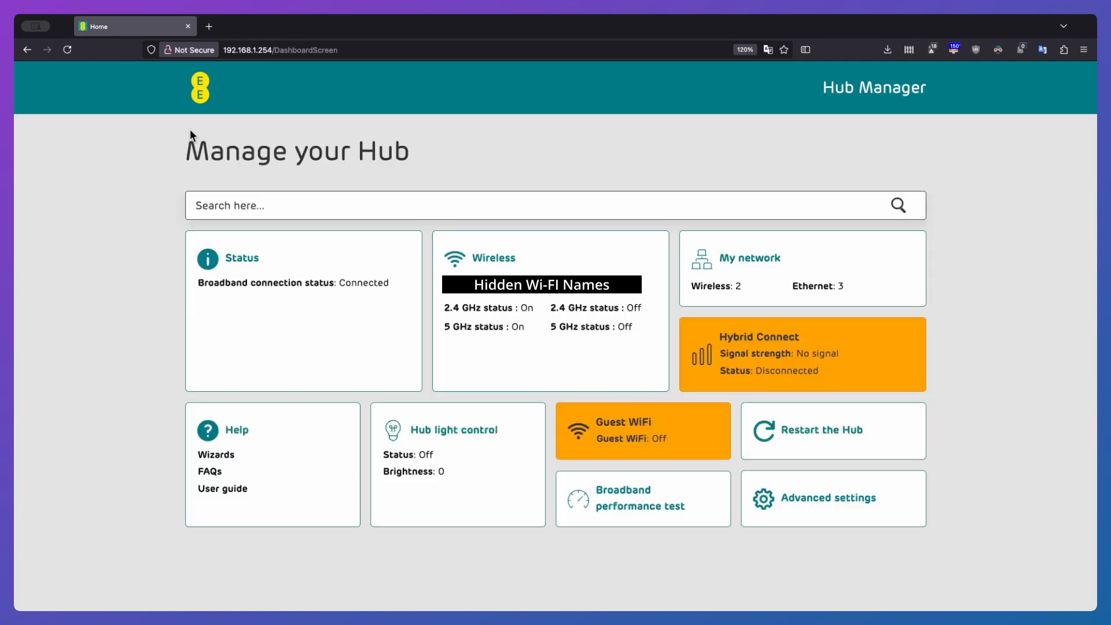
mouse_move(662, 289)
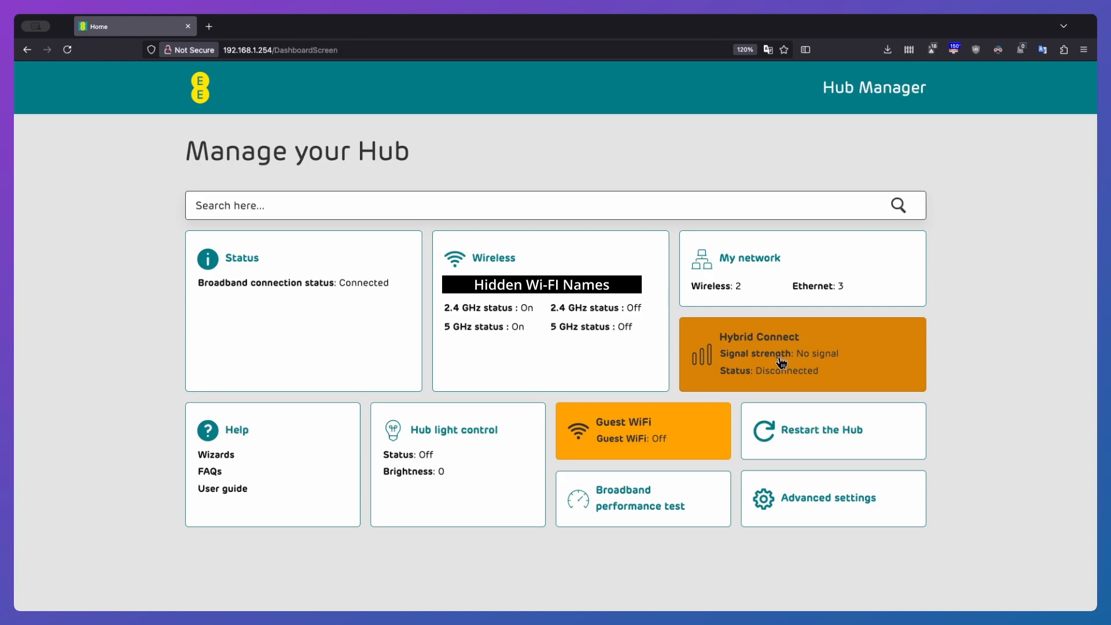
Open Hybrid Connect's Status tab, showing the 4G modem as Disconnected.
click(783, 362)
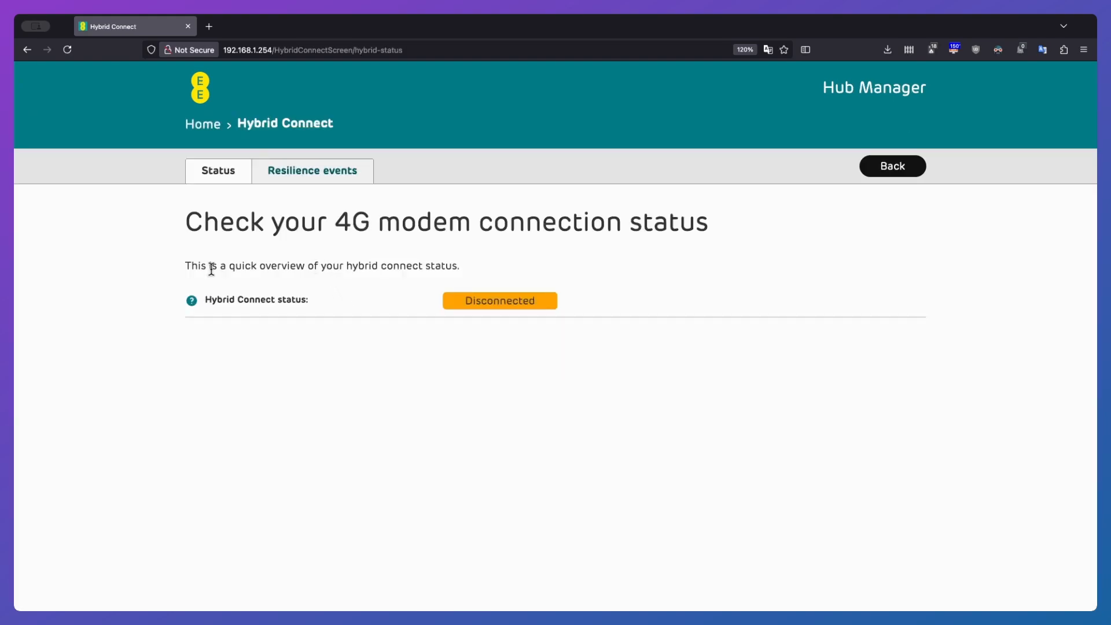
mouse_move(317, 261)
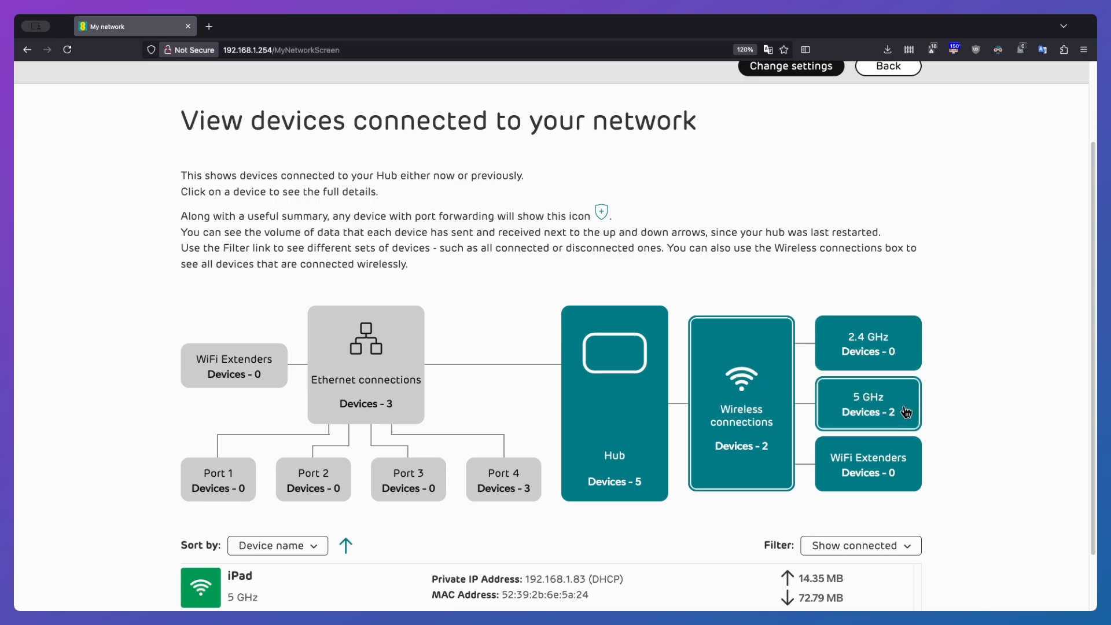
mouse_move(816, 446)
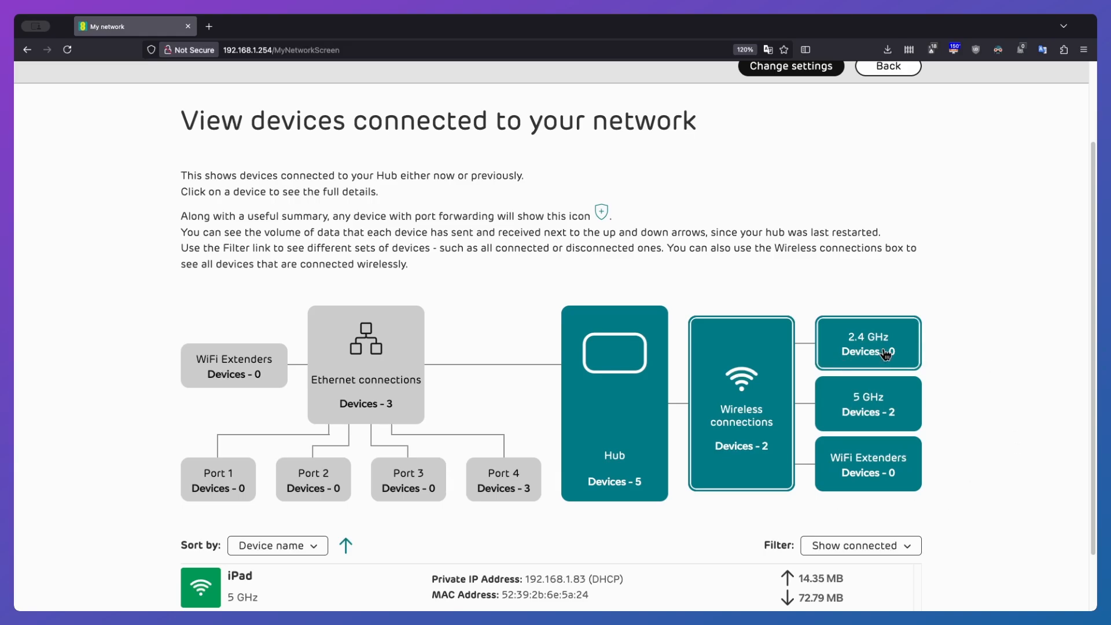
Filter the My network device list to 5 GHz devices, then to Ethernet devices.
scroll(down, 3)
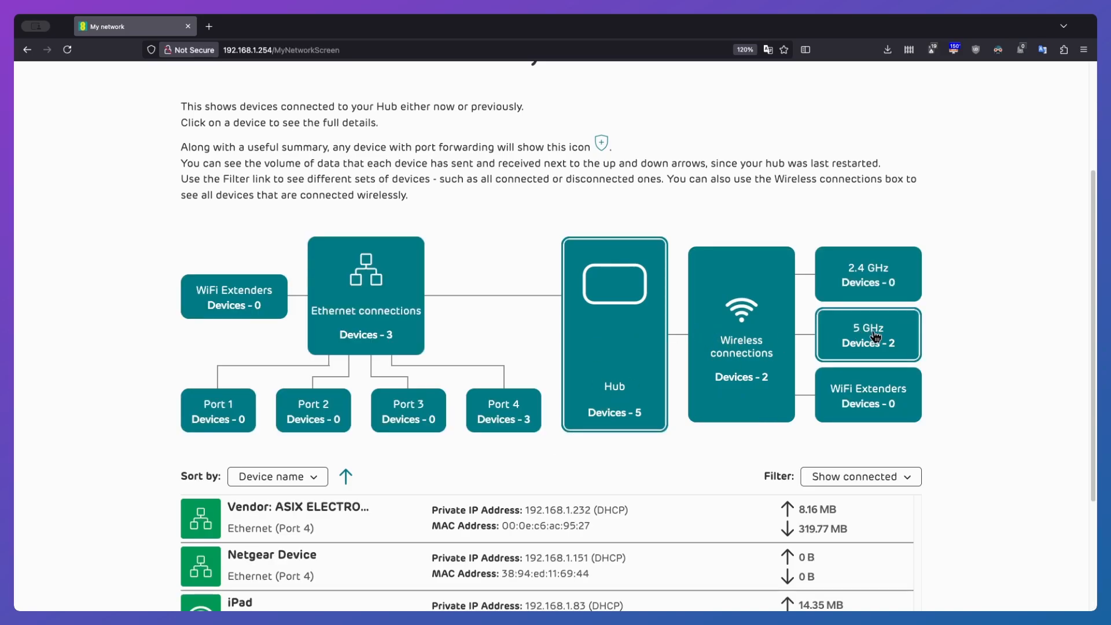
click(868, 335)
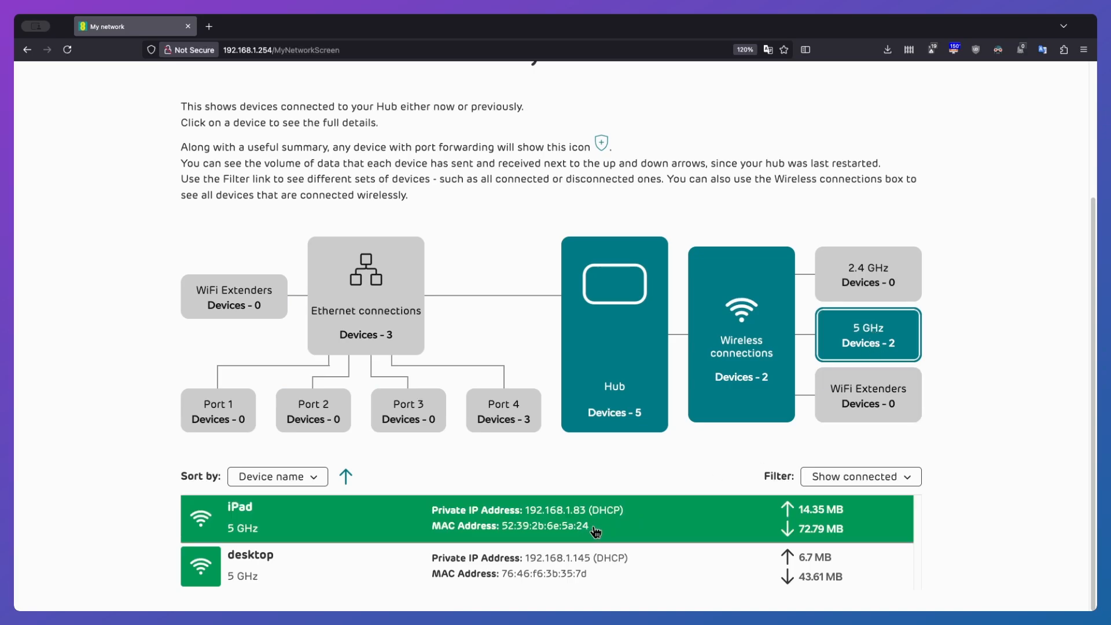
click(365, 297)
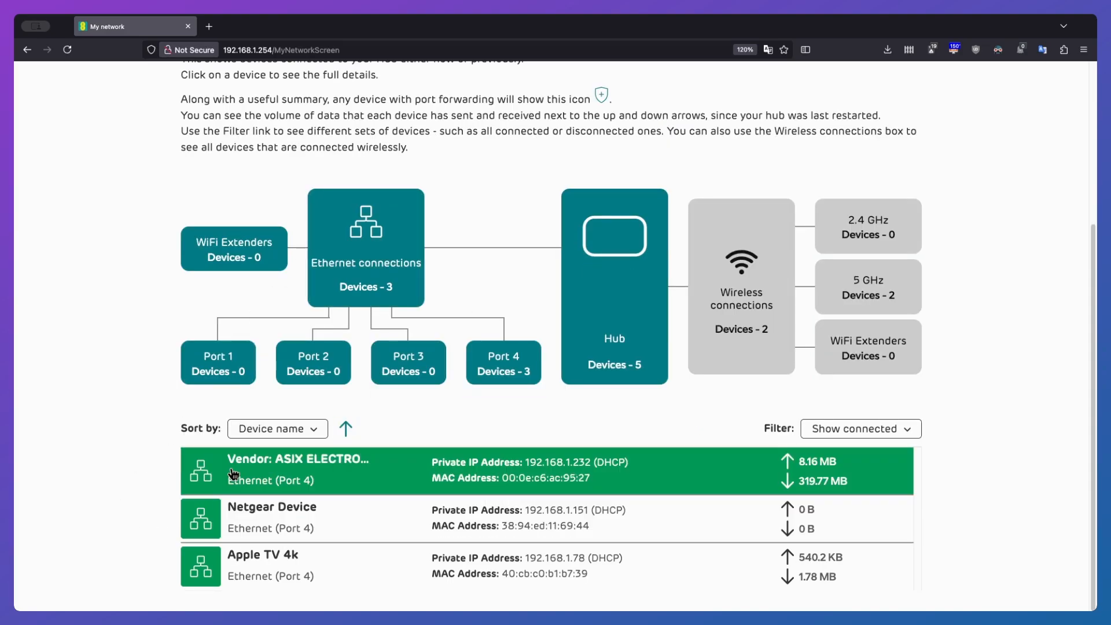
mouse_move(317, 485)
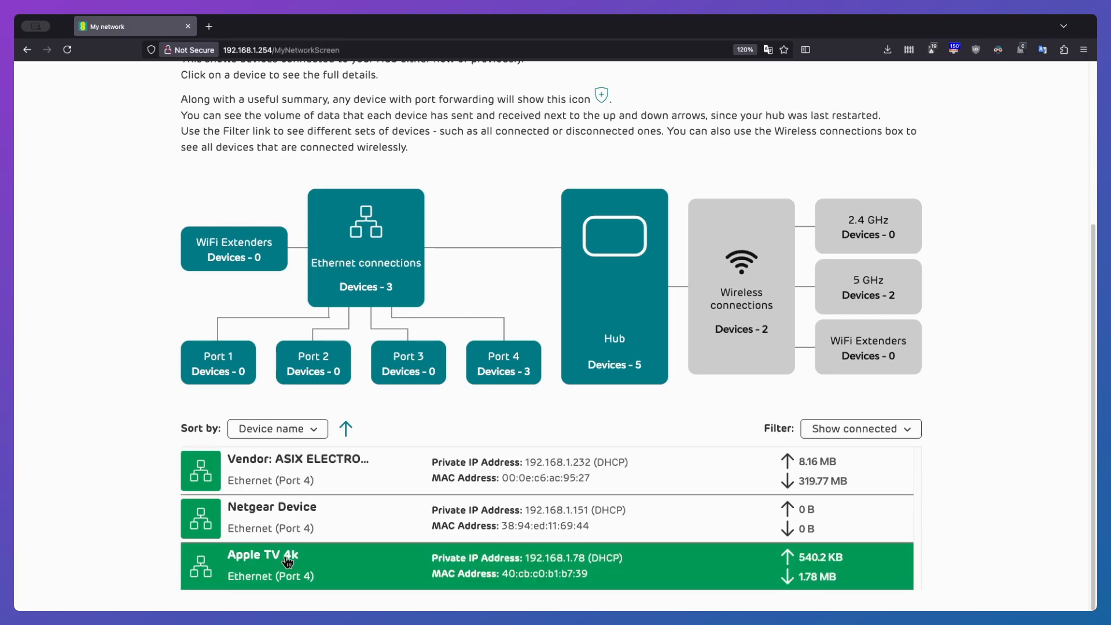
View the wired Apple TV 4k's device details, then return to the Home dashboard.
click(289, 563)
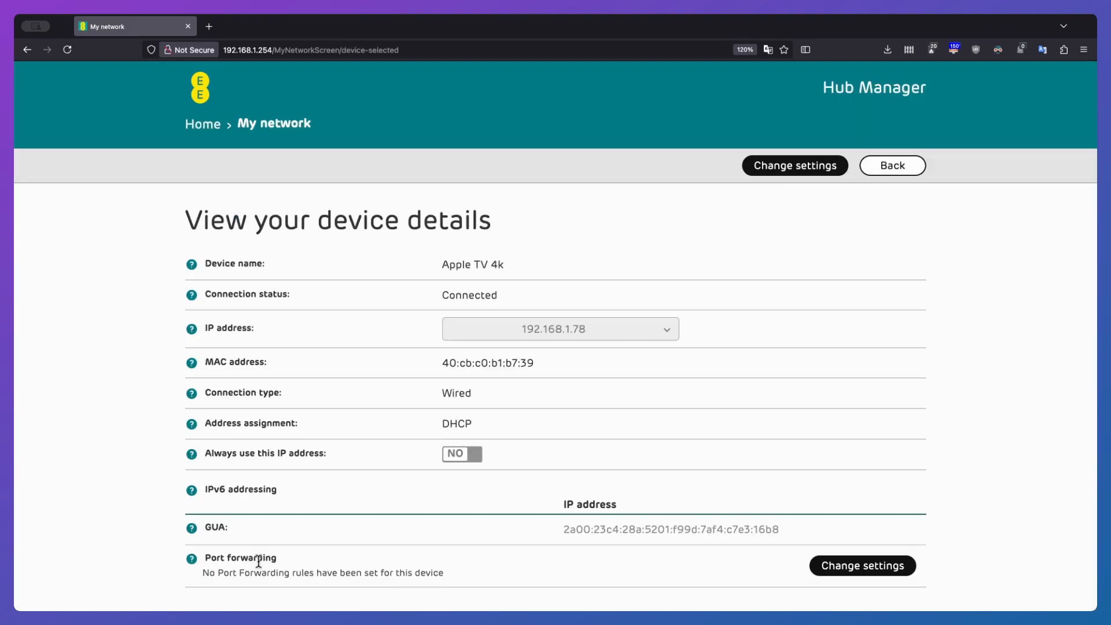
mouse_move(479, 267)
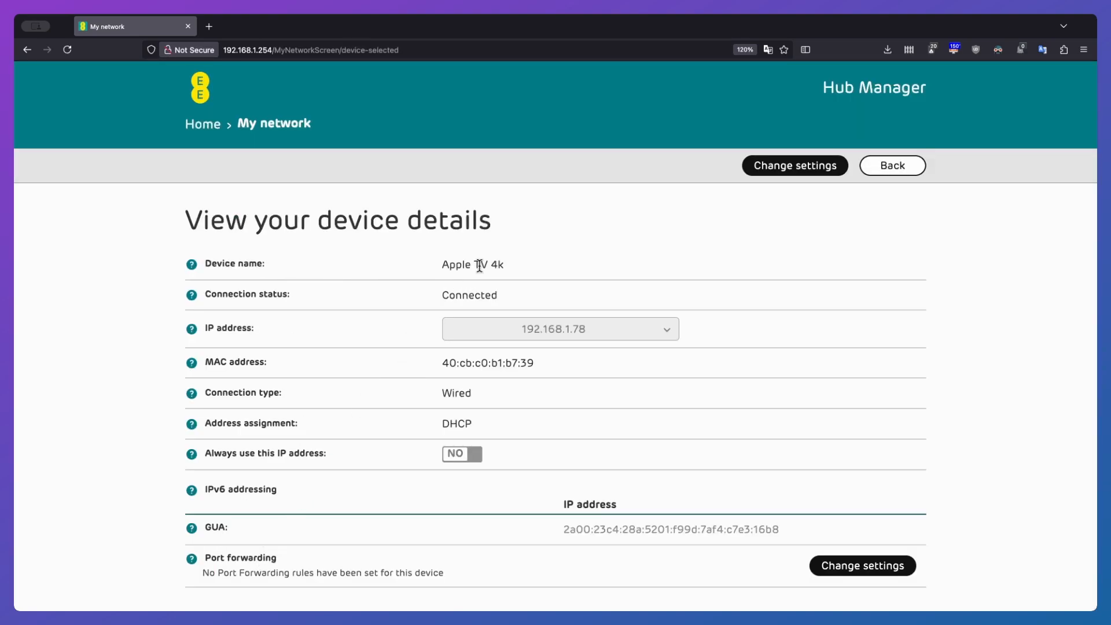
mouse_move(382, 274)
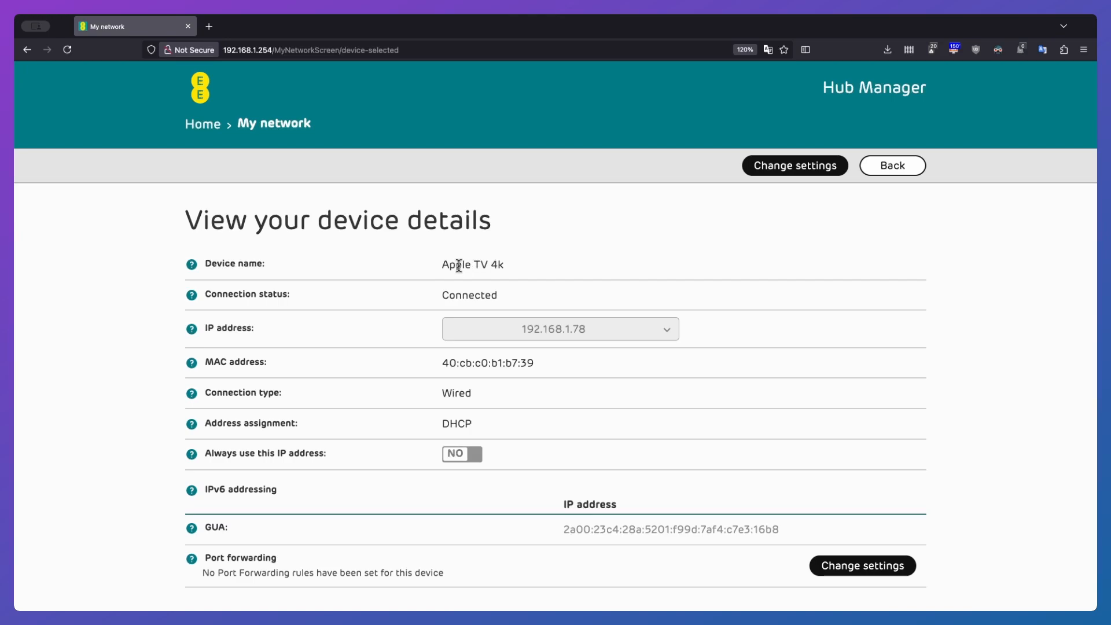
mouse_move(463, 265)
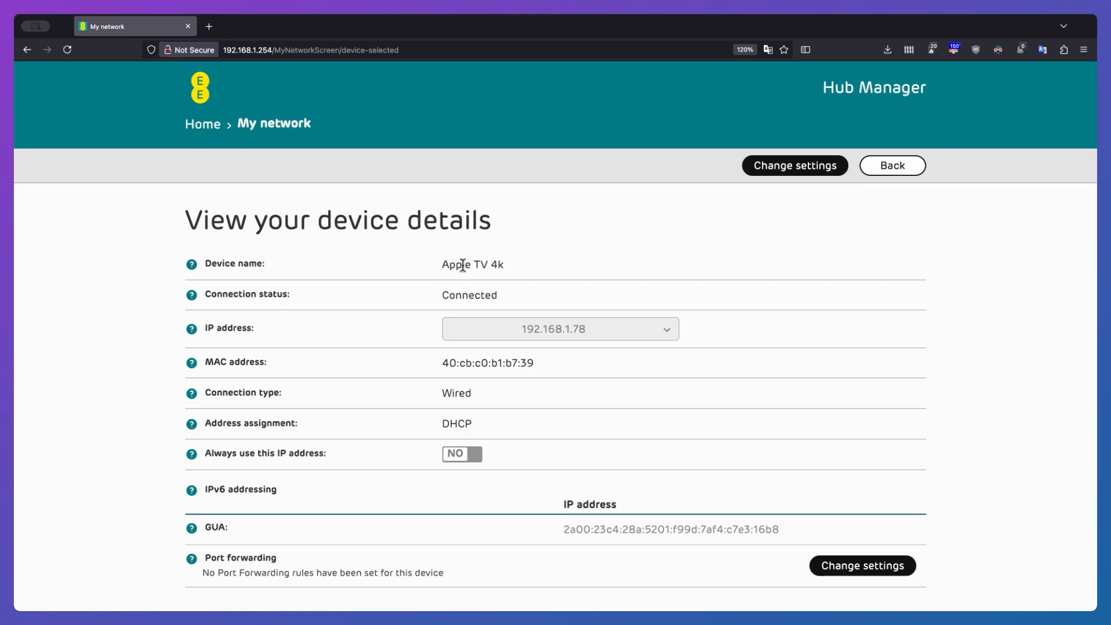
mouse_move(519, 269)
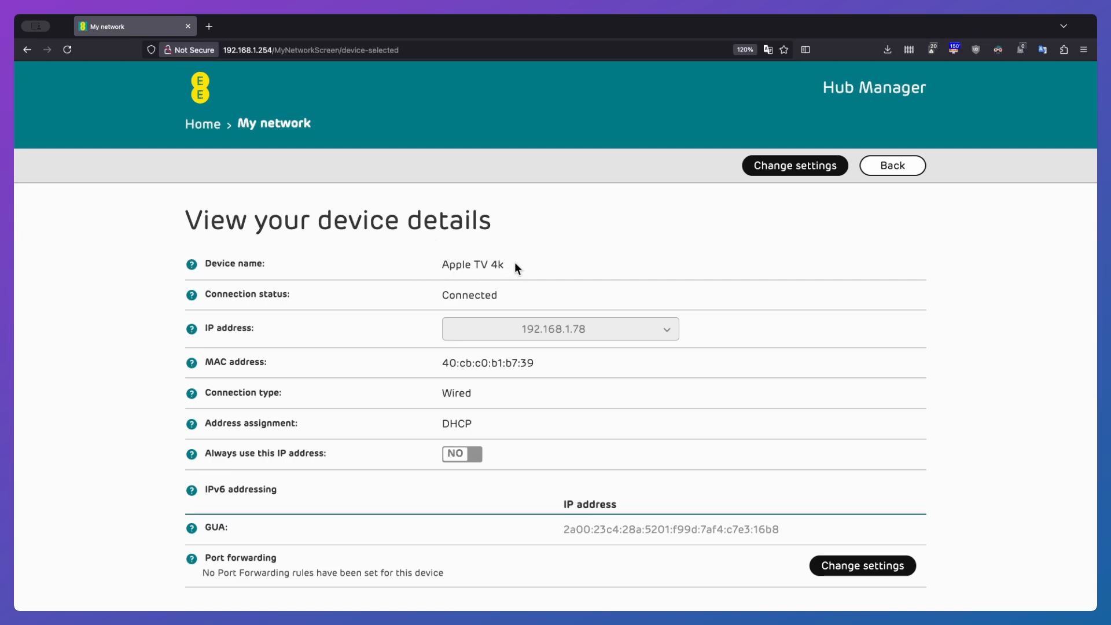
mouse_move(354, 251)
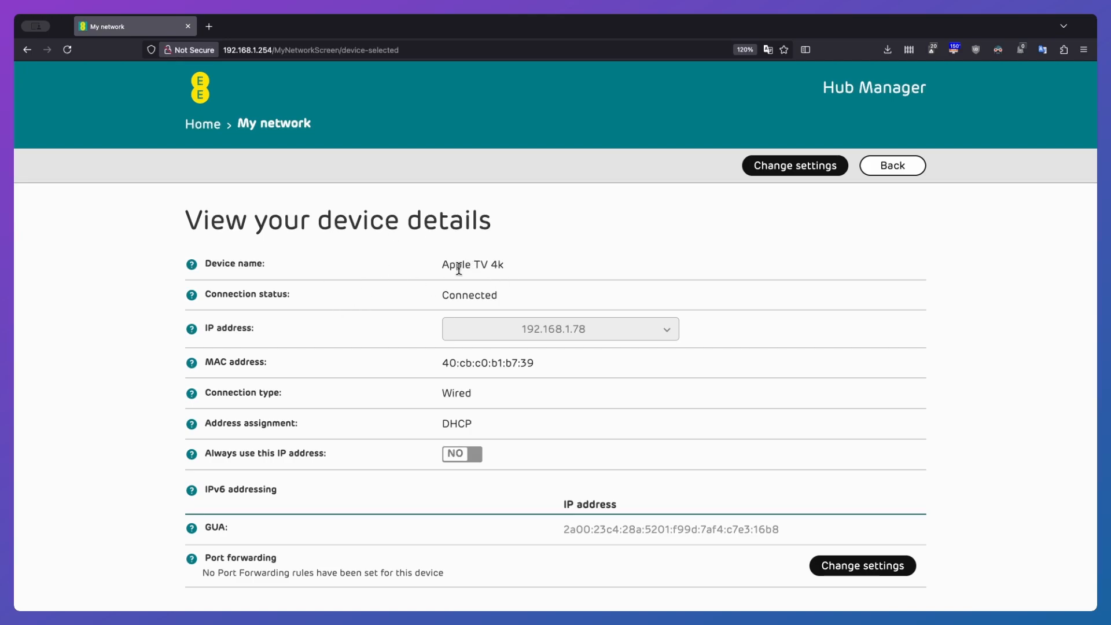
mouse_move(447, 341)
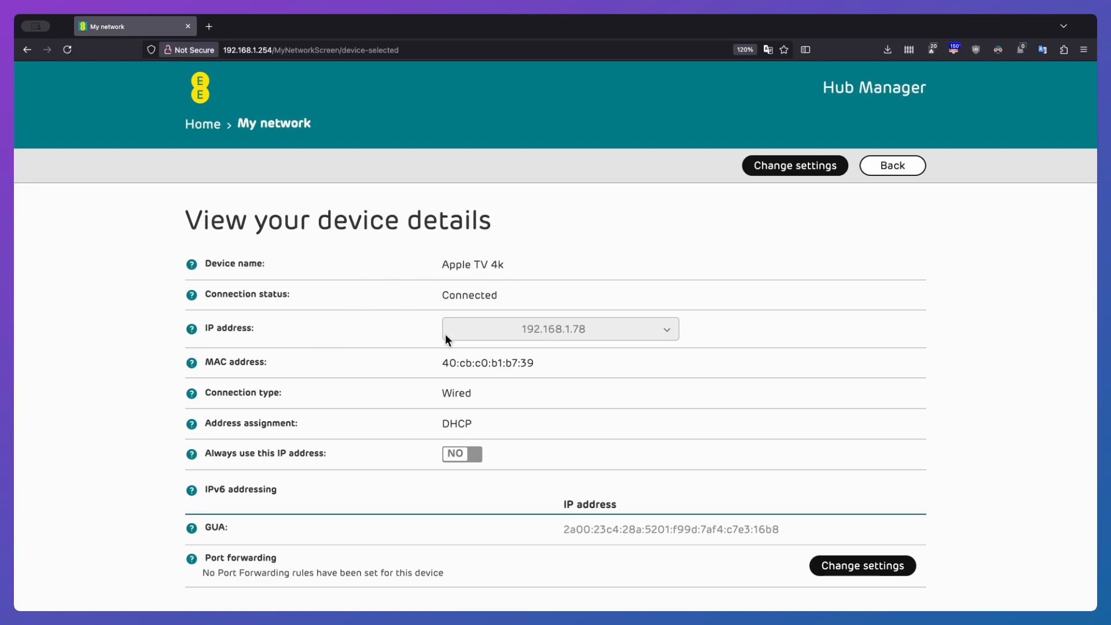
mouse_move(382, 400)
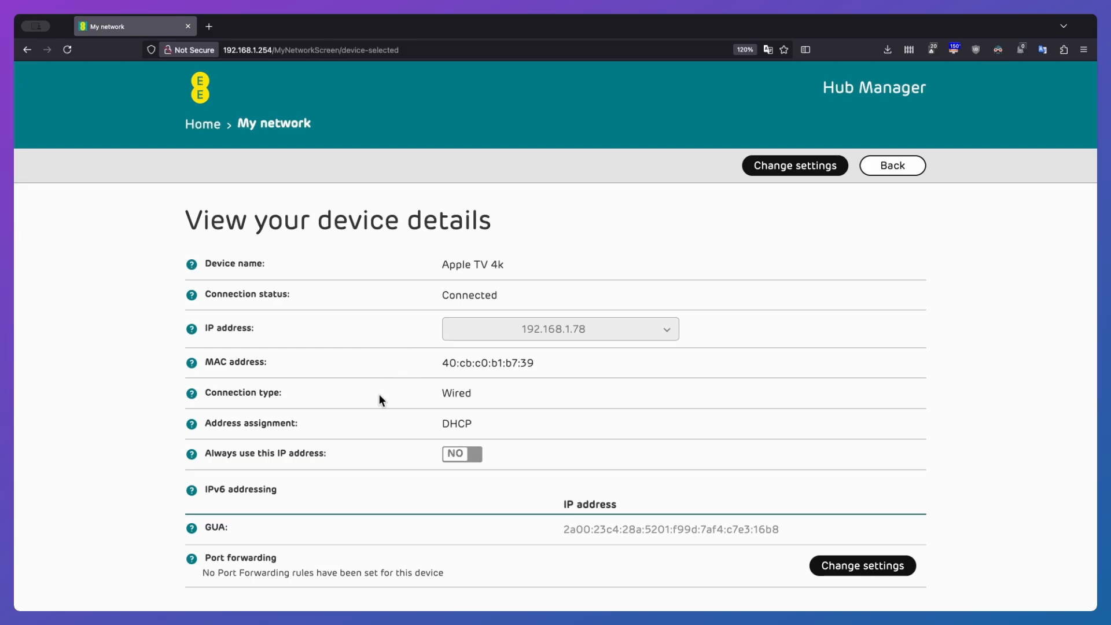
mouse_move(322, 457)
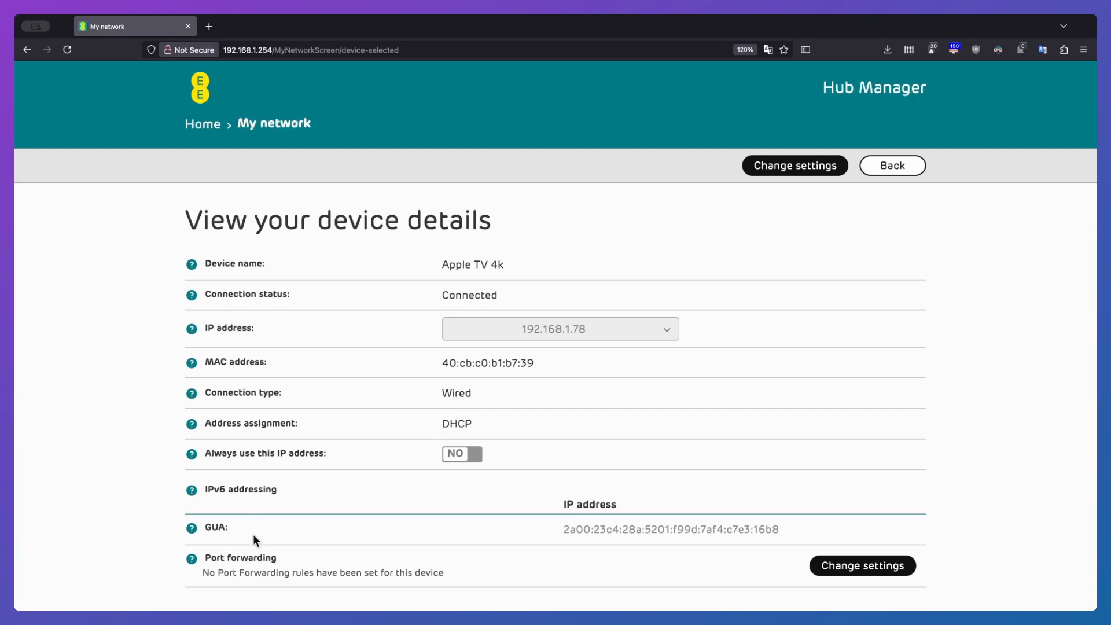
mouse_move(793, 173)
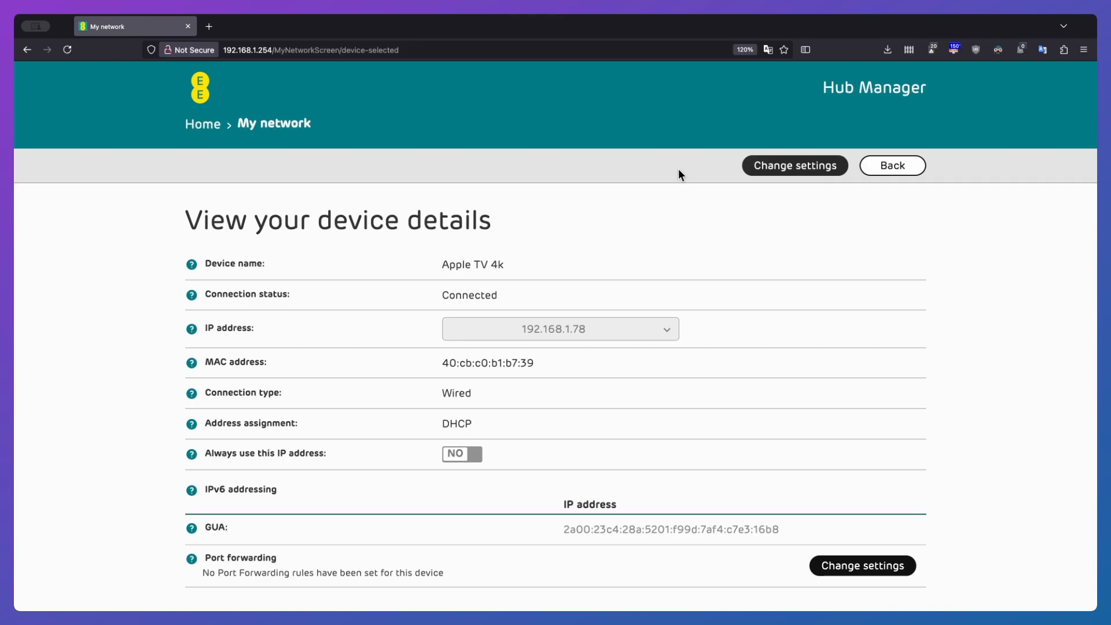
mouse_move(700, 177)
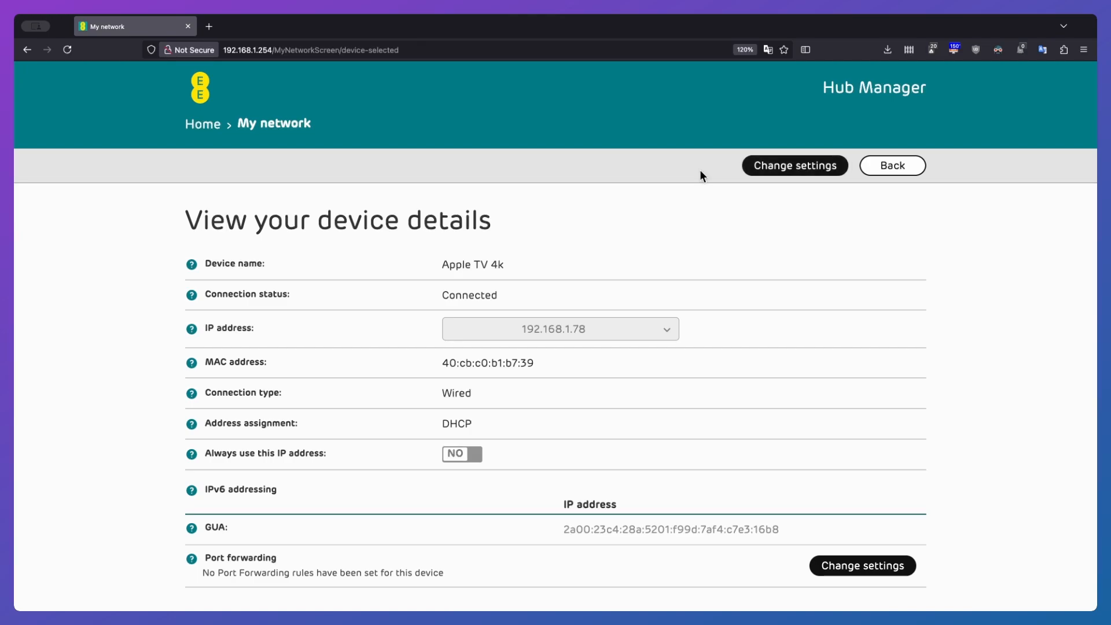
mouse_move(680, 182)
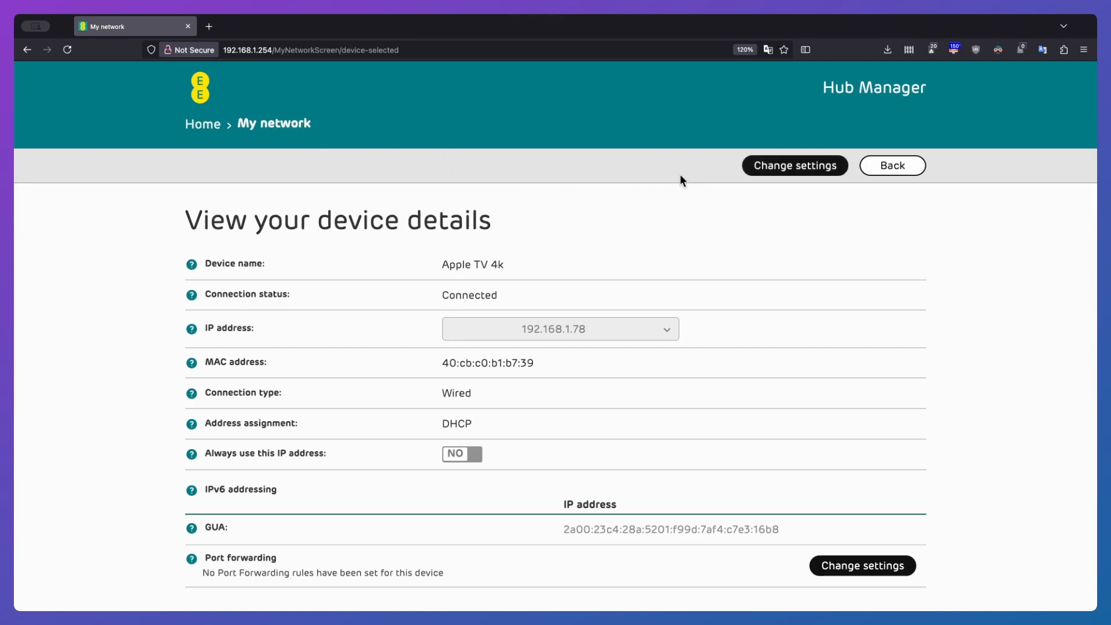
click(892, 166)
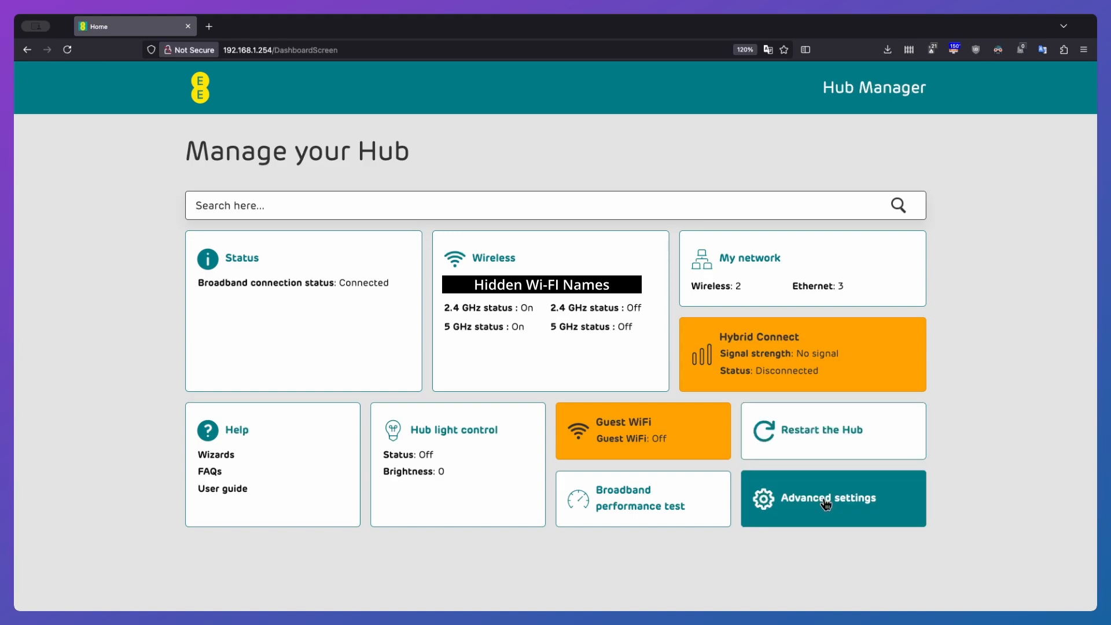
Enter Advanced settings with the admin password to reach the Broadband Internet page.
click(826, 498)
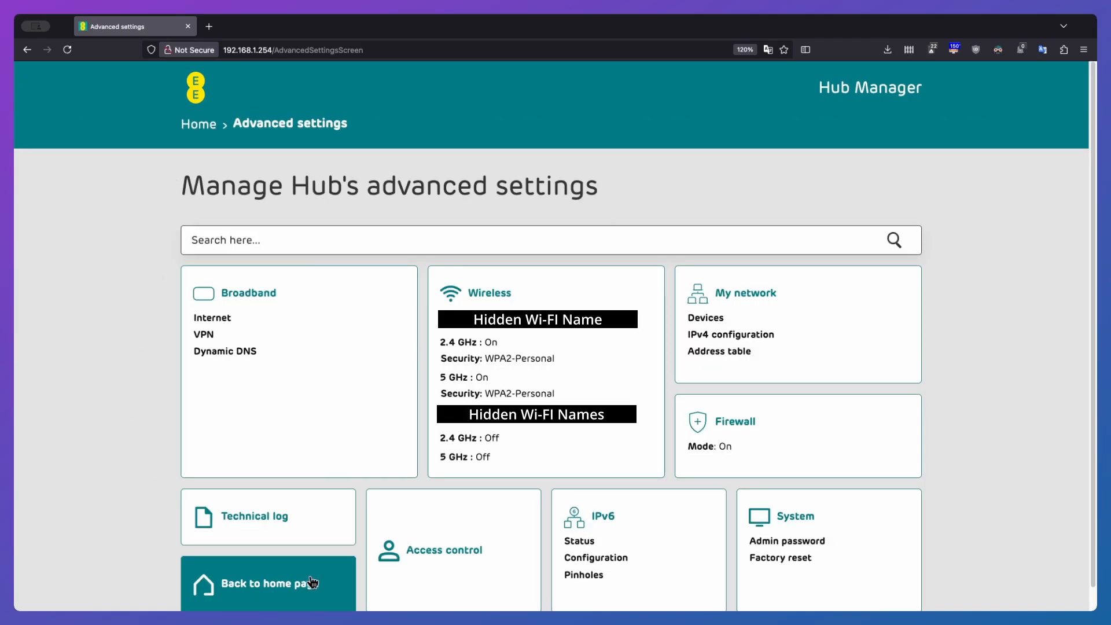
mouse_move(304, 364)
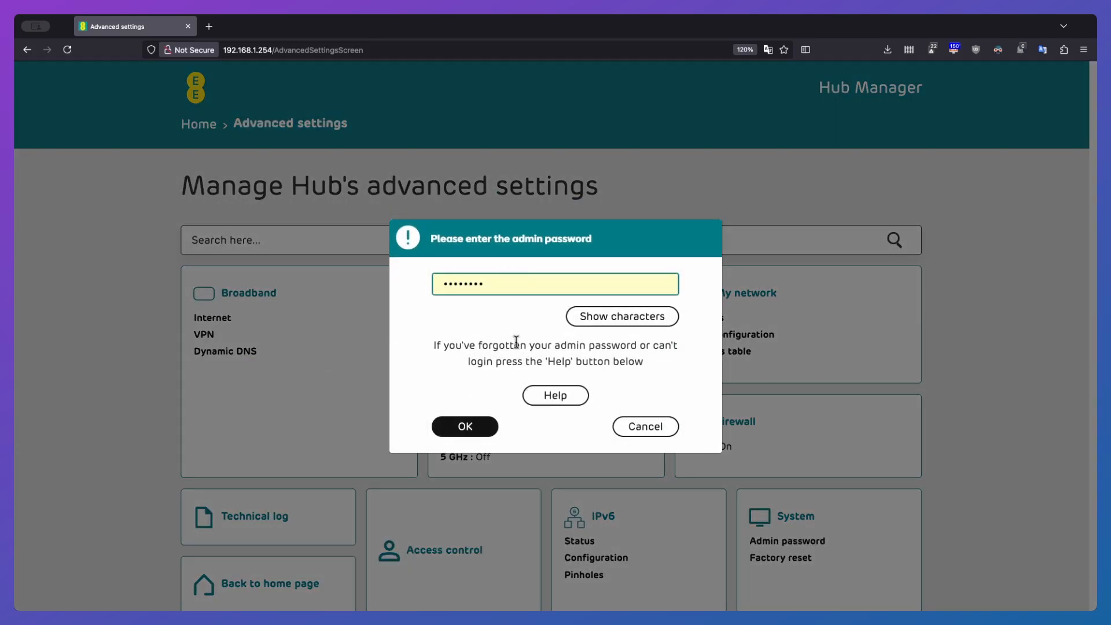
click(465, 426)
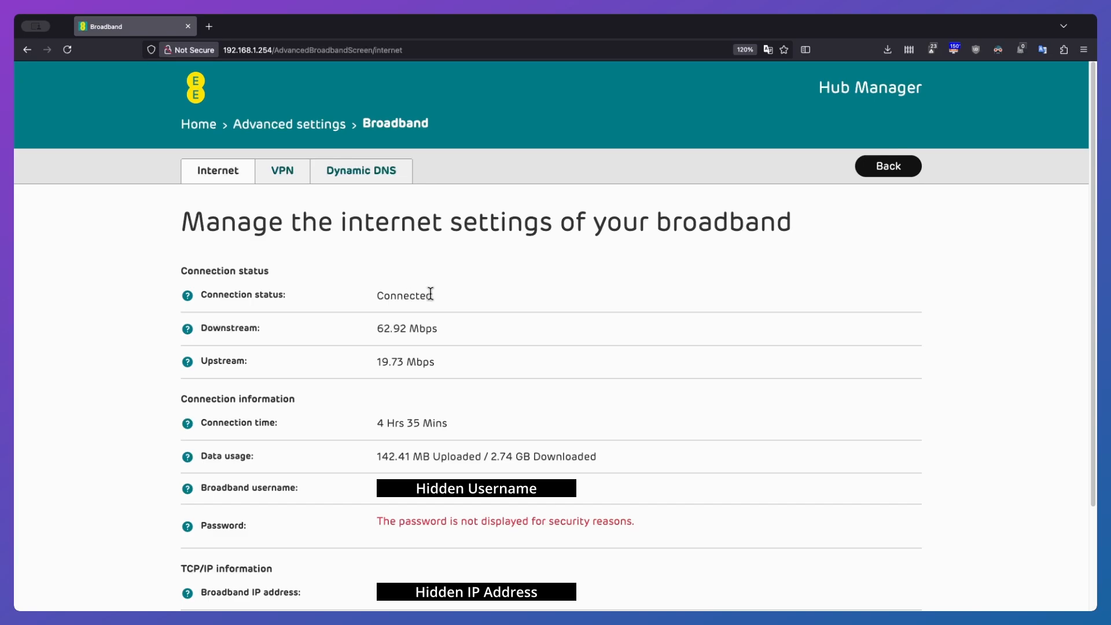
Scroll the Broadband page and show the VPN settings, with port clamping off.
scroll(down, 3)
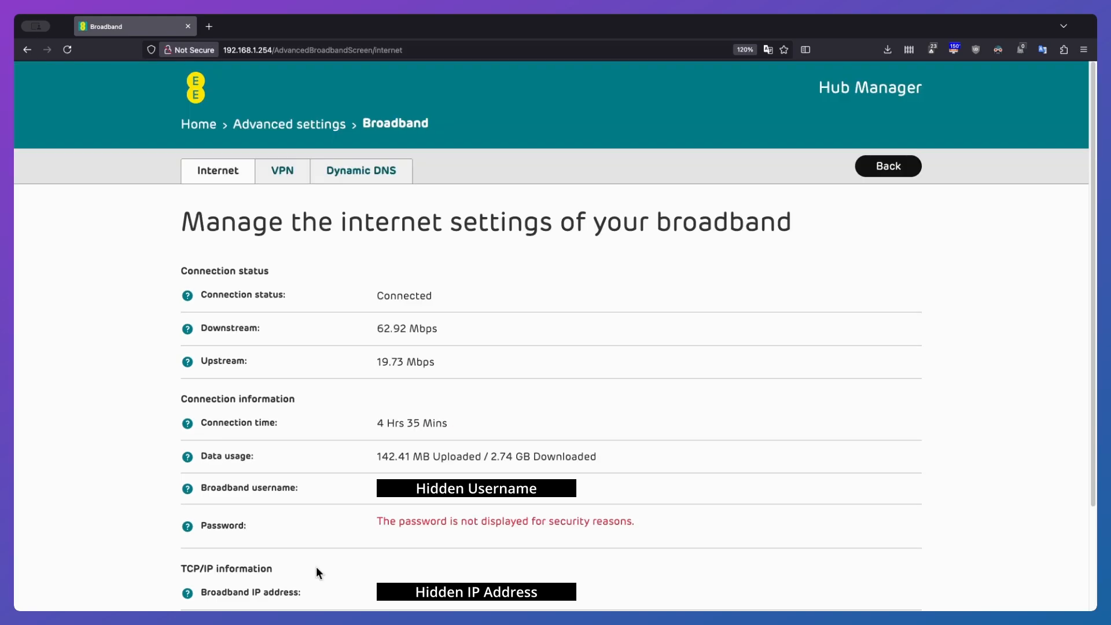
click(282, 170)
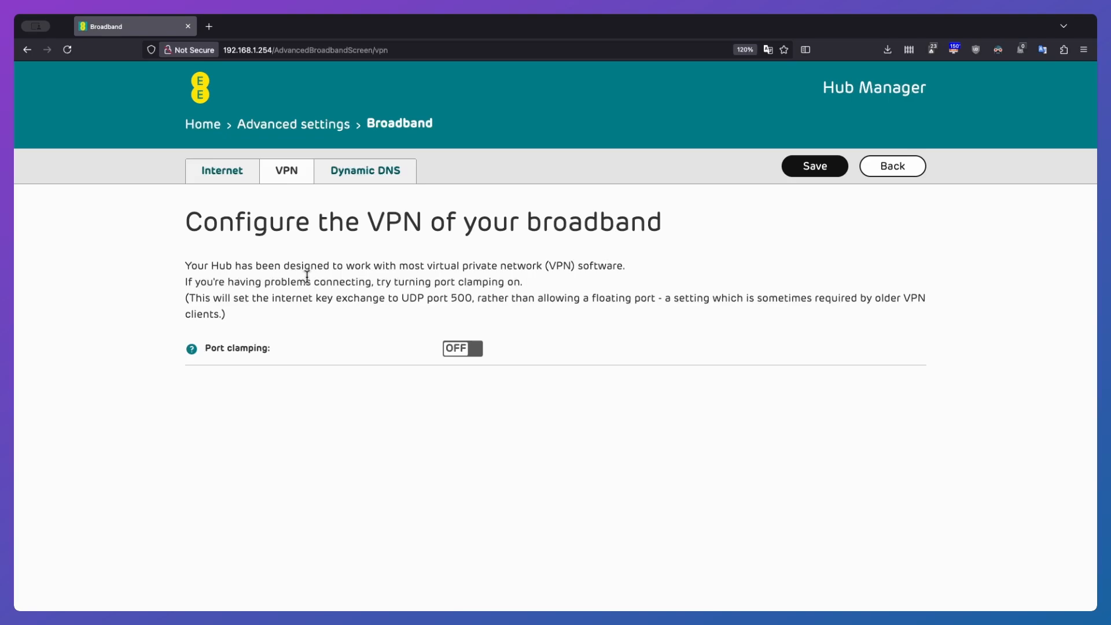
mouse_move(356, 296)
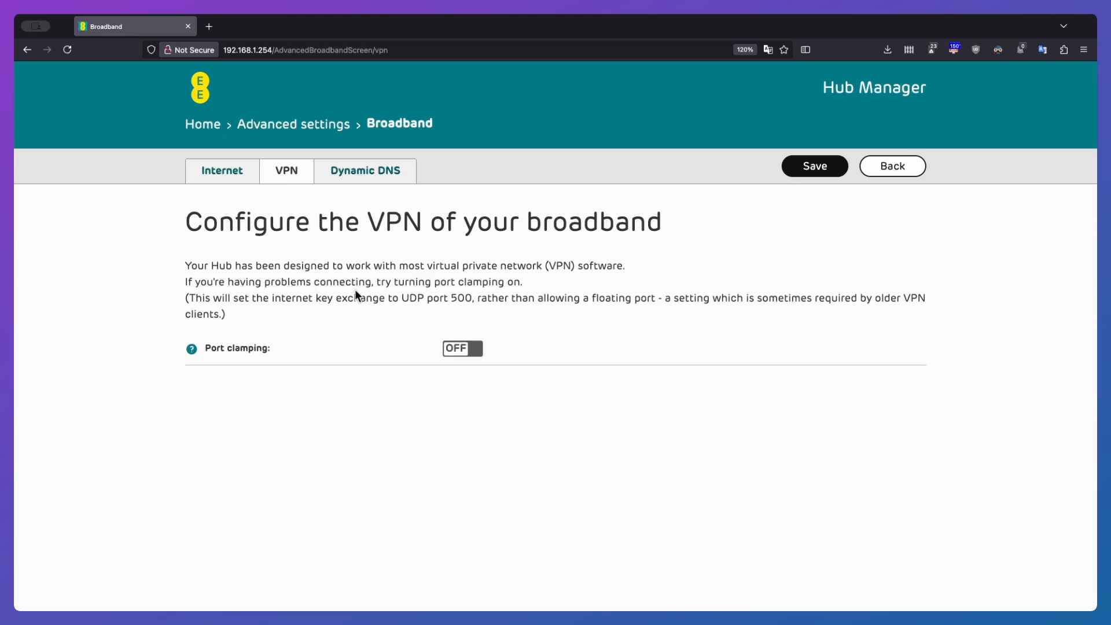
mouse_move(253, 282)
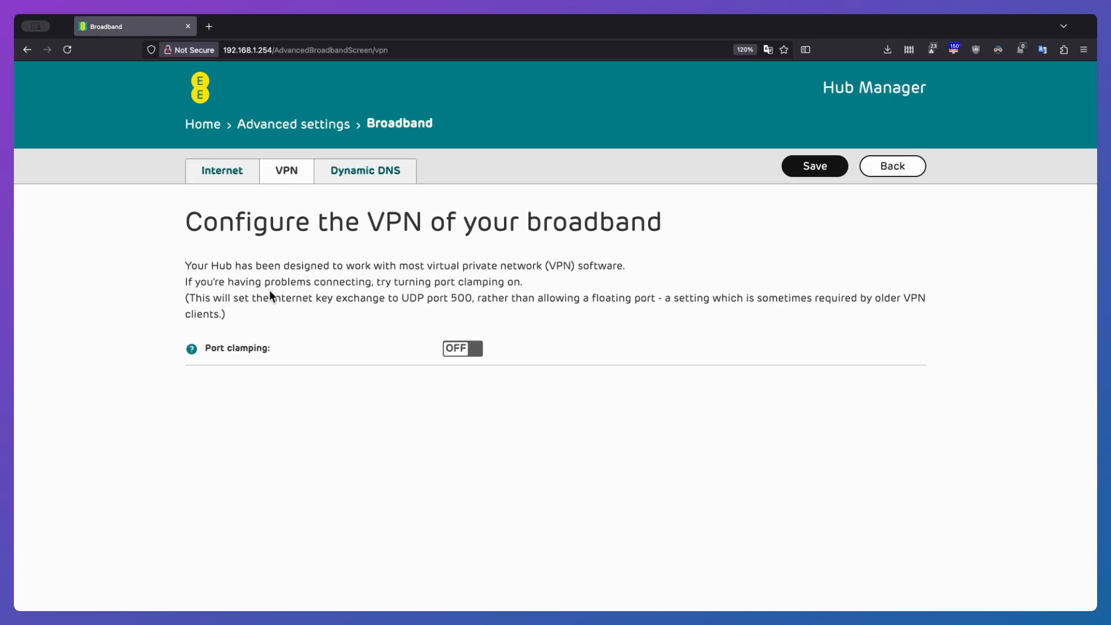
mouse_move(479, 353)
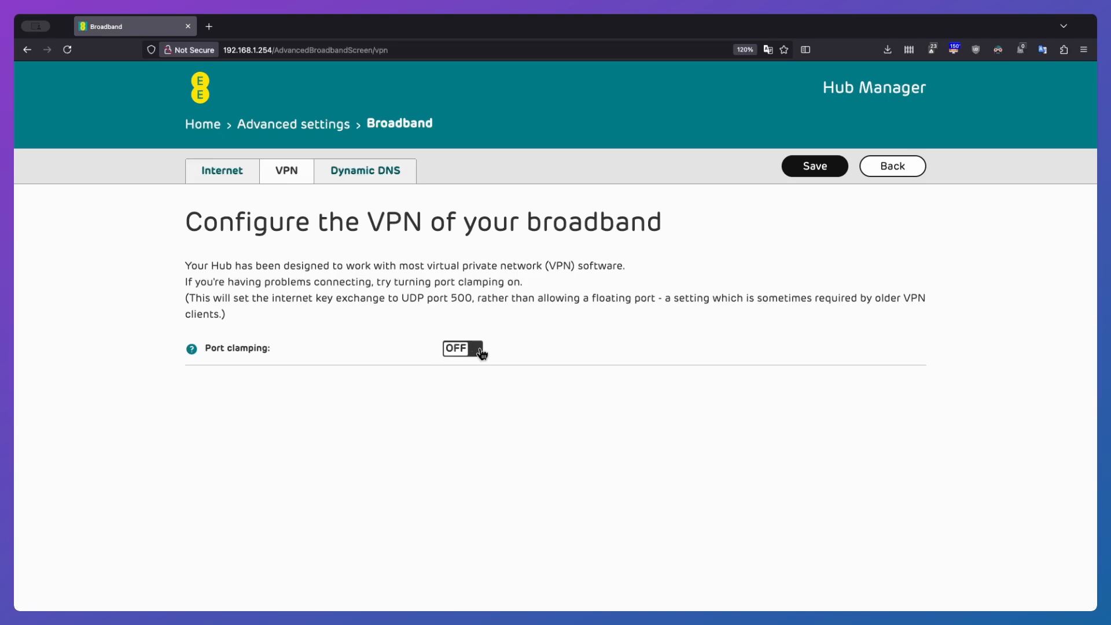
Toggle Dynamic DNS on and cancel the service picker without saving.
click(364, 170)
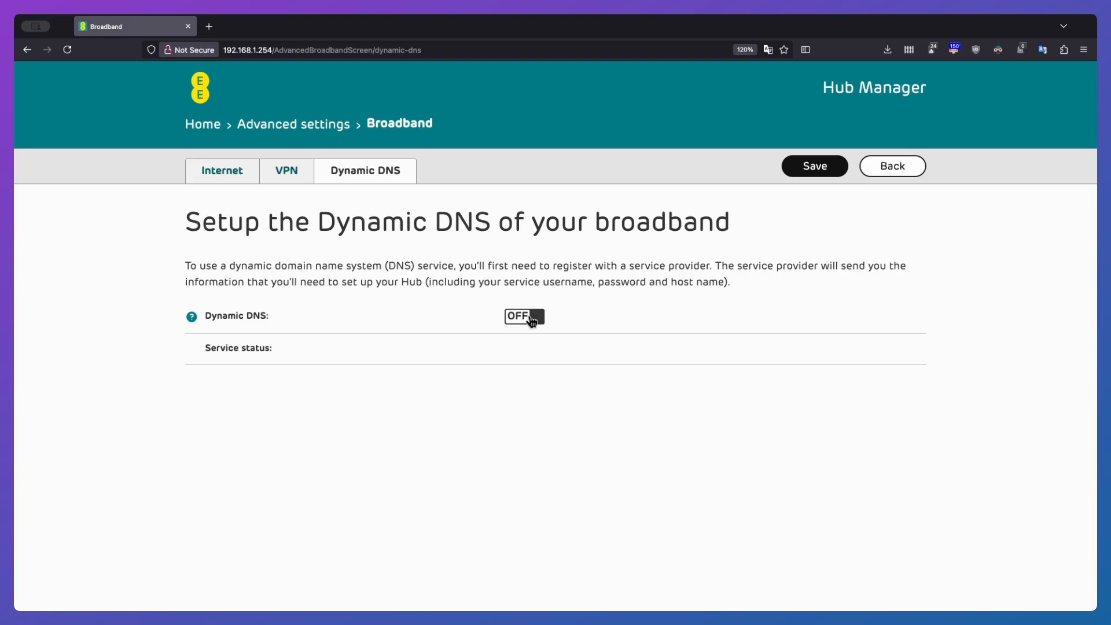
click(522, 317)
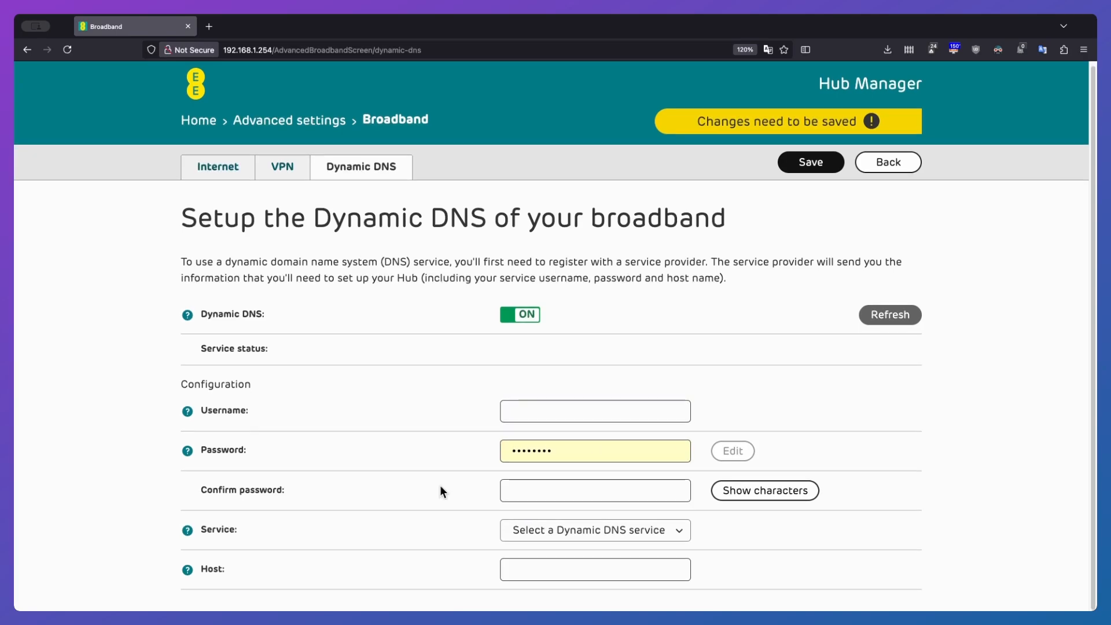
click(595, 530)
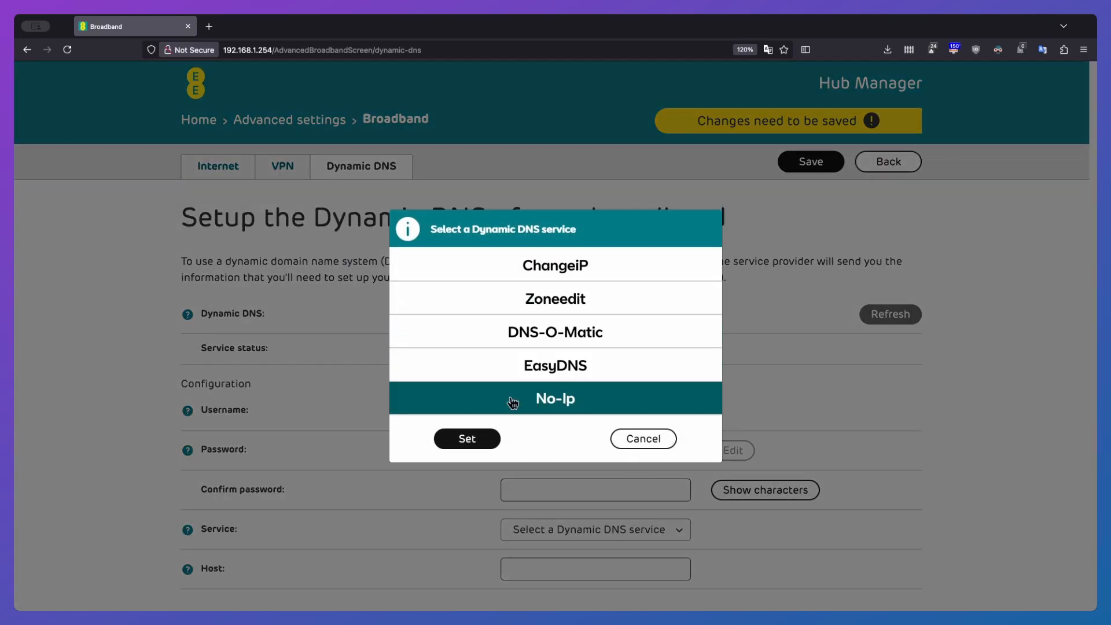
click(643, 439)
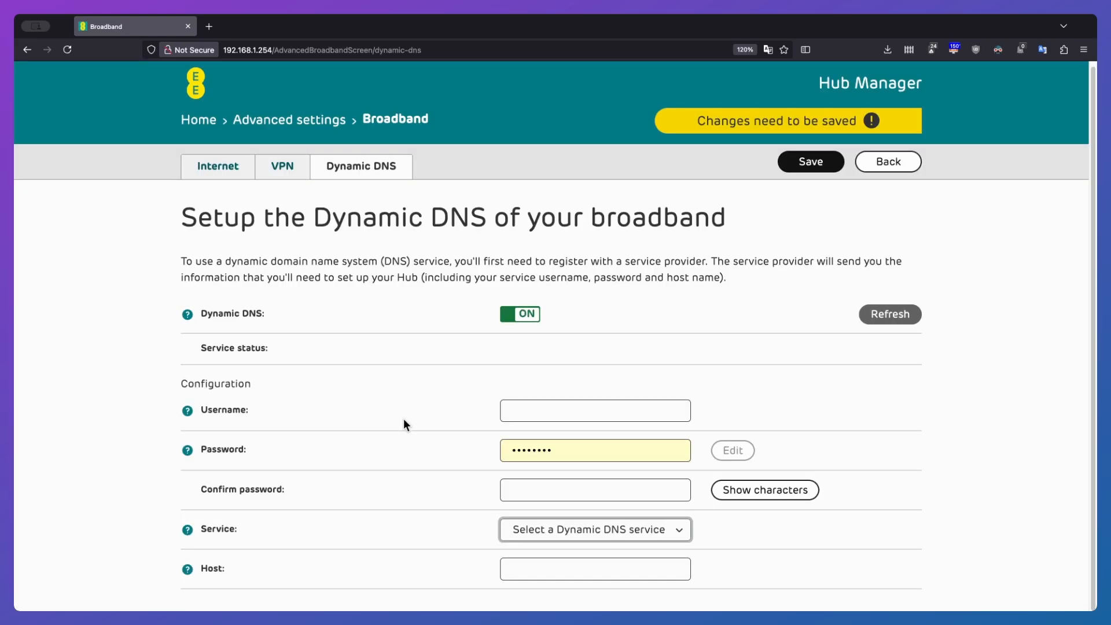
mouse_move(401, 495)
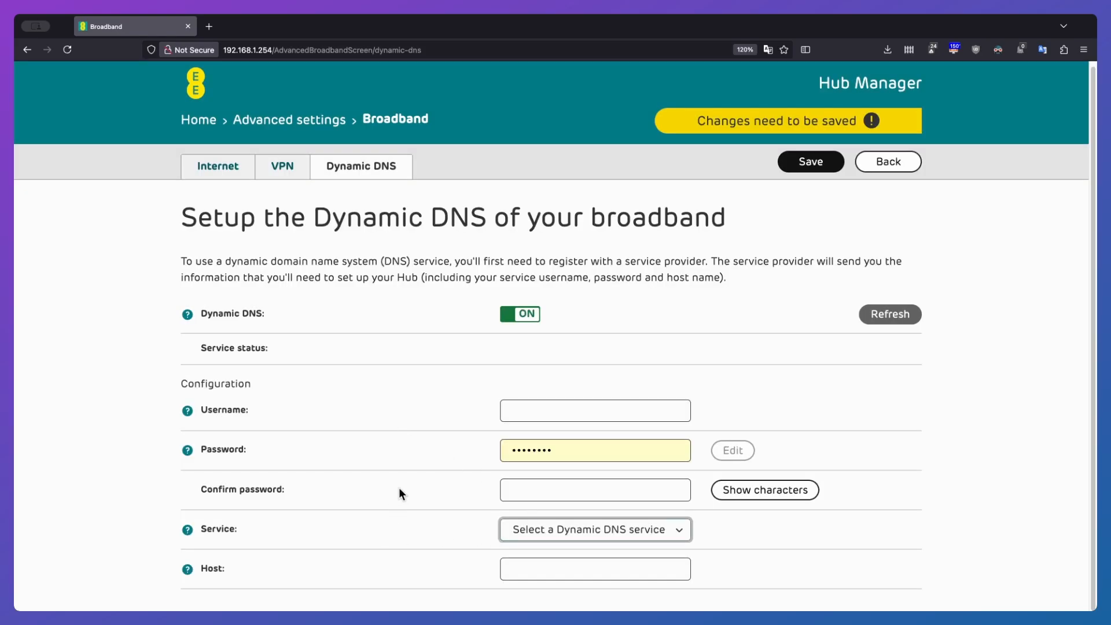
click(519, 313)
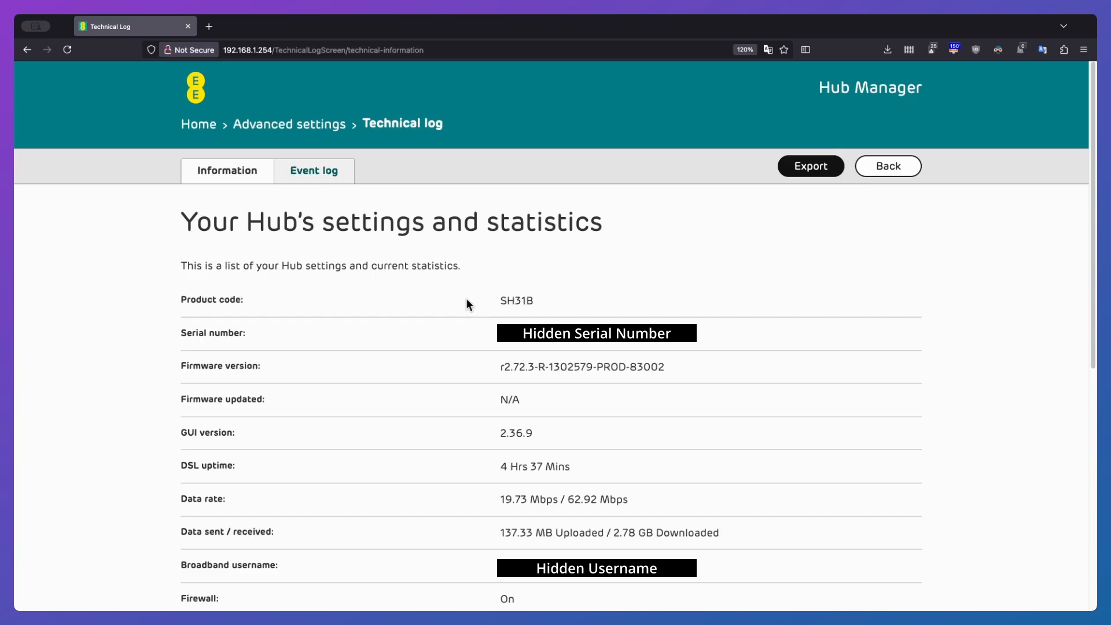
Export the Technical Event Log as a CSV and check the downloads list.
click(313, 171)
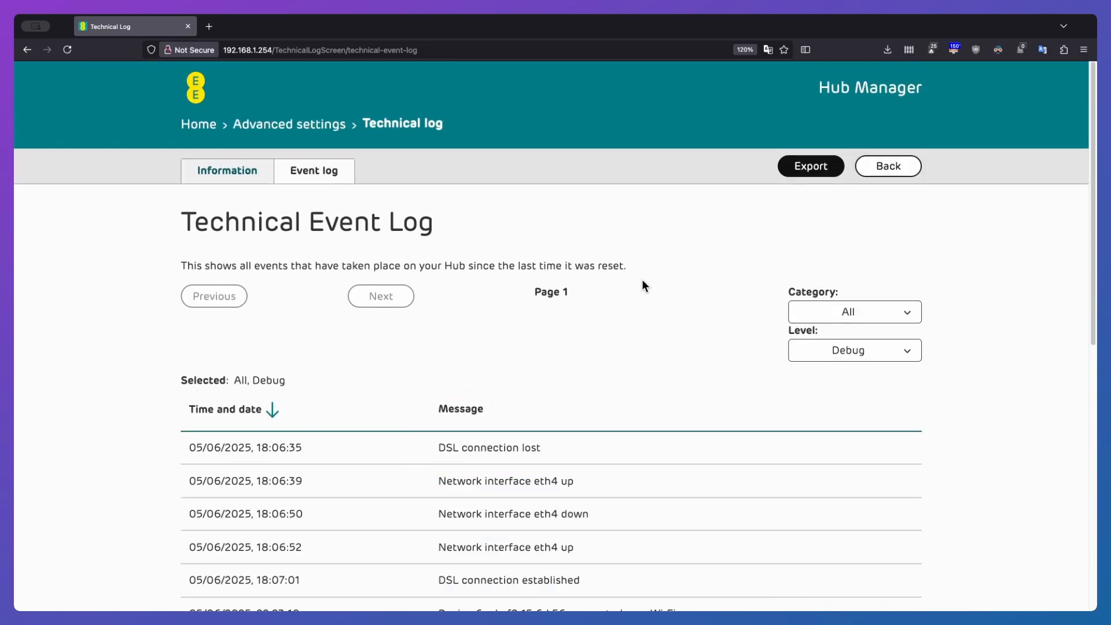
click(811, 166)
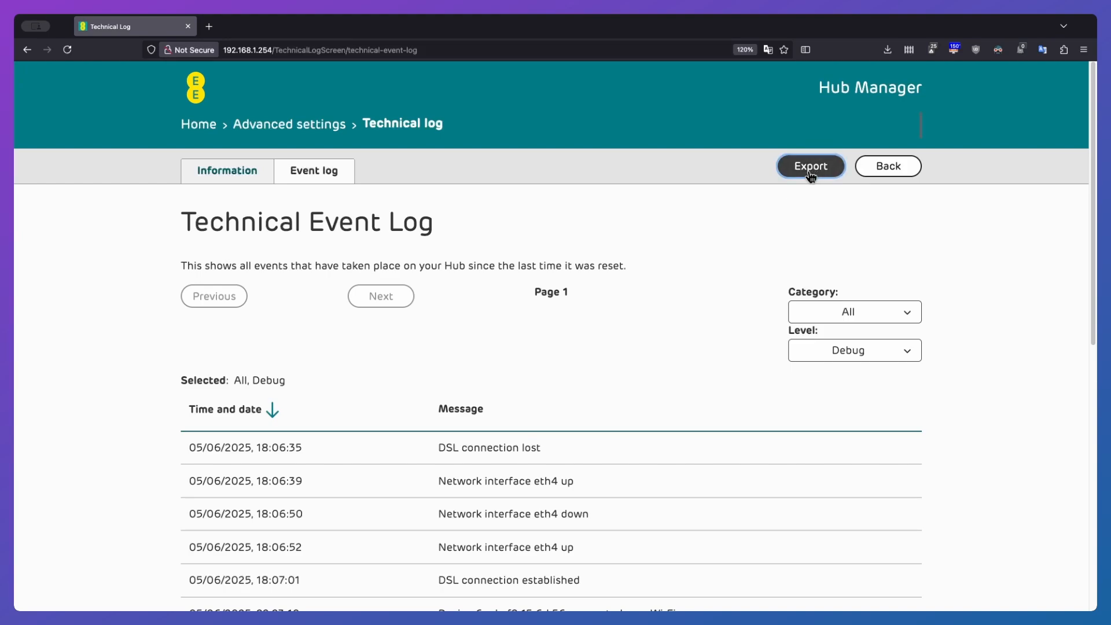
click(810, 166)
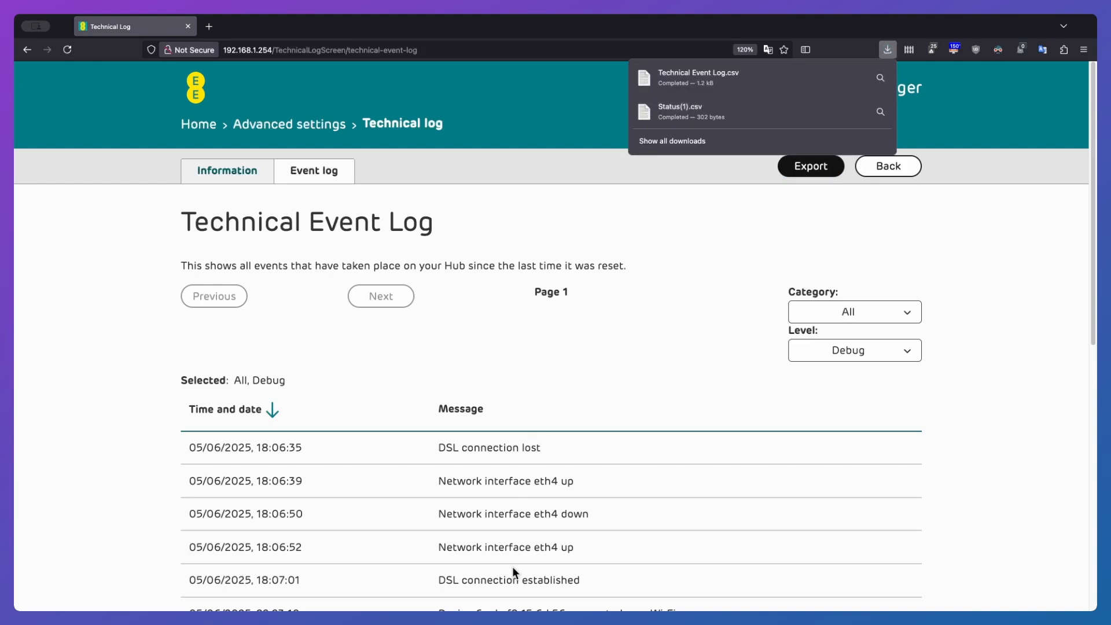
click(826, 195)
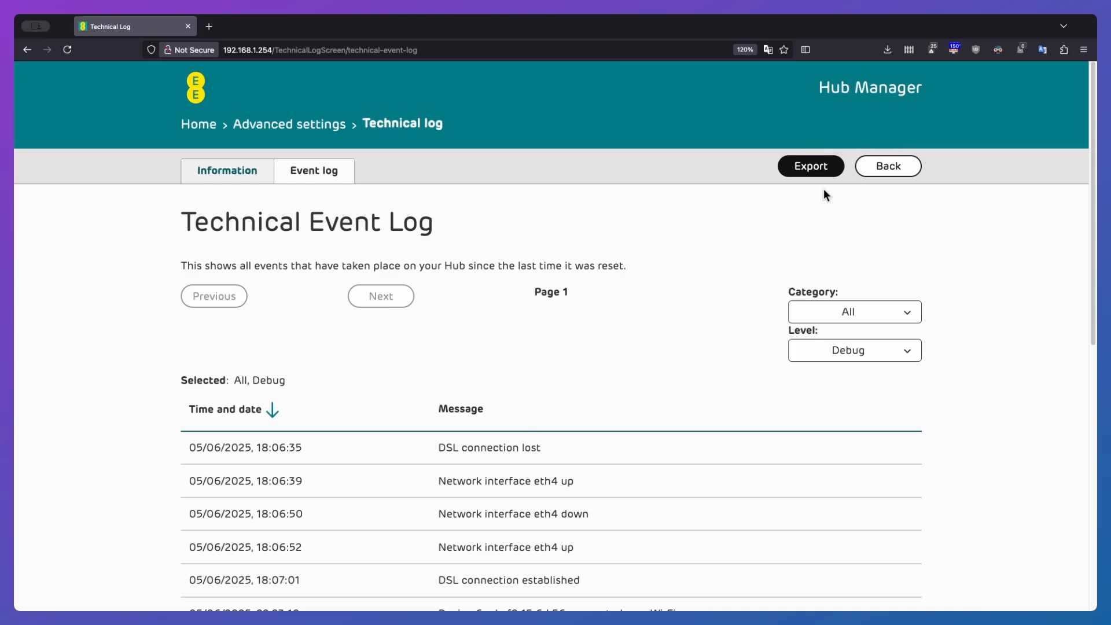
mouse_move(777, 195)
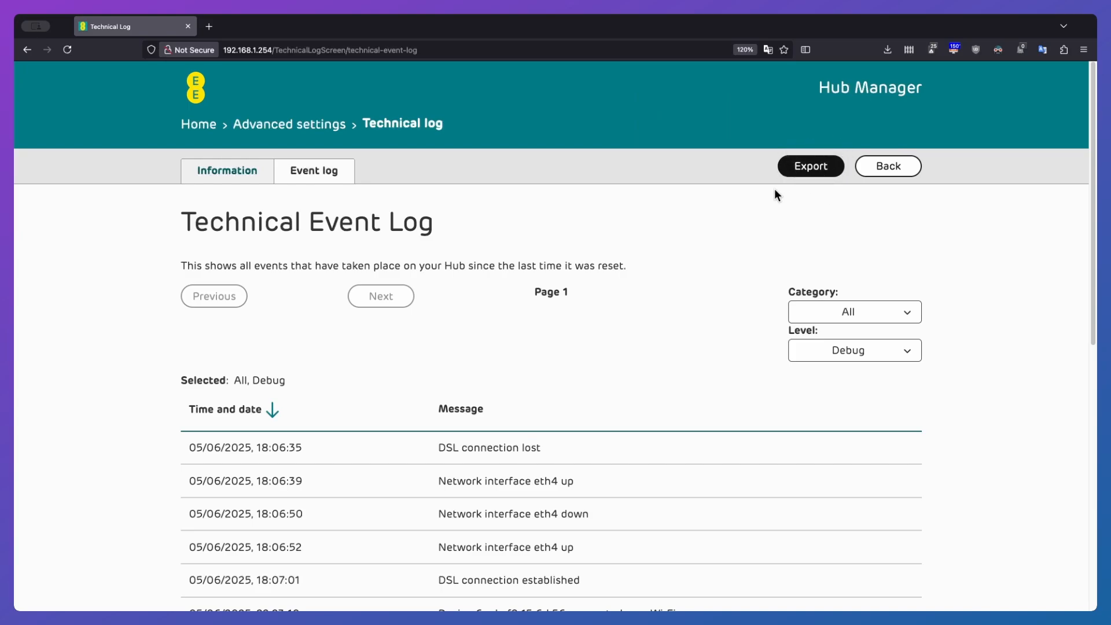
mouse_move(745, 188)
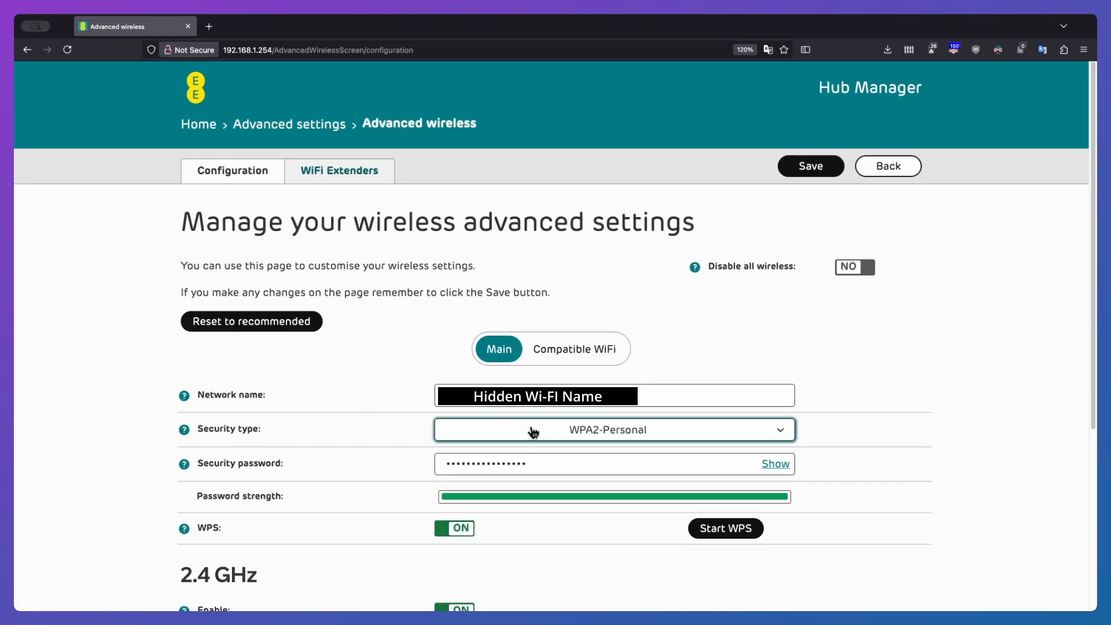
Scroll the Main wireless configuration and reach Compatible WiFi, leaving it off.
click(615, 430)
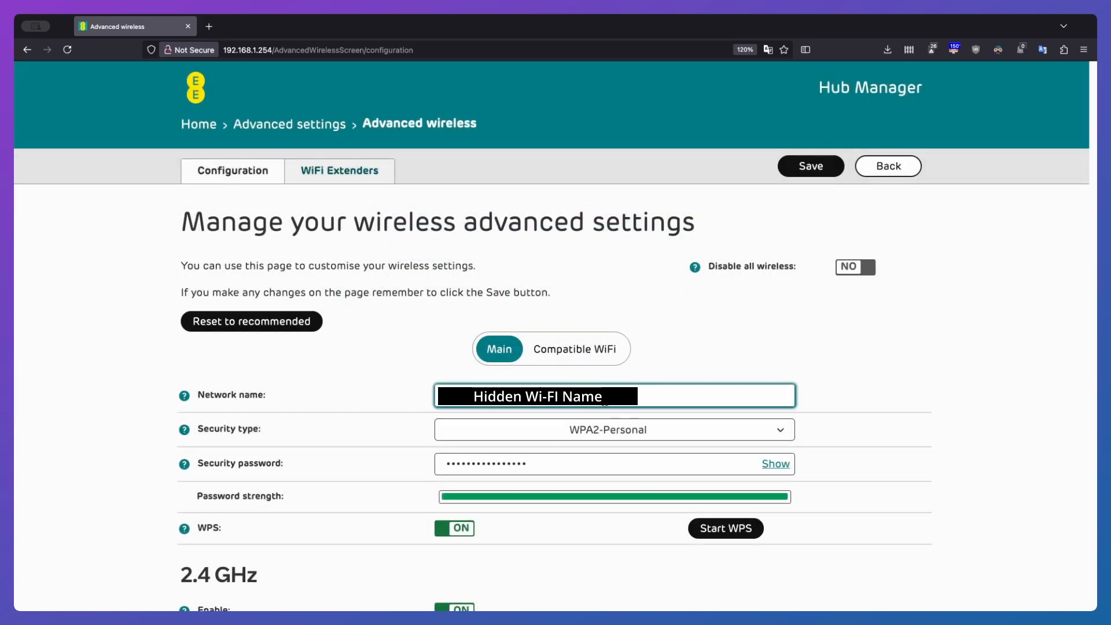
scroll(down, 3)
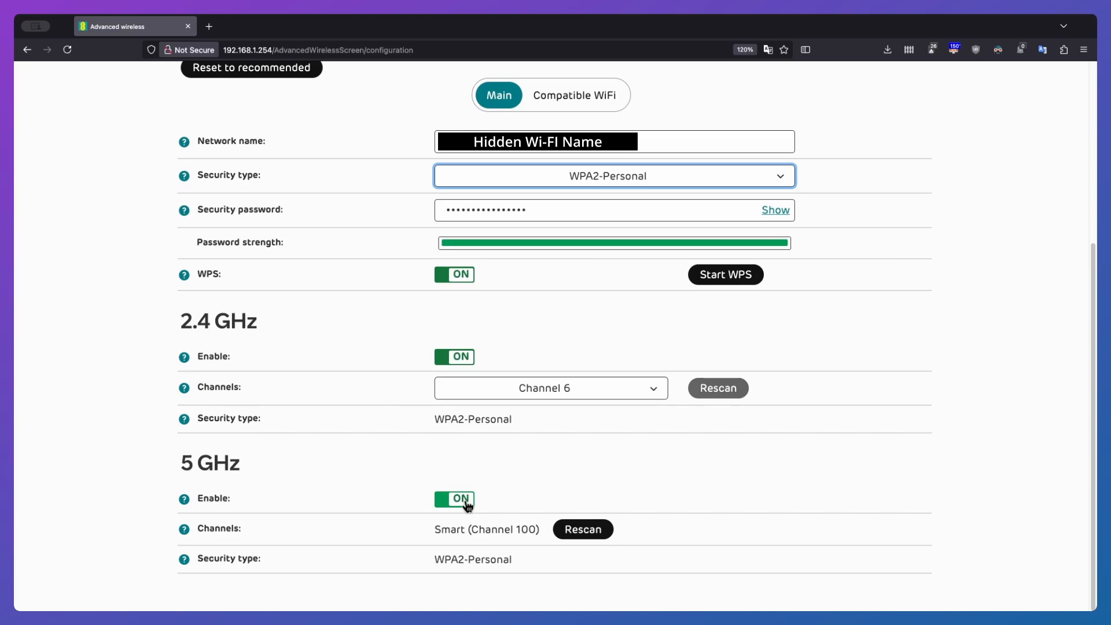
click(580, 349)
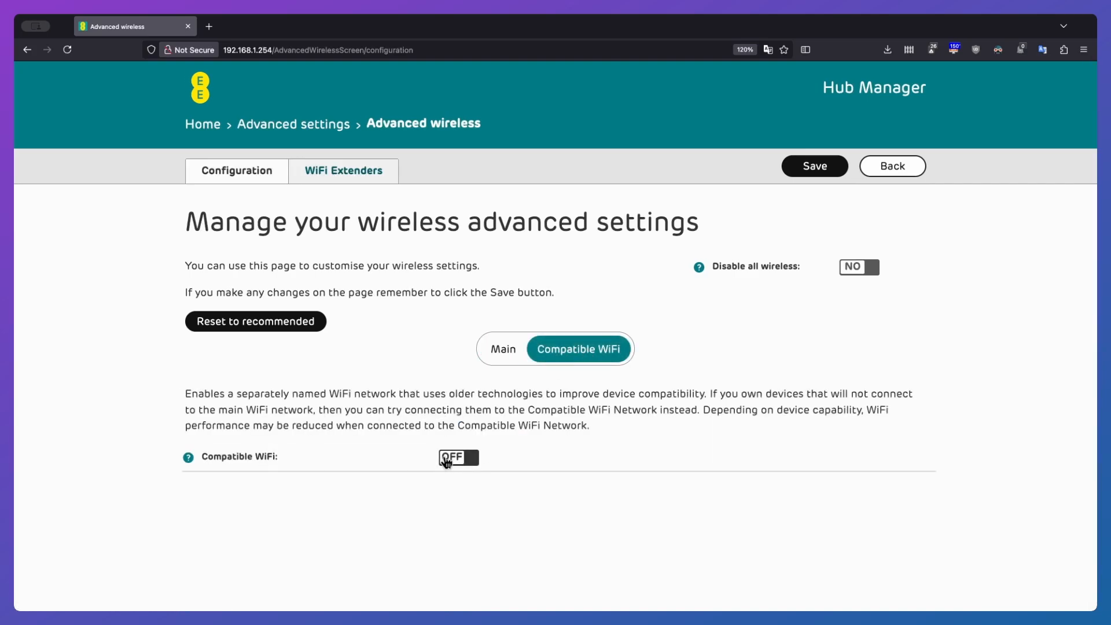
click(458, 458)
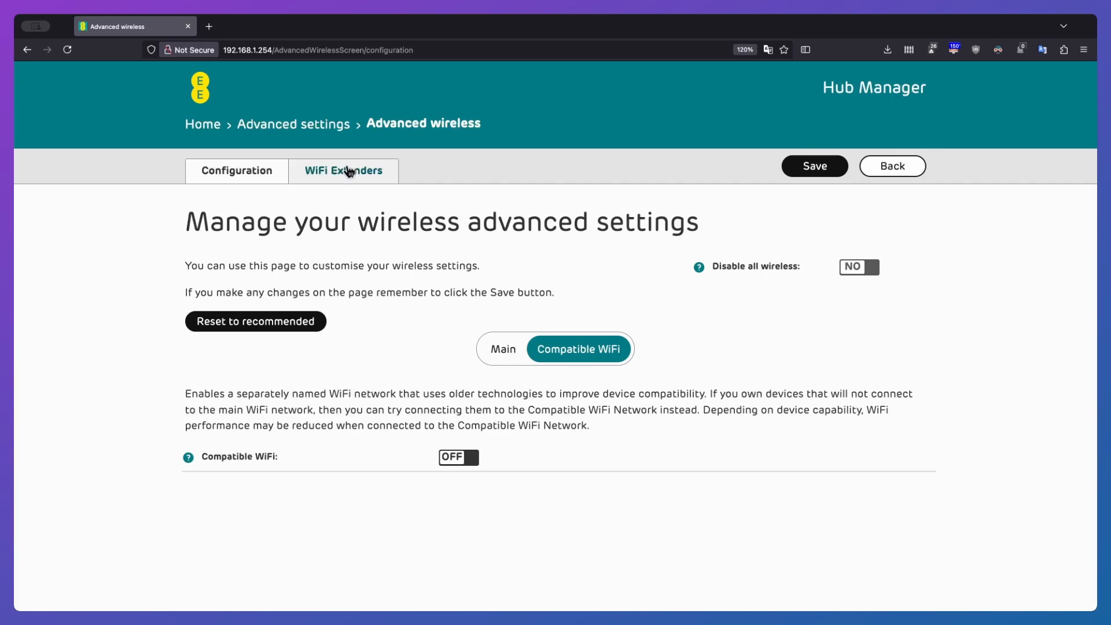
Read the 'Add a new WiFi Extender' pairing instructions, then close them.
click(344, 171)
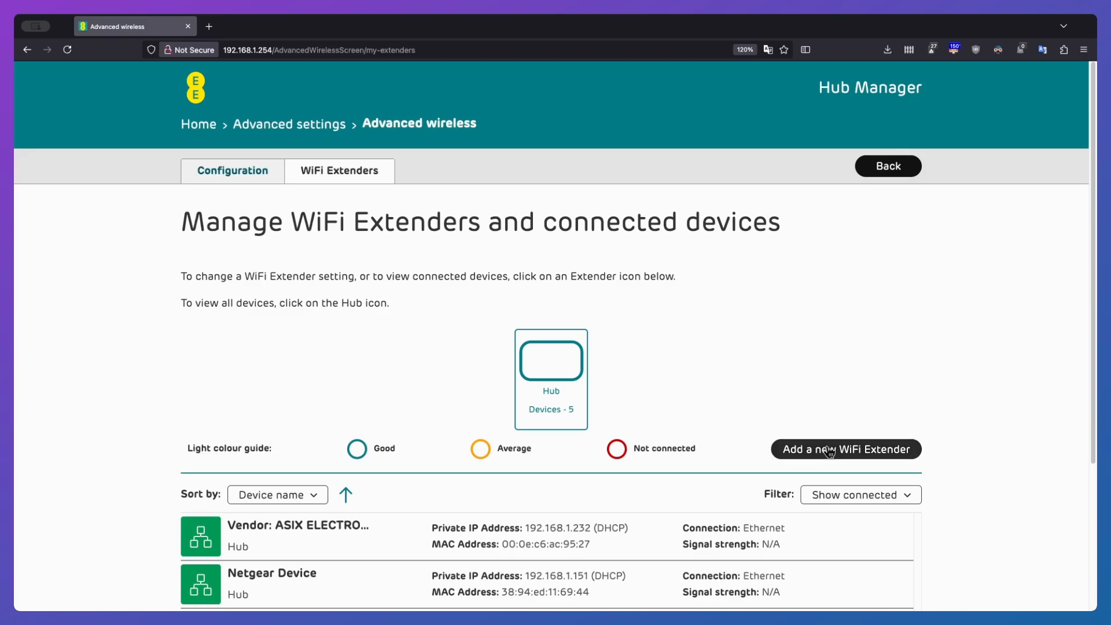
click(845, 449)
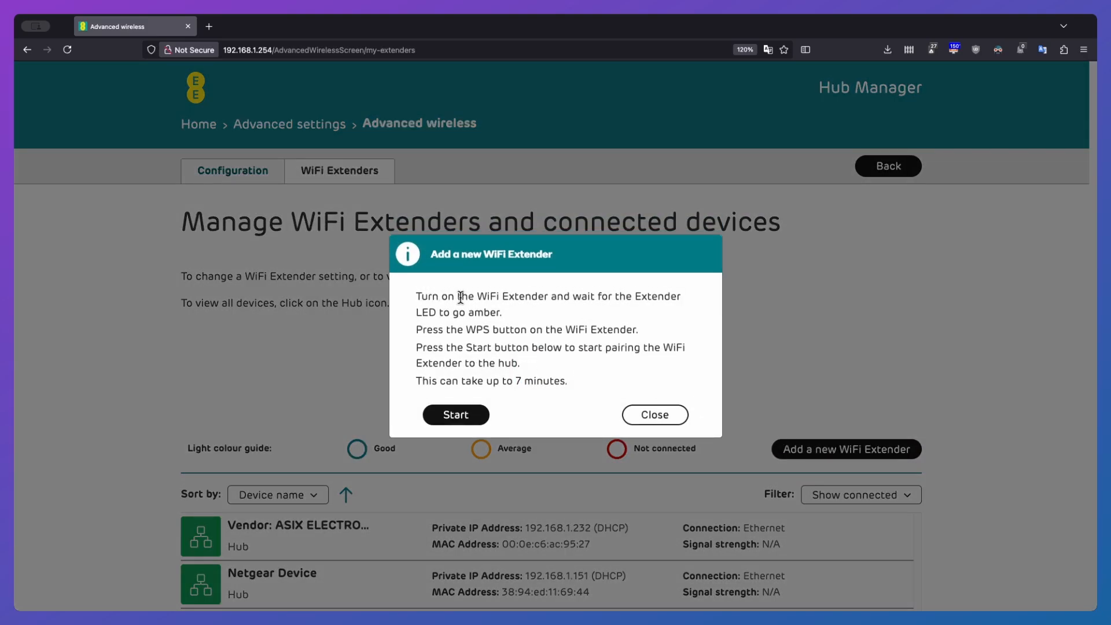
mouse_move(425, 397)
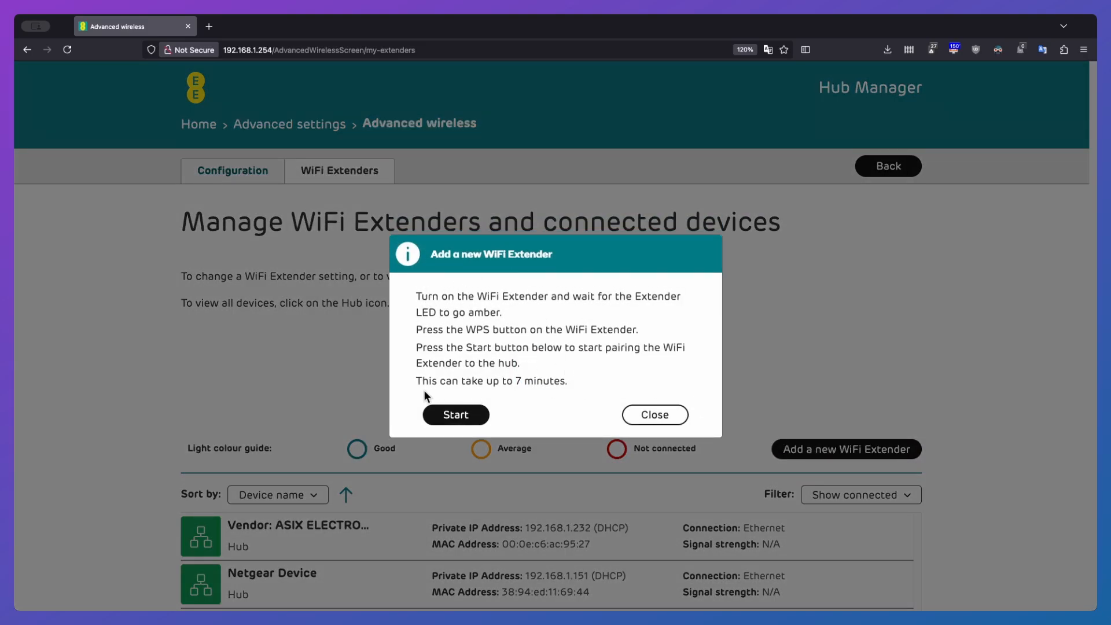
click(289, 124)
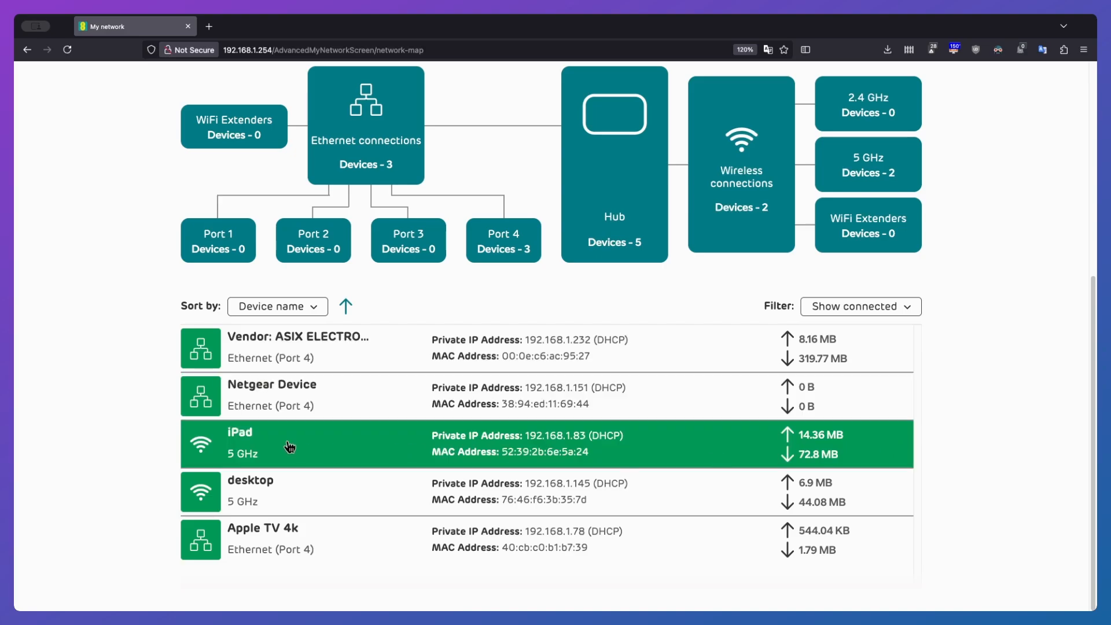
mouse_move(291, 542)
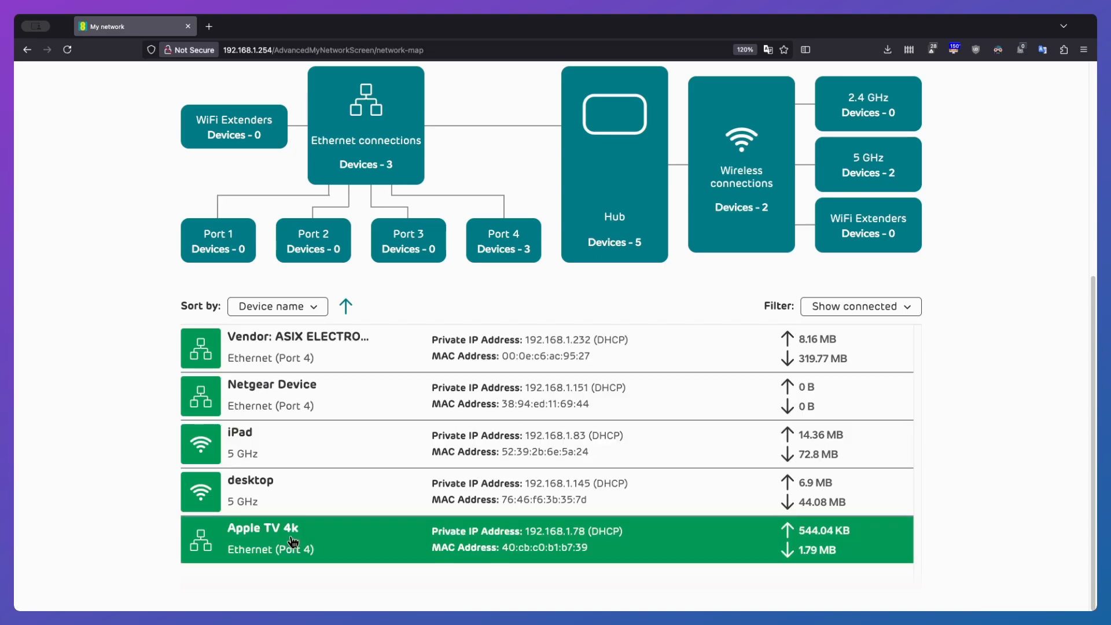
Make Apple TV 4k always use 192.168.1.78, cancel the IP dialog, return to map.
click(293, 540)
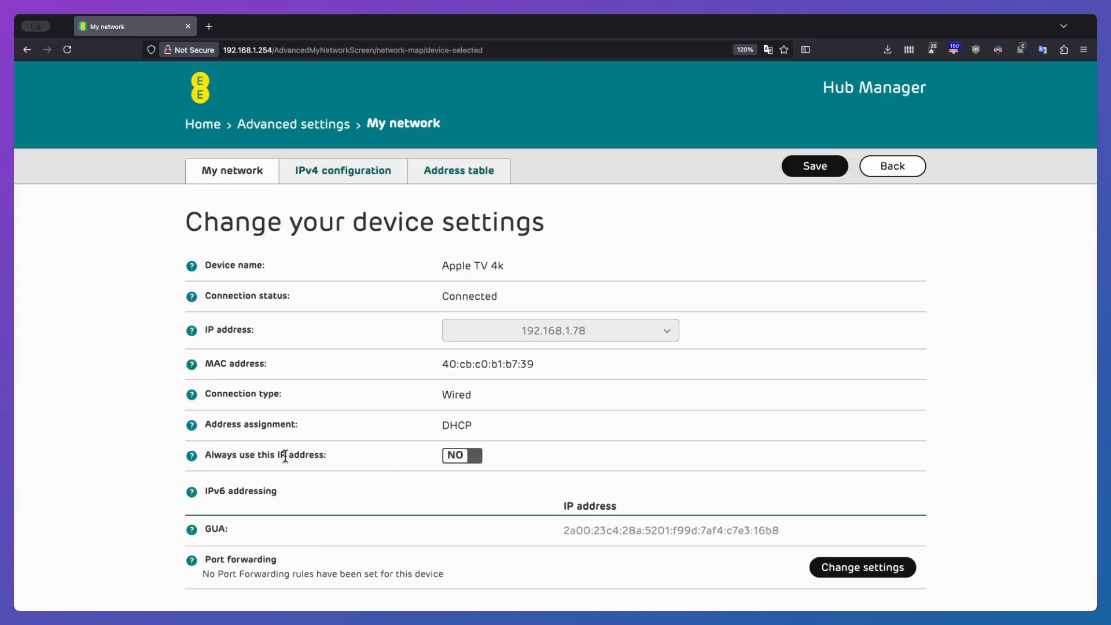
click(461, 456)
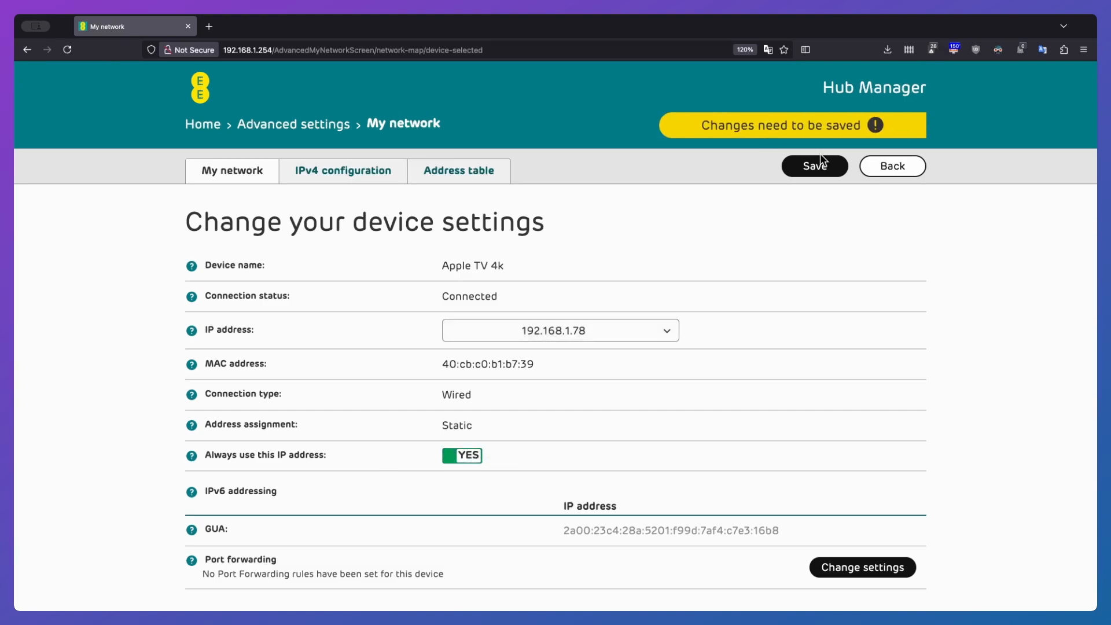
mouse_move(679, 164)
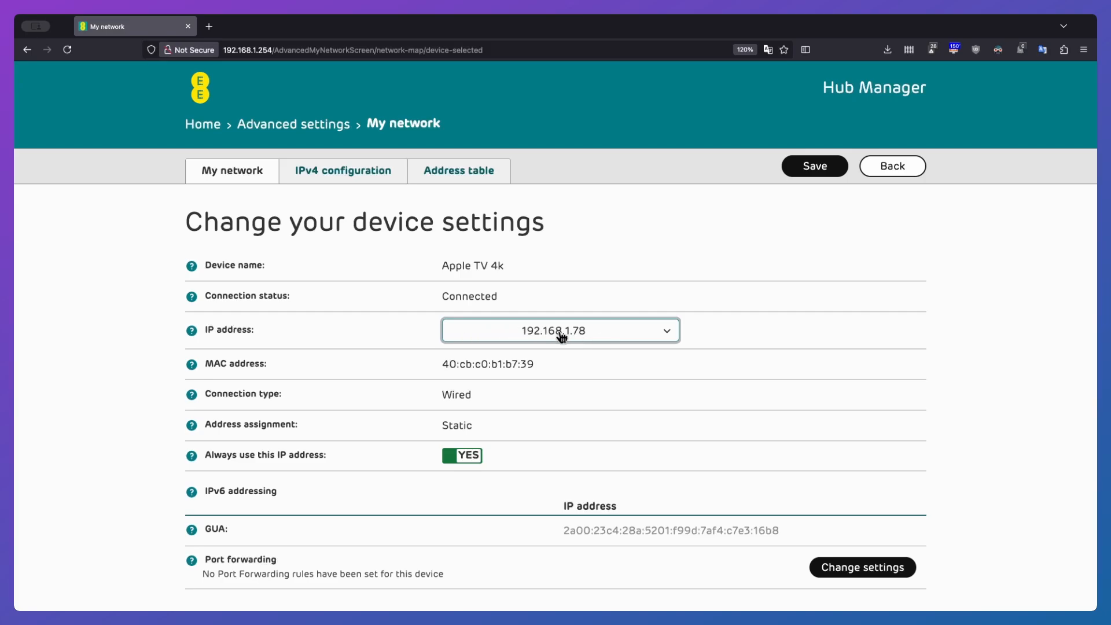
click(561, 331)
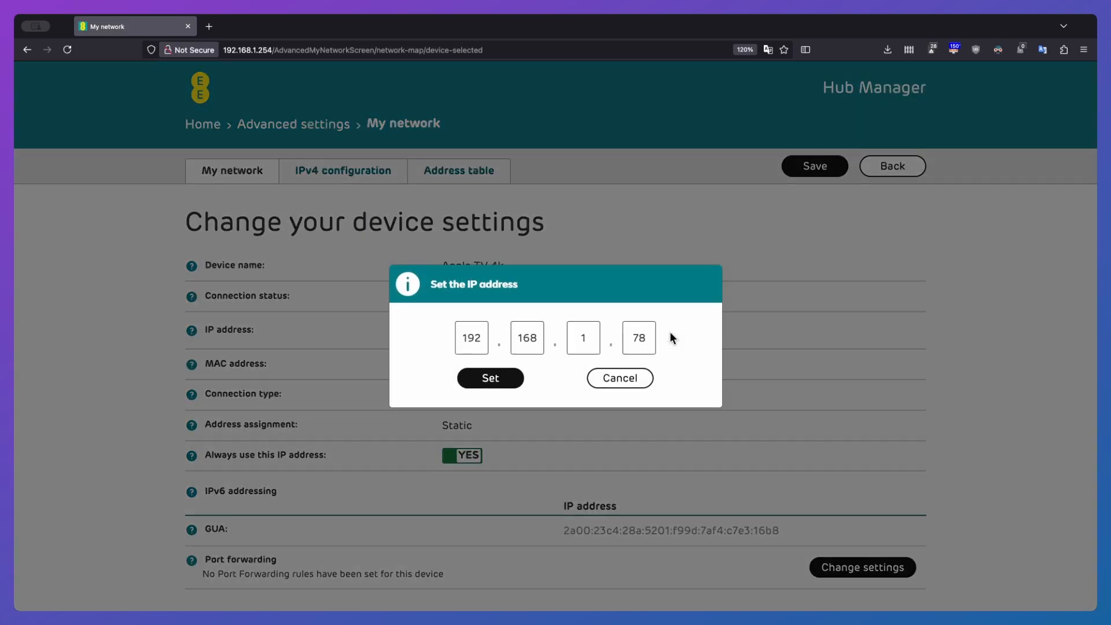
click(491, 378)
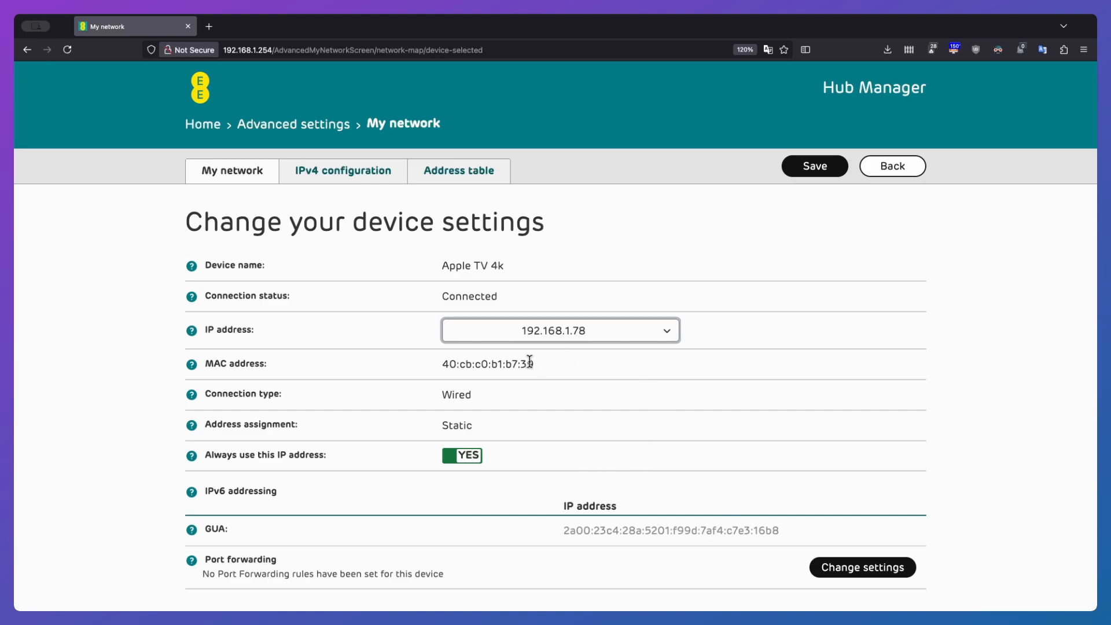
mouse_move(704, 354)
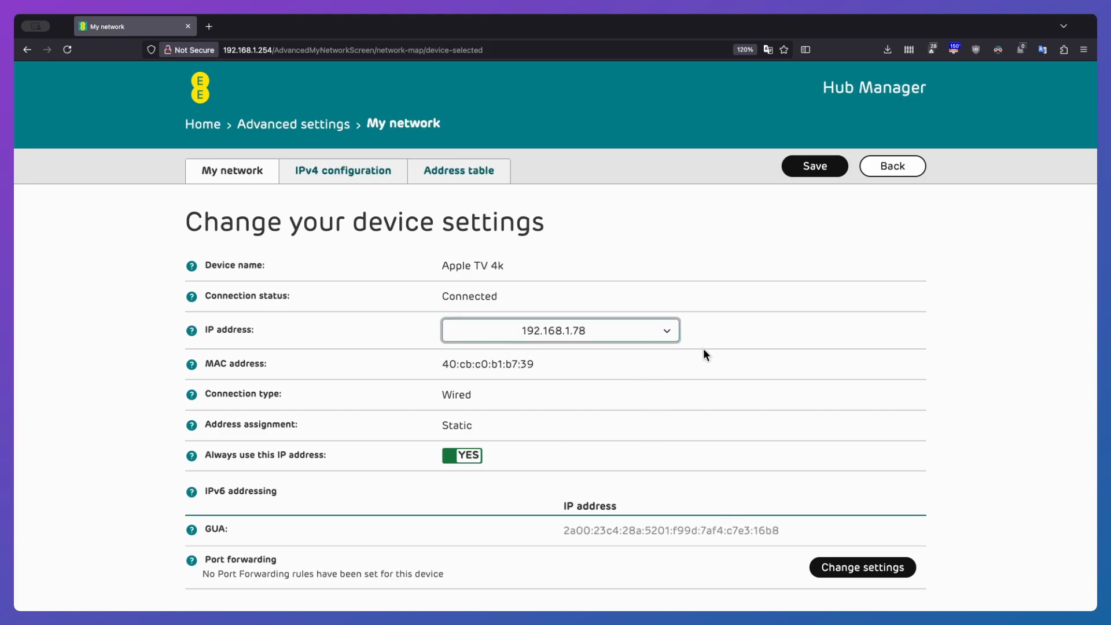
mouse_move(499, 340)
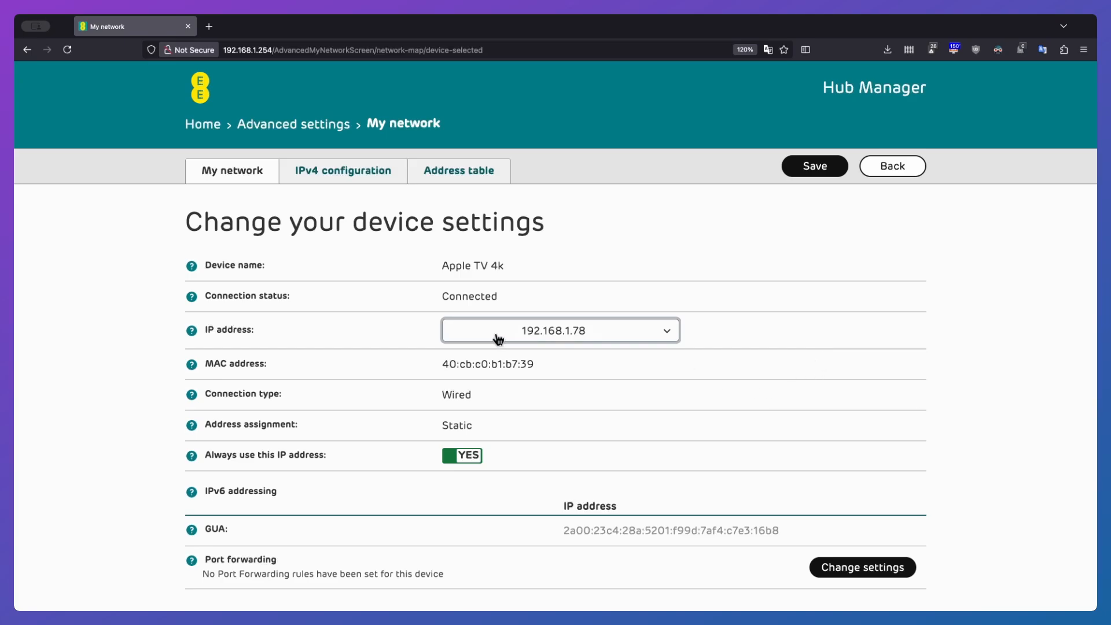
click(892, 166)
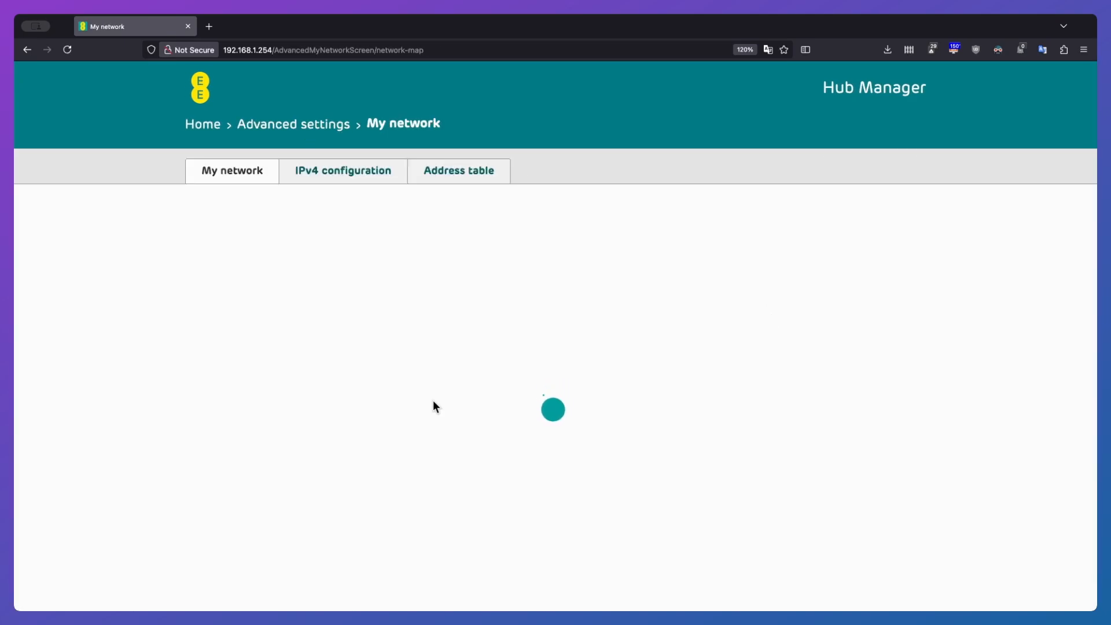
Inspect gateway 192.168.1.254, mask 255.255.255.0, DHCP range and lease time without changes.
click(343, 171)
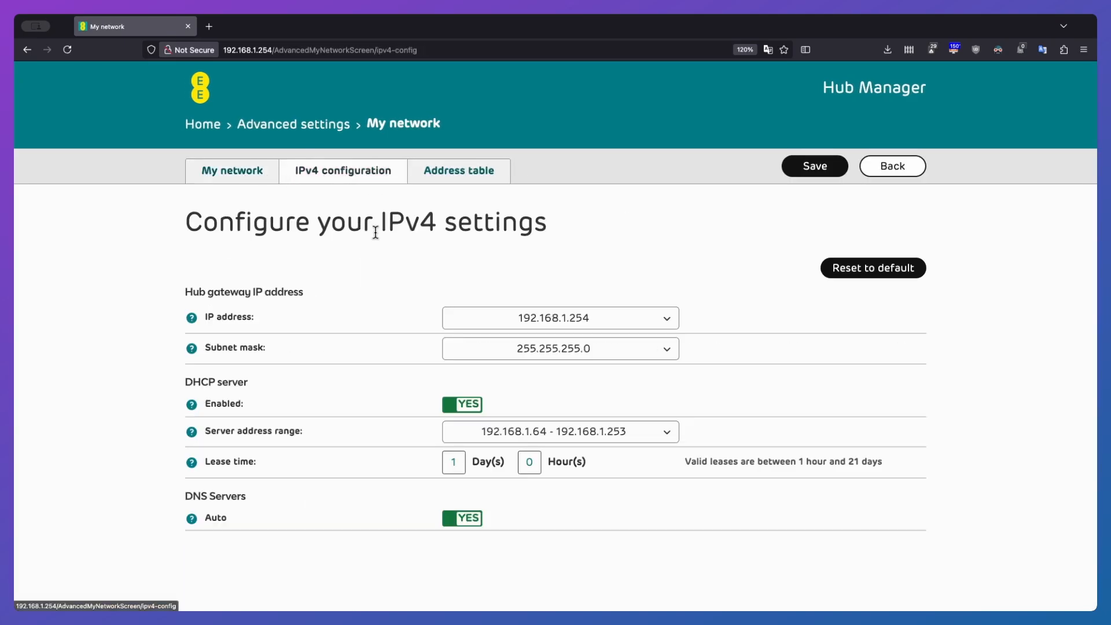
click(581, 319)
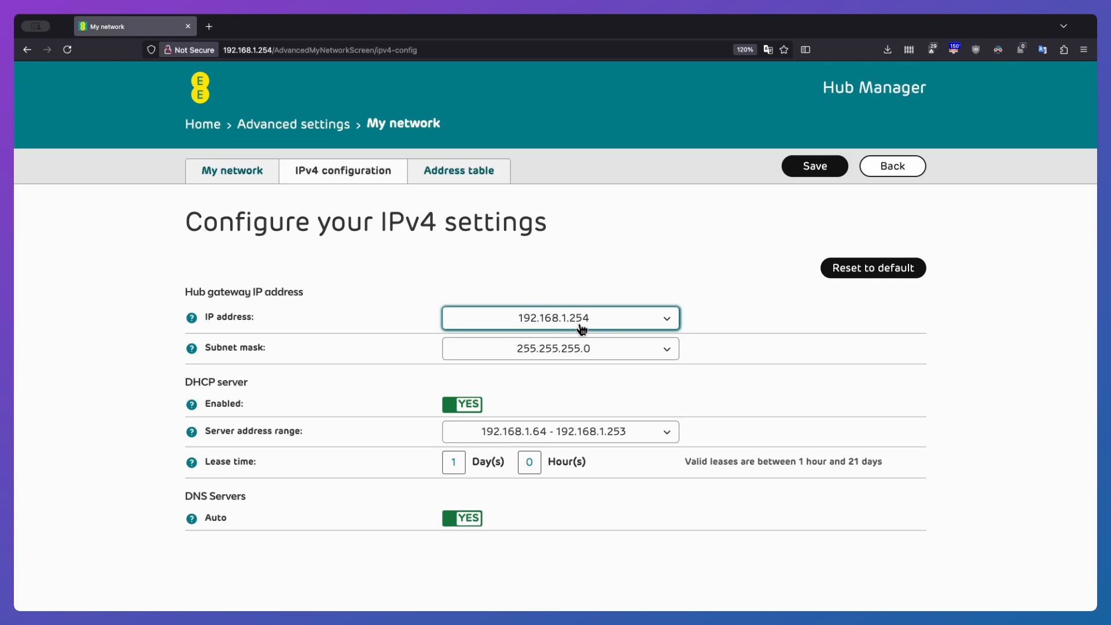
mouse_move(518, 329)
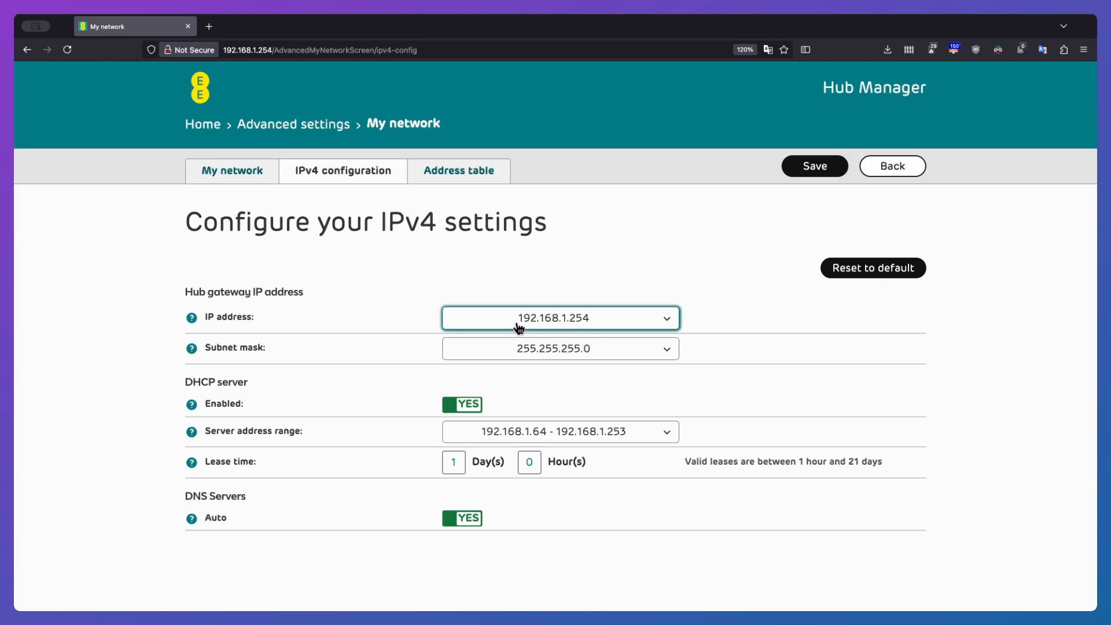
click(560, 348)
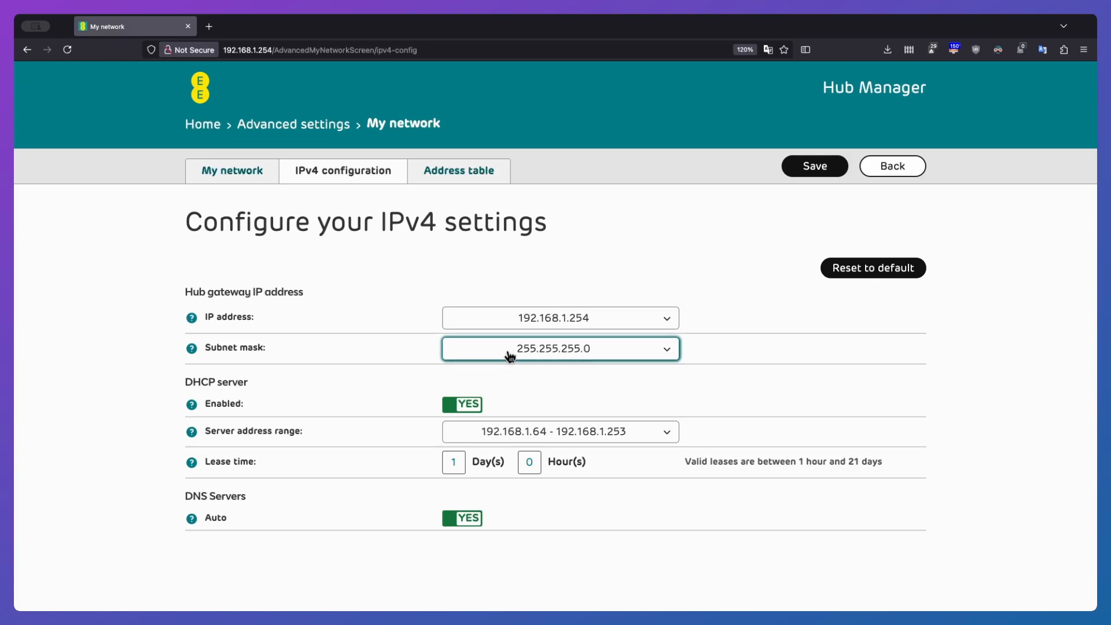
mouse_move(568, 359)
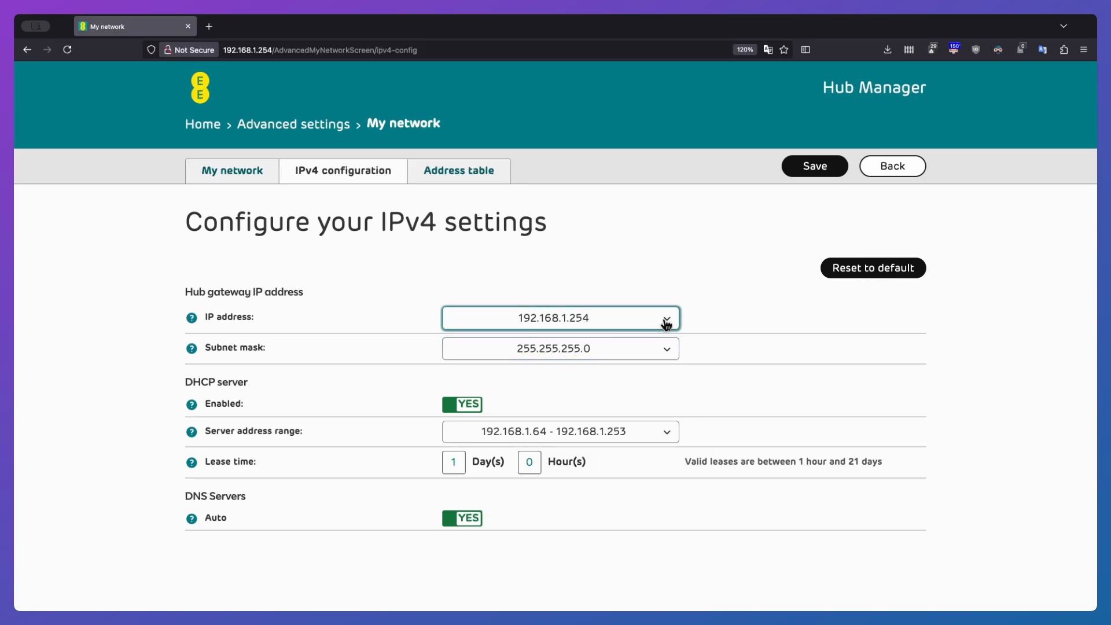
click(666, 318)
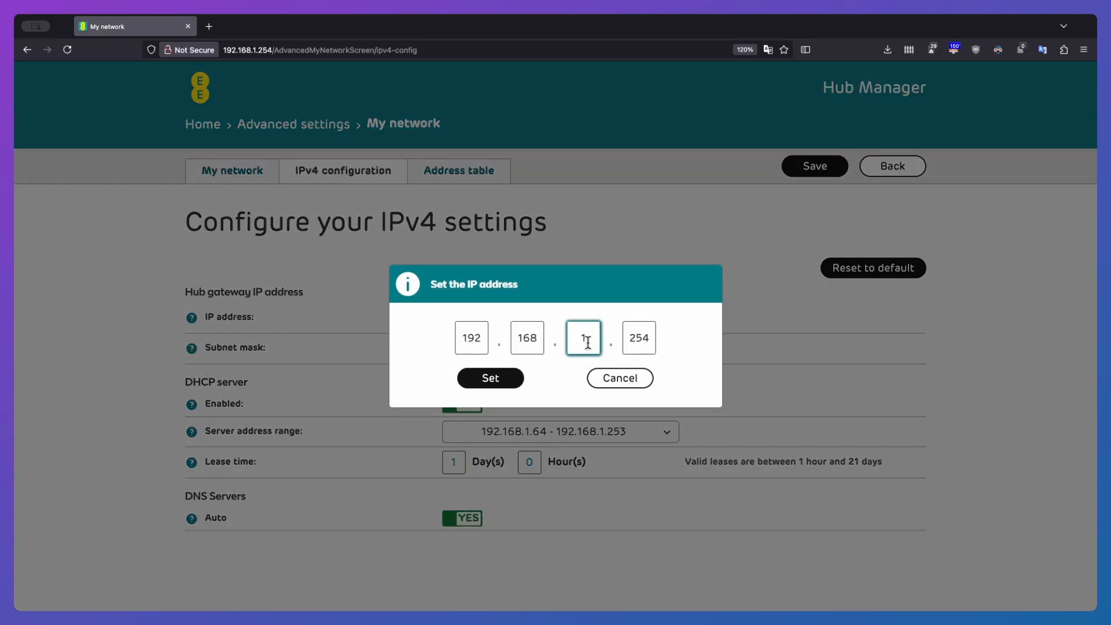
click(638, 338)
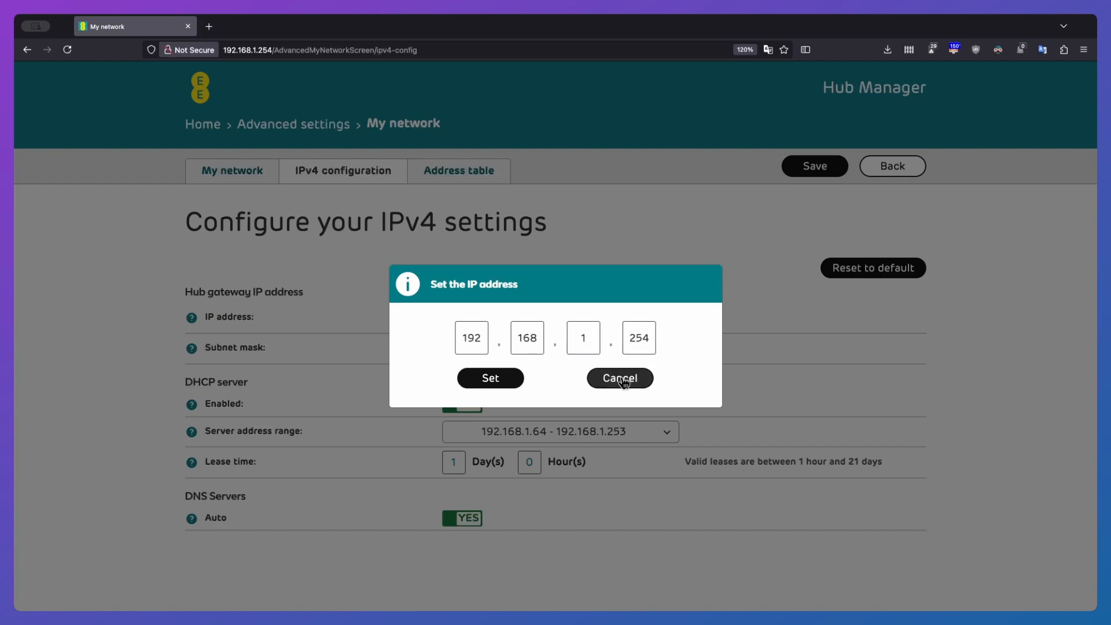
click(620, 377)
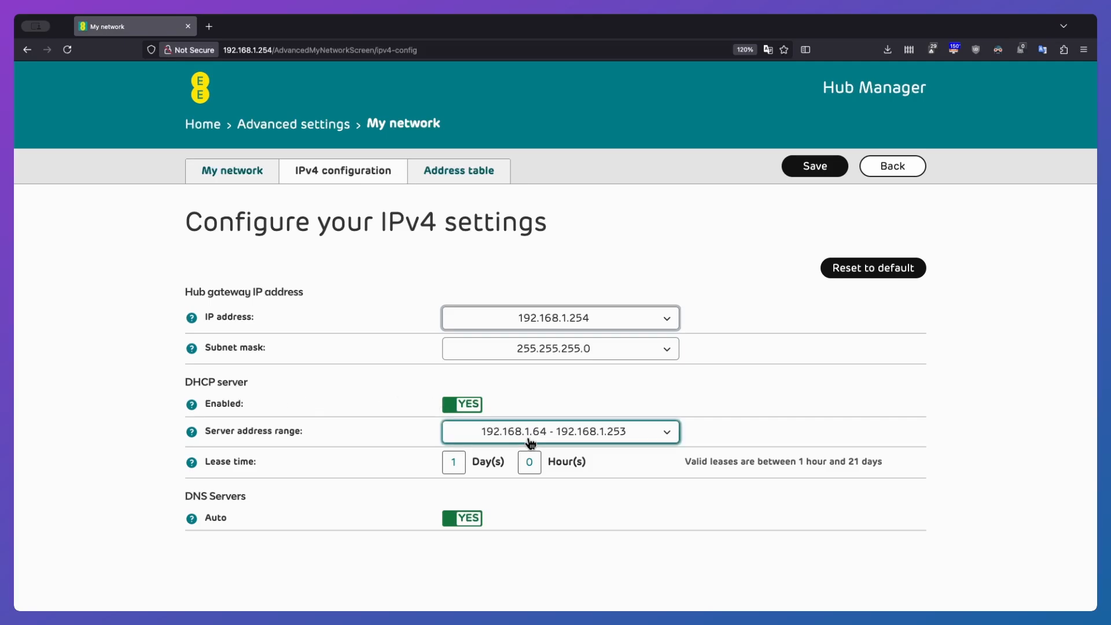
mouse_move(667, 450)
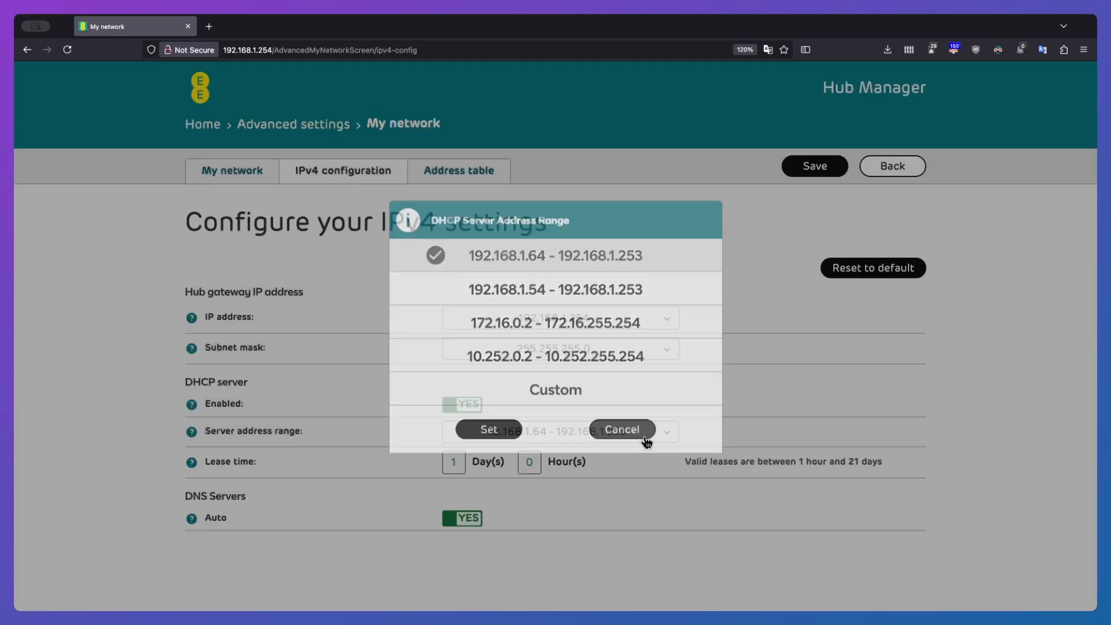
click(622, 430)
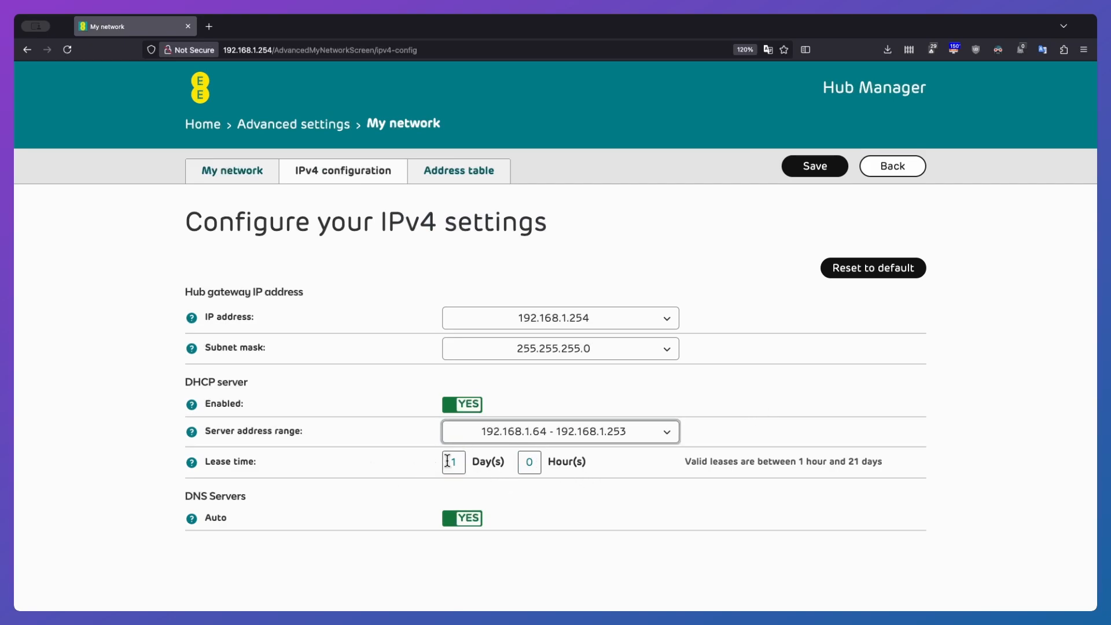
click(453, 462)
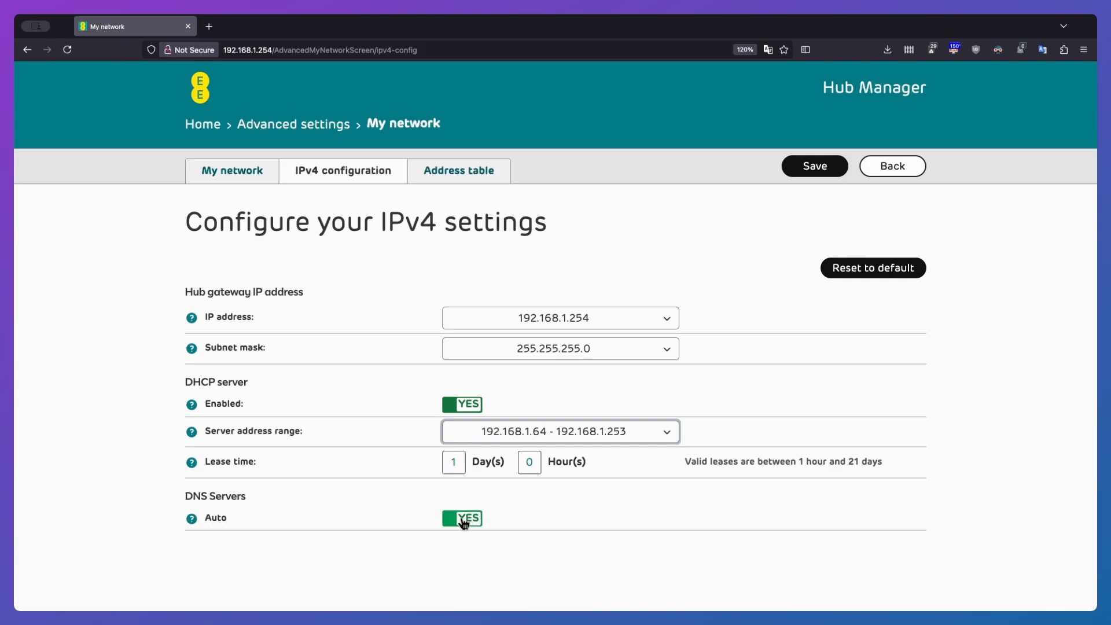
click(463, 518)
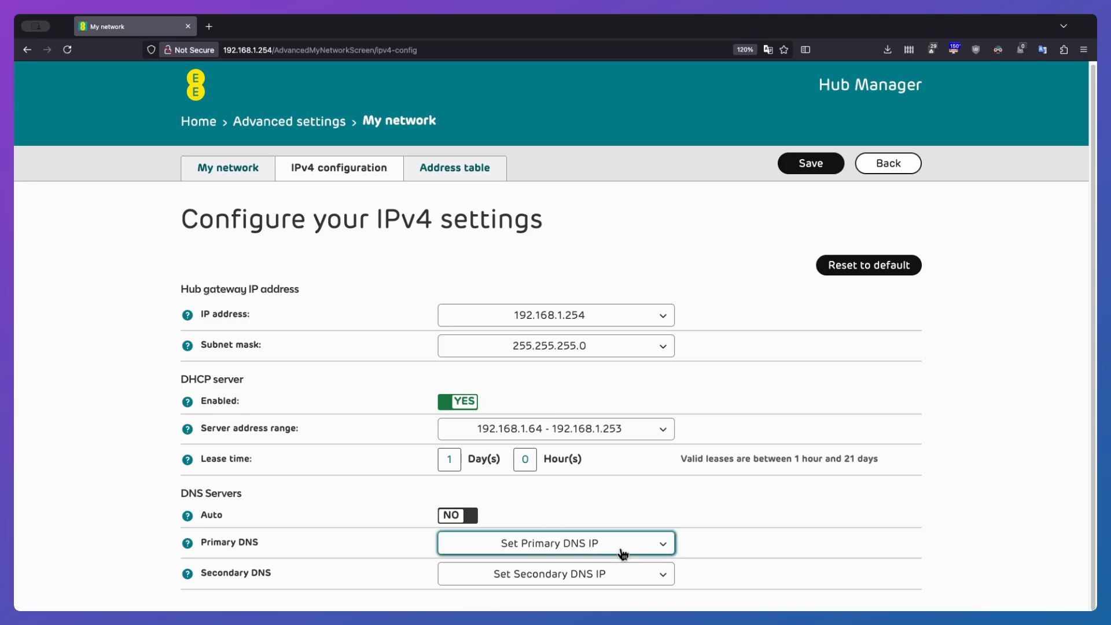
click(555, 543)
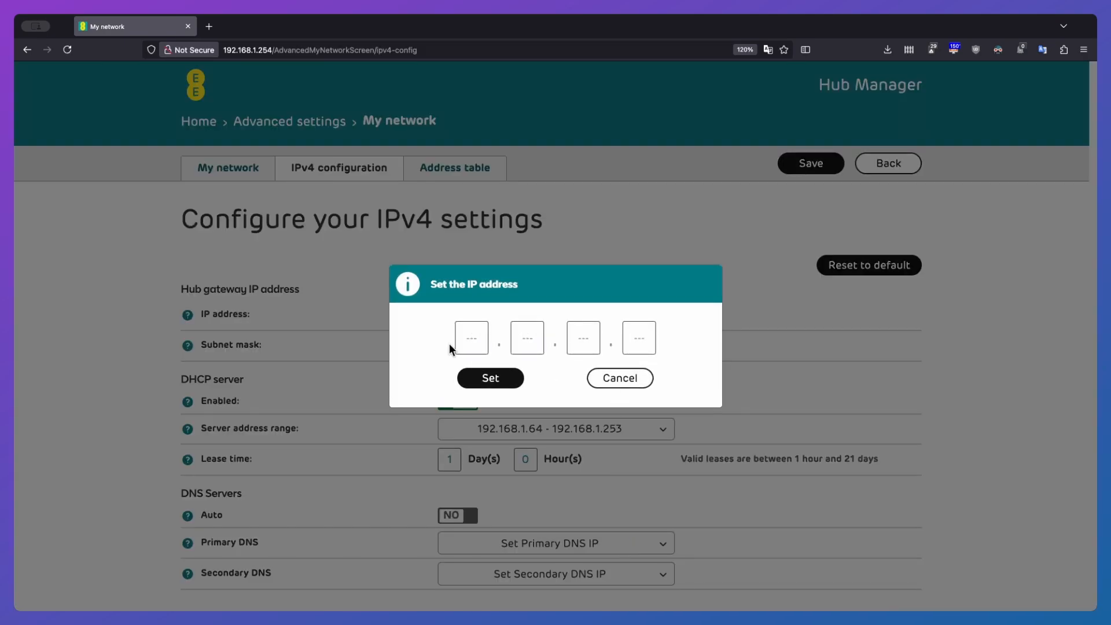
click(470, 337)
text(8)
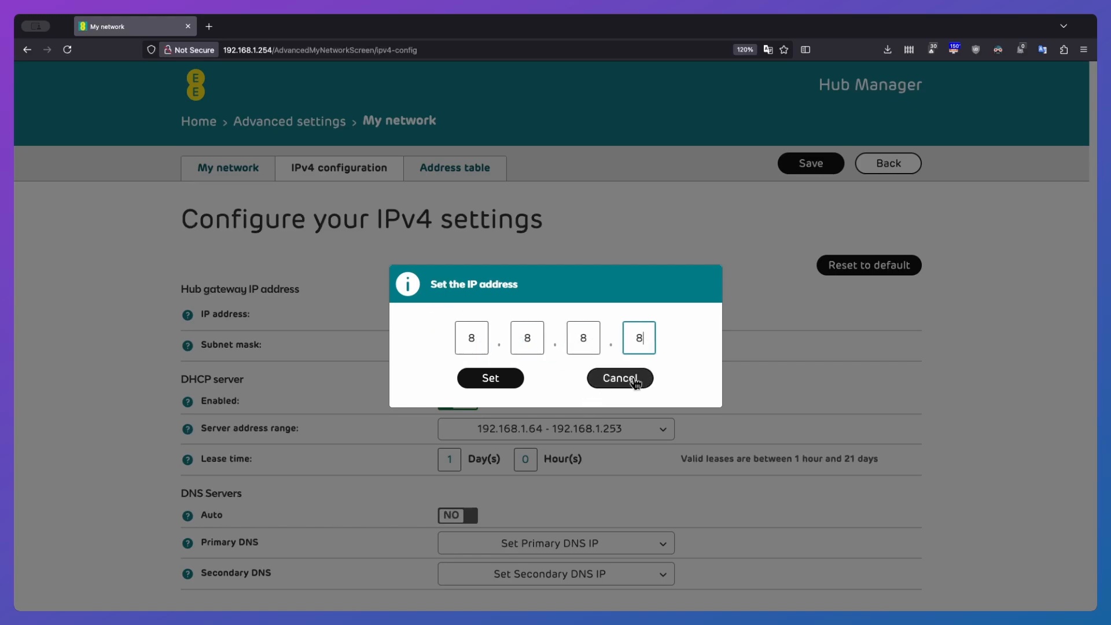
click(620, 378)
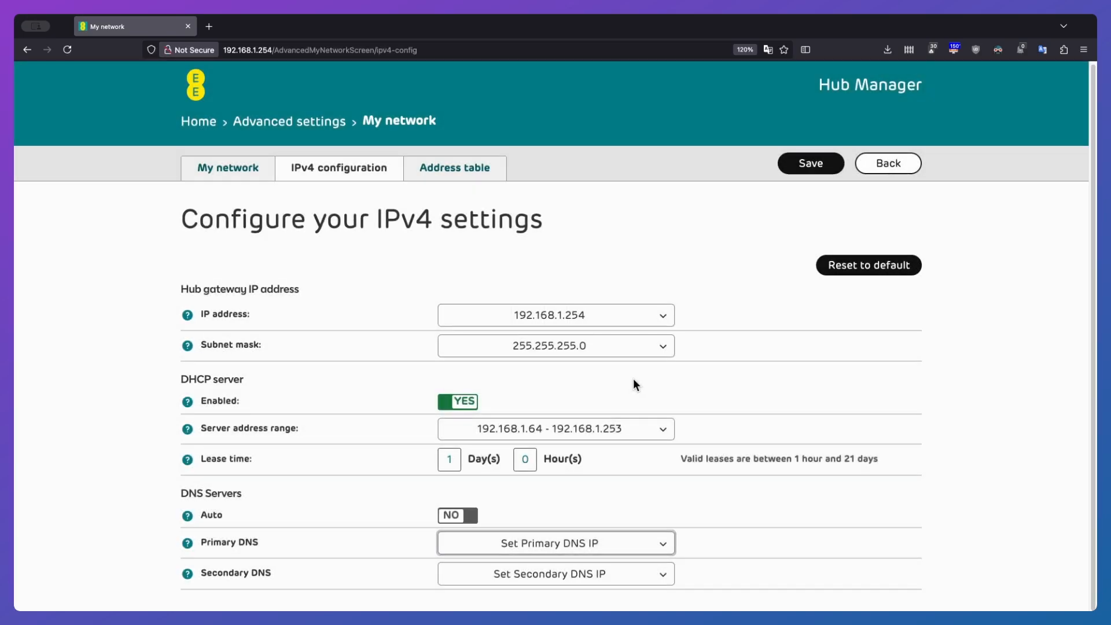
click(458, 515)
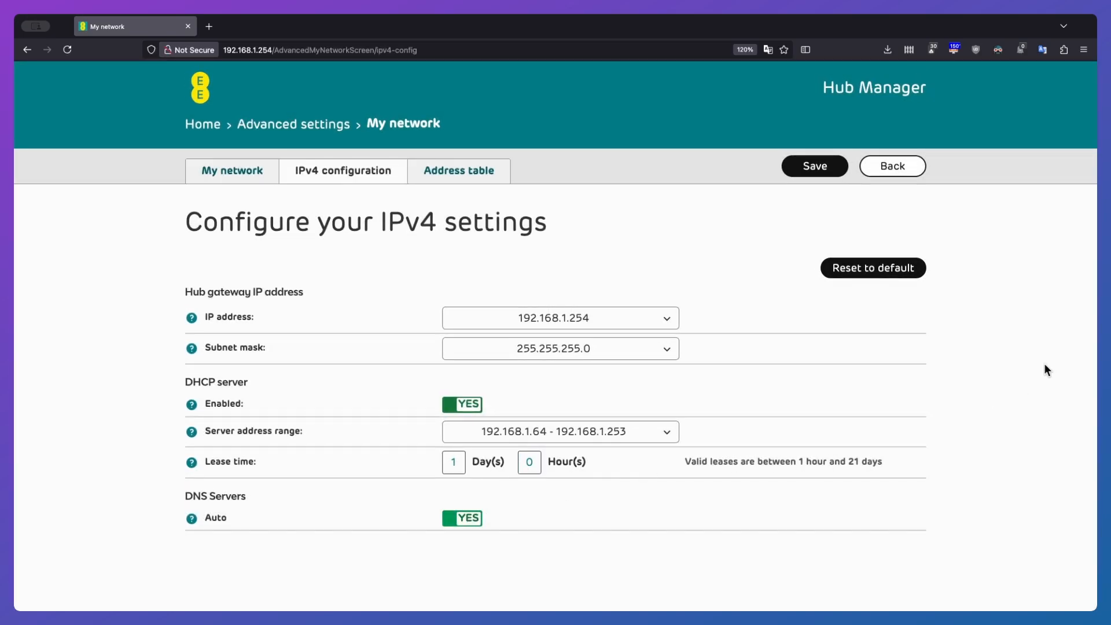
click(458, 171)
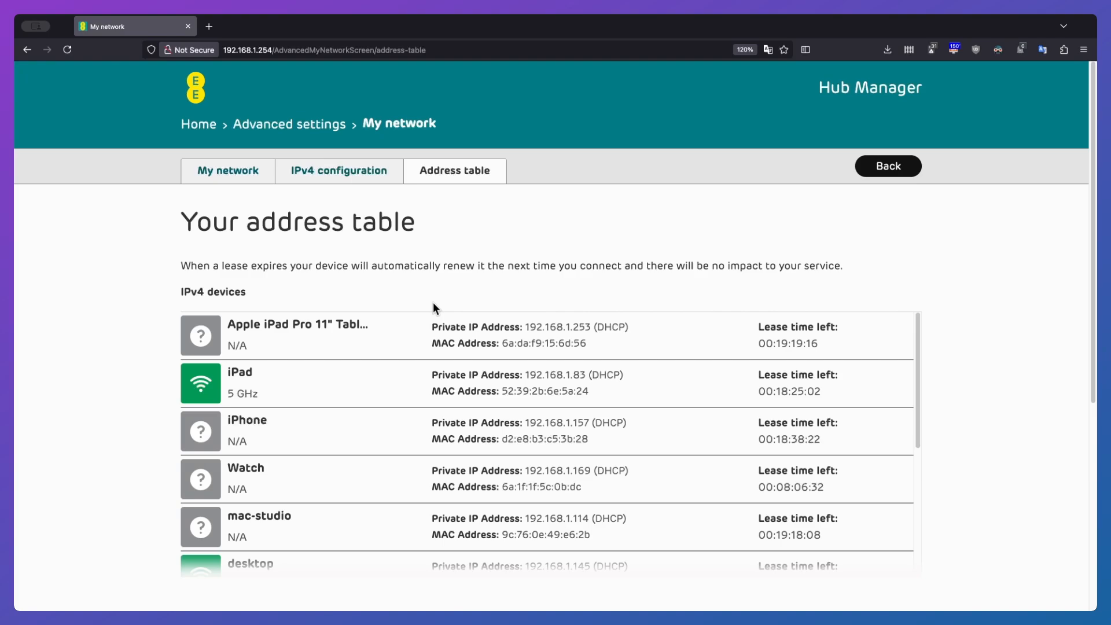
Leave the address table for the Firewall port forwarding rules page.
click(288, 123)
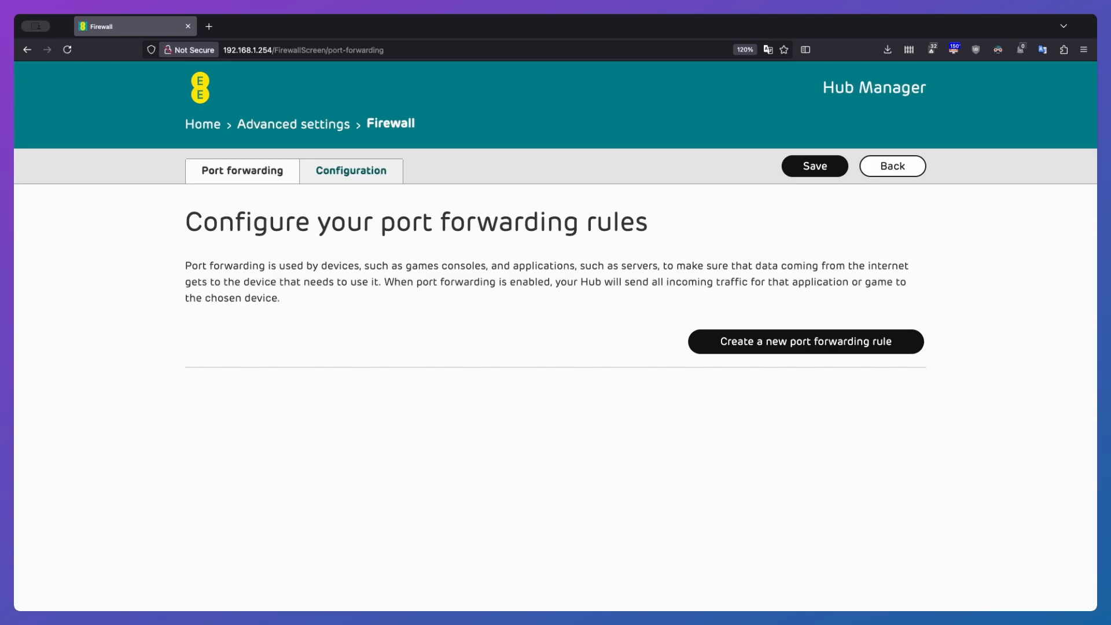
mouse_move(435, 300)
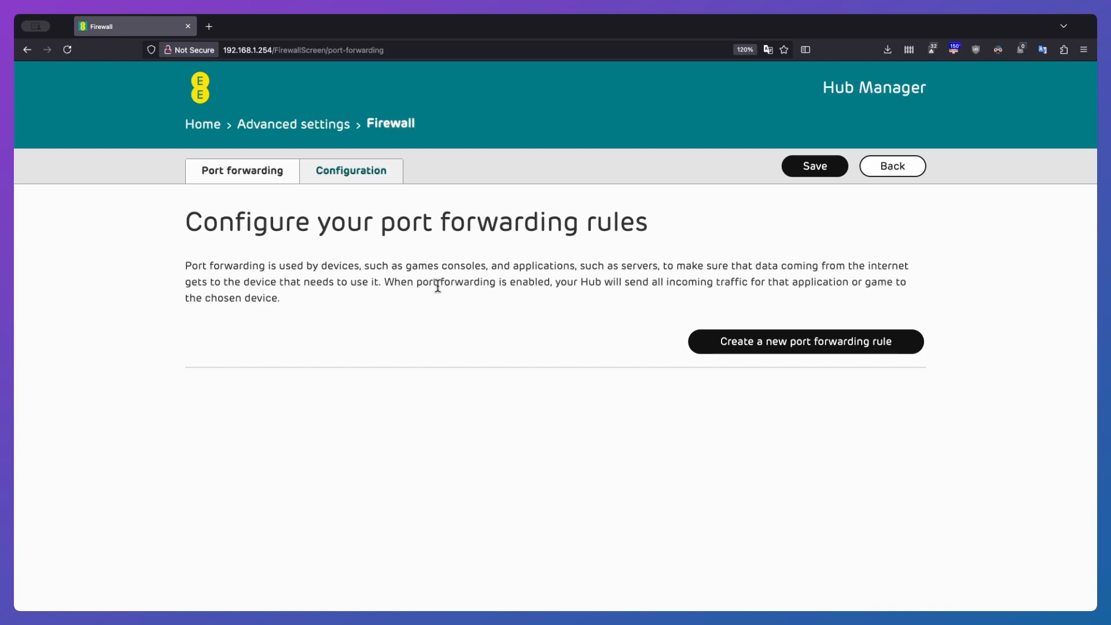
mouse_move(444, 221)
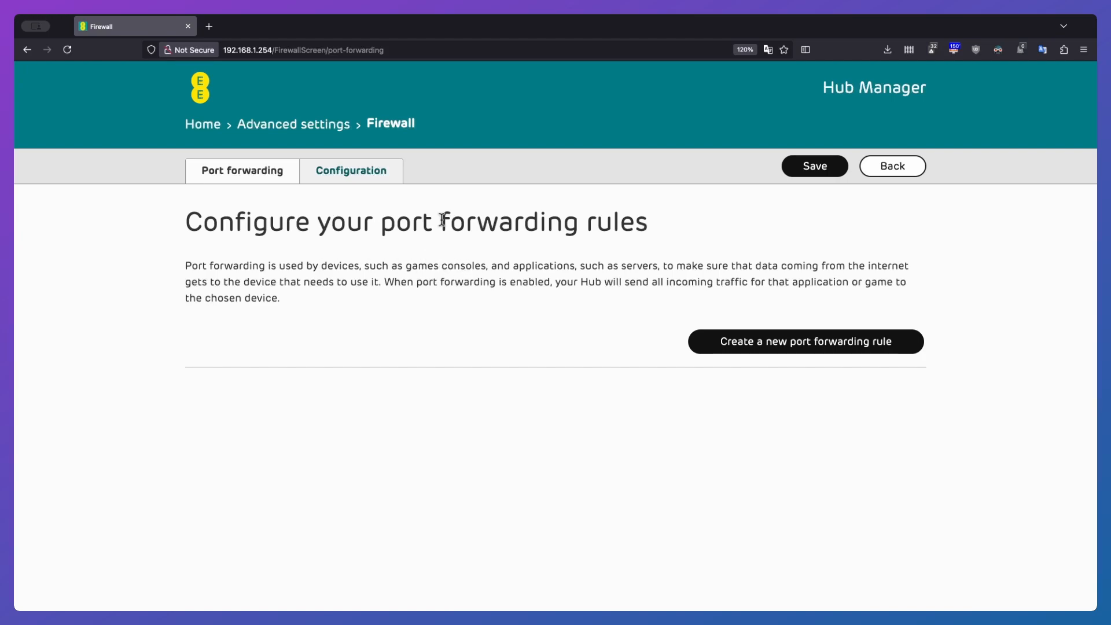
mouse_move(573, 300)
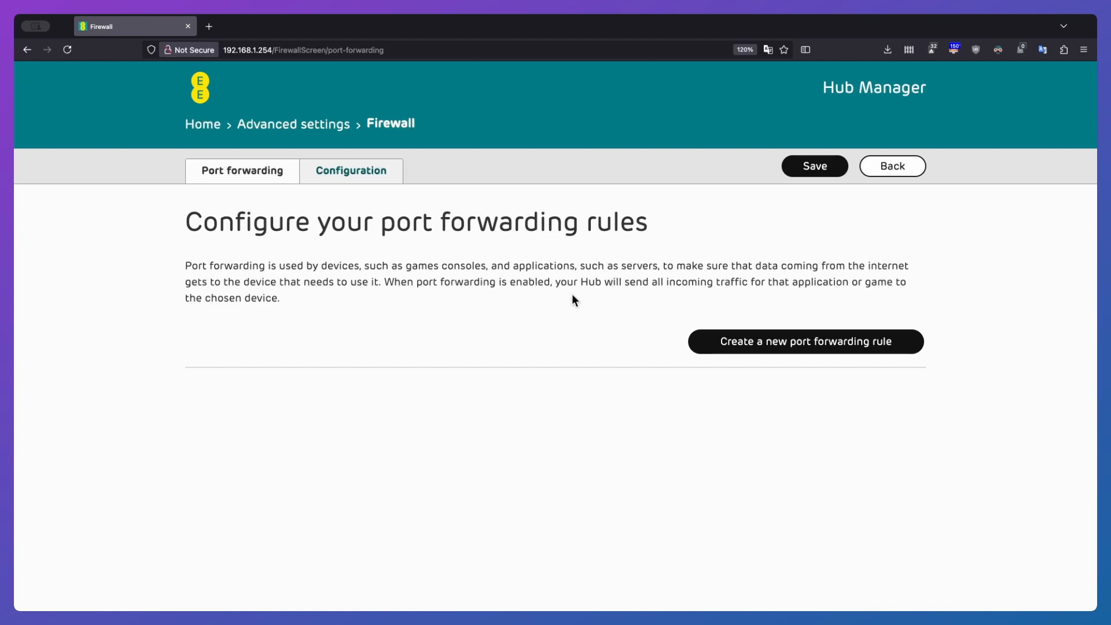
mouse_move(766, 350)
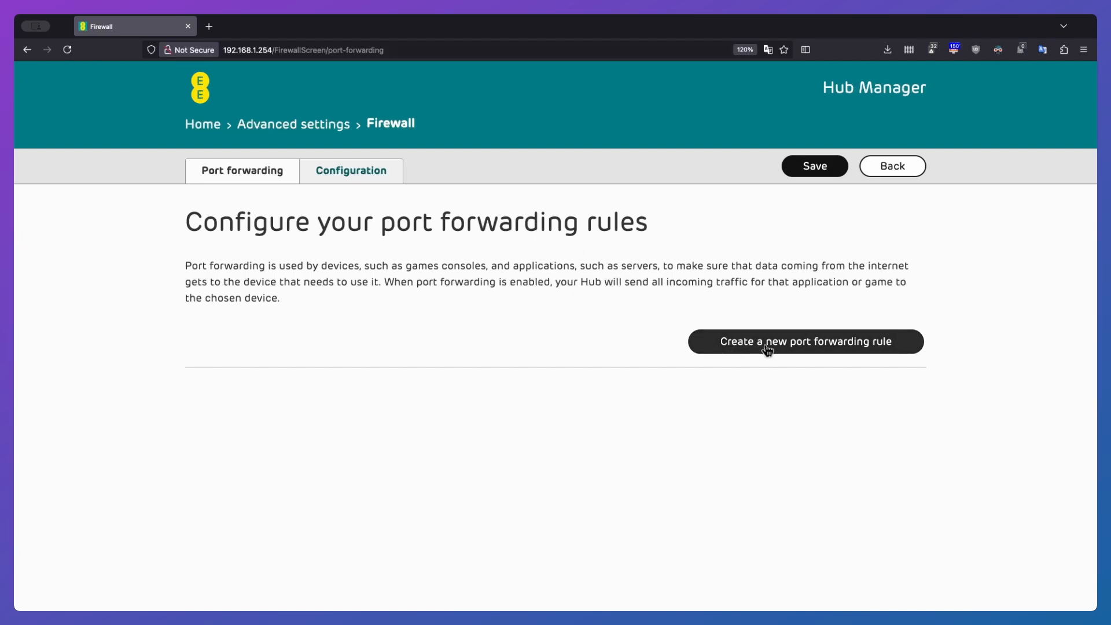
Start a Quake Server forwarding rule for mac-studio with external port 8080.
click(805, 342)
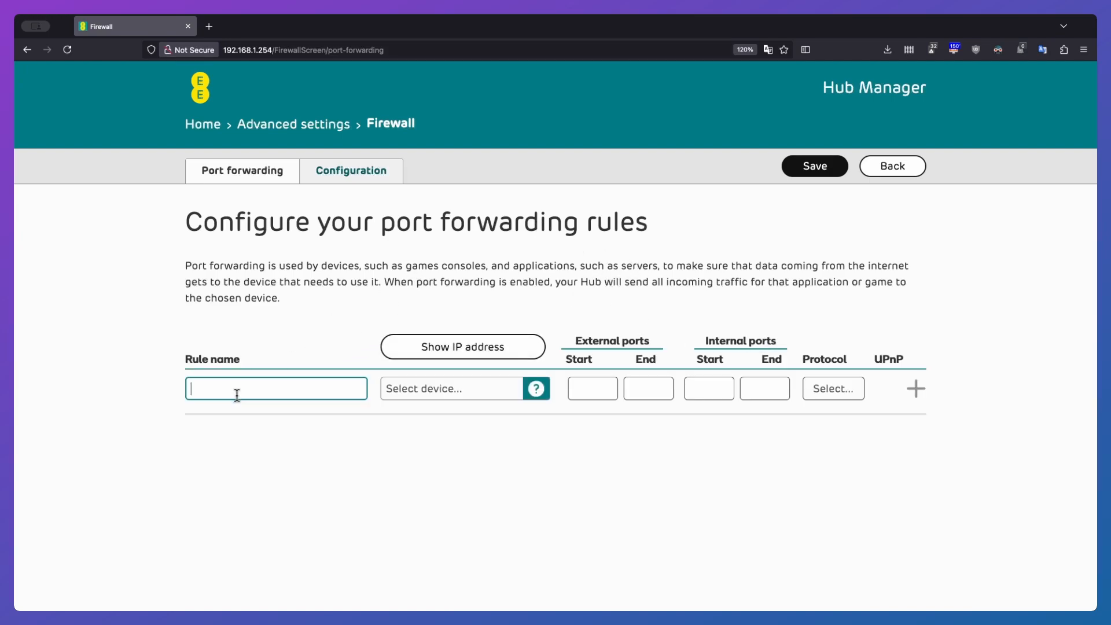
text(Q)
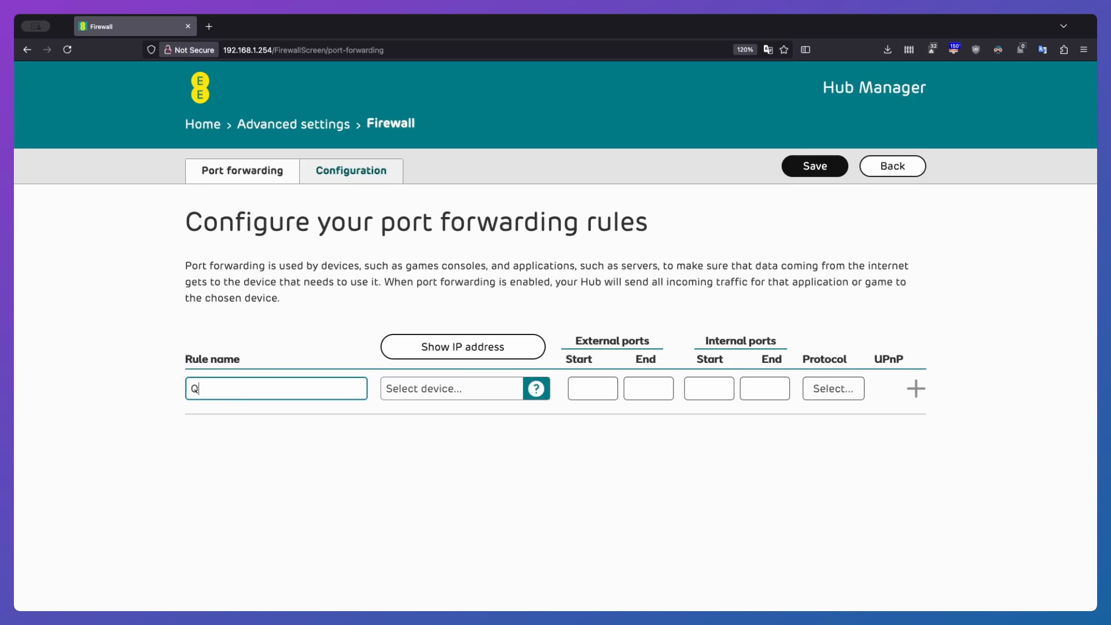
click(452, 389)
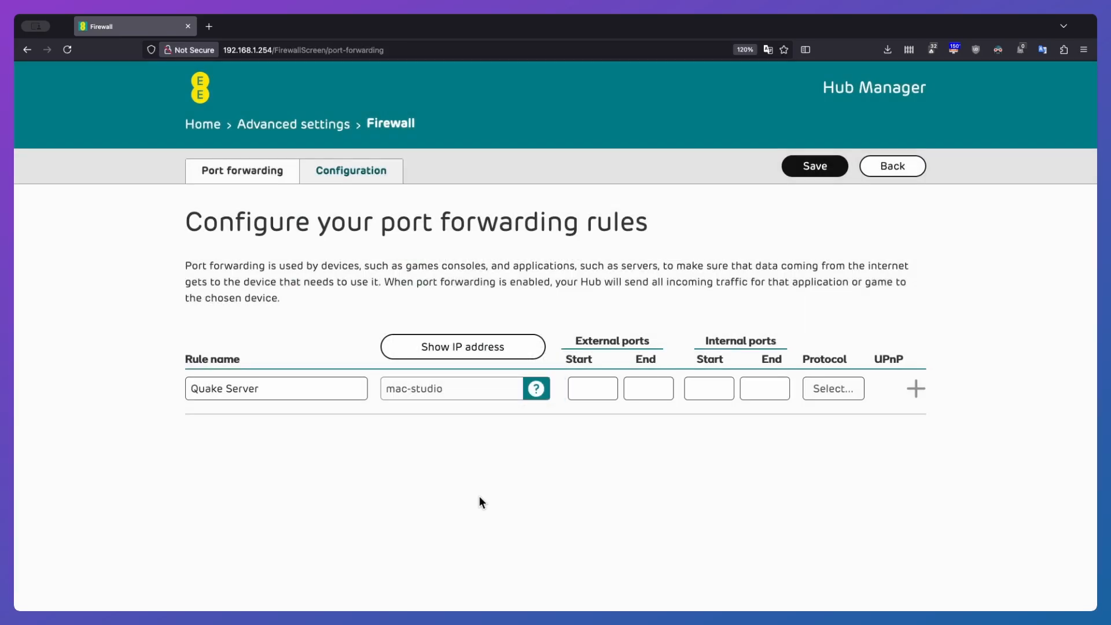
click(593, 389)
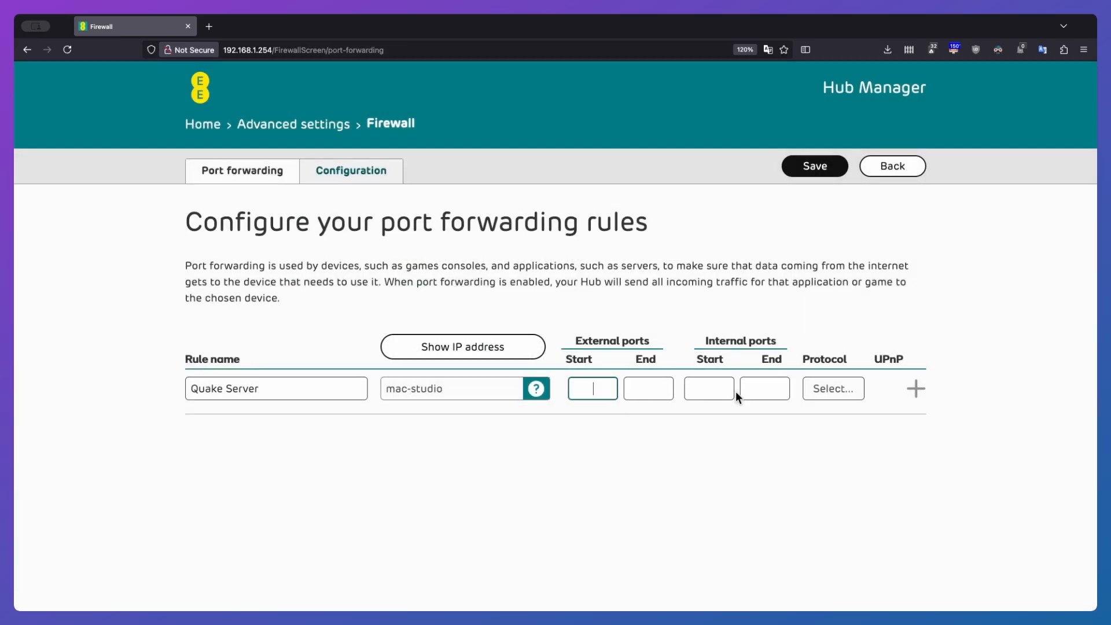
text(8)
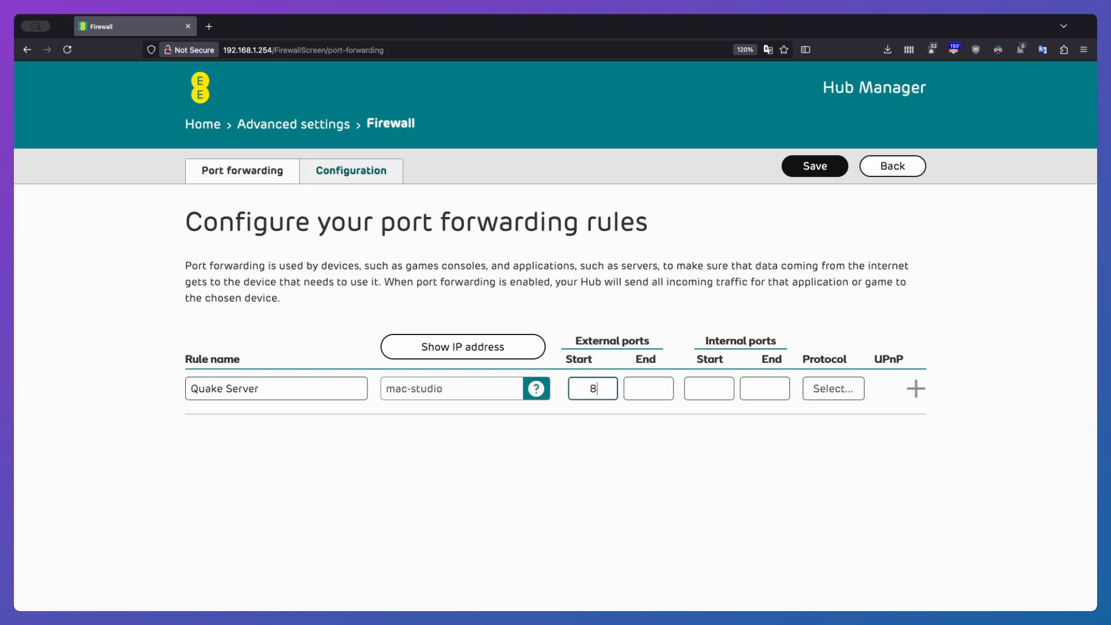
text(8080)
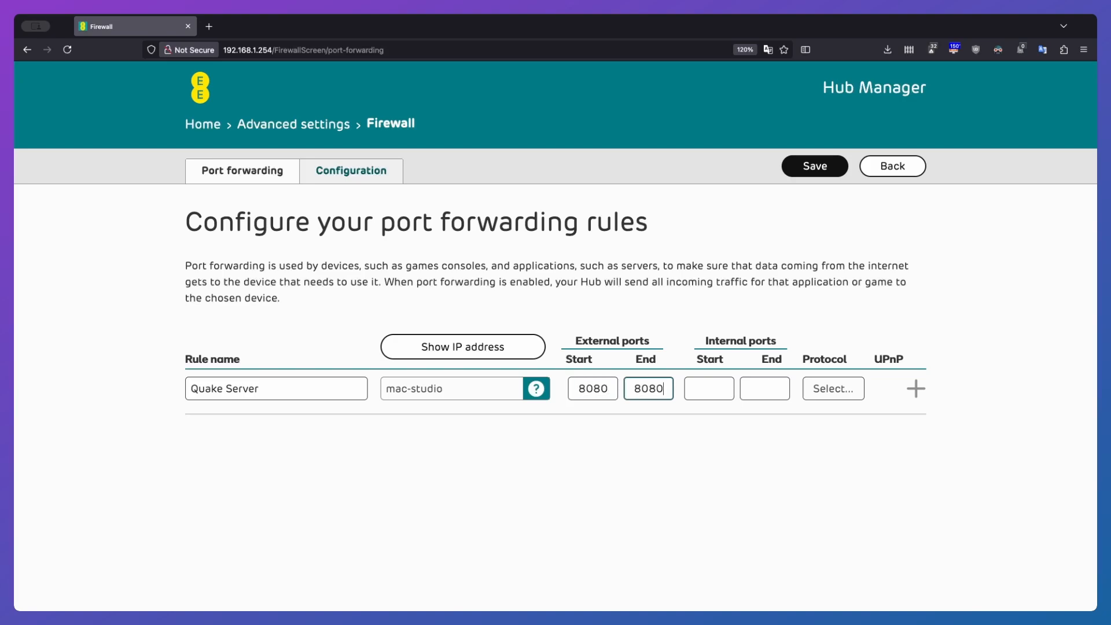
Set internal port 5050 and protocol TCP, then view firewall configuration.
click(709, 388)
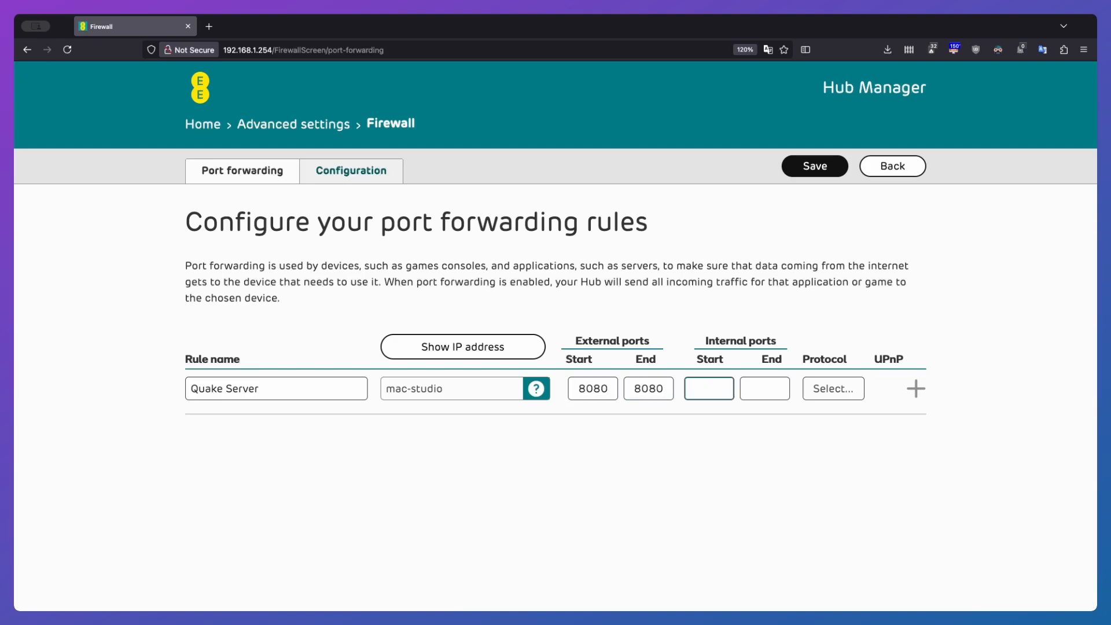
text(5050)
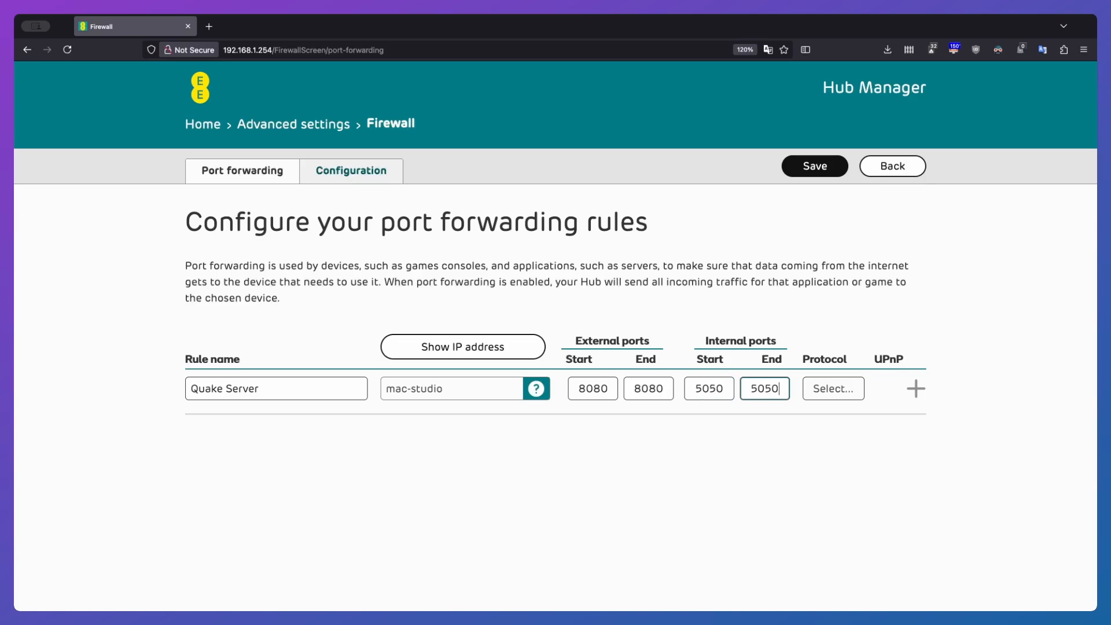
click(832, 388)
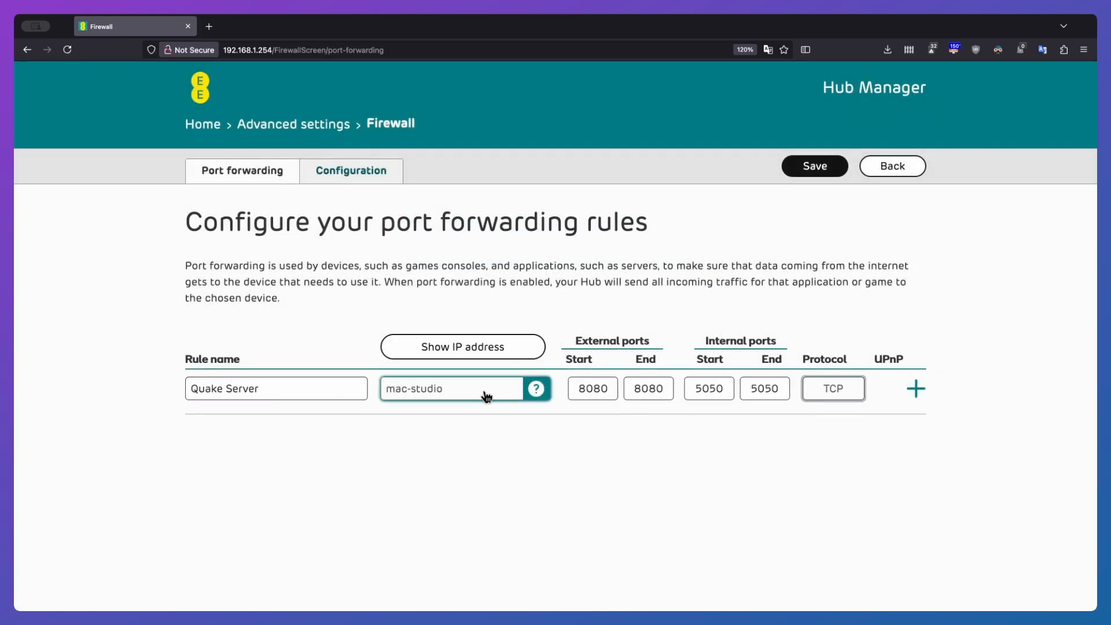
click(592, 388)
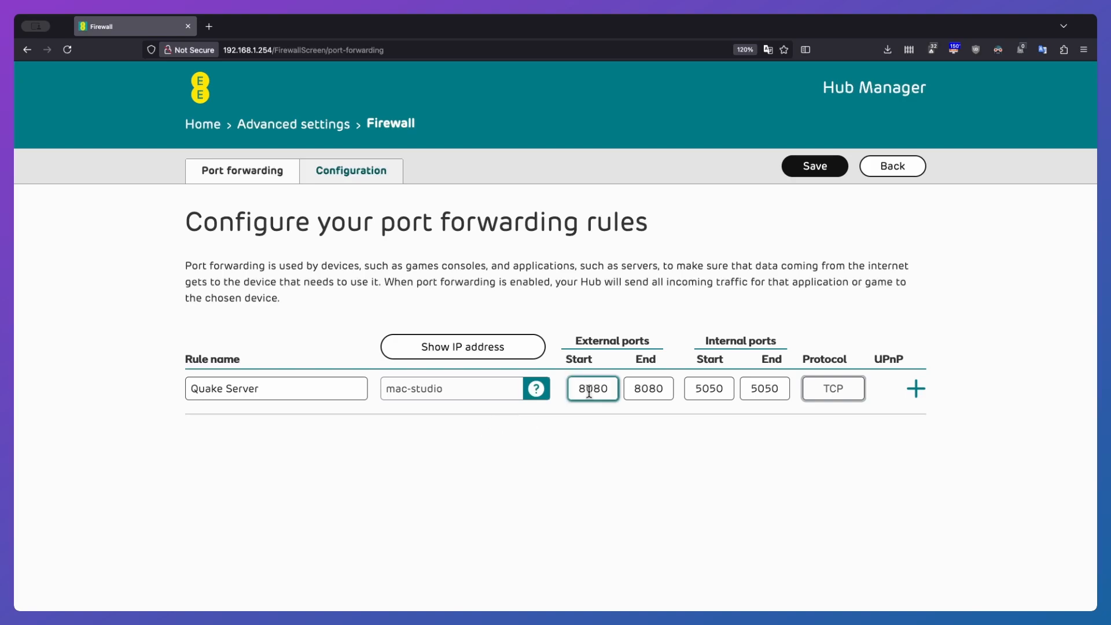
click(709, 388)
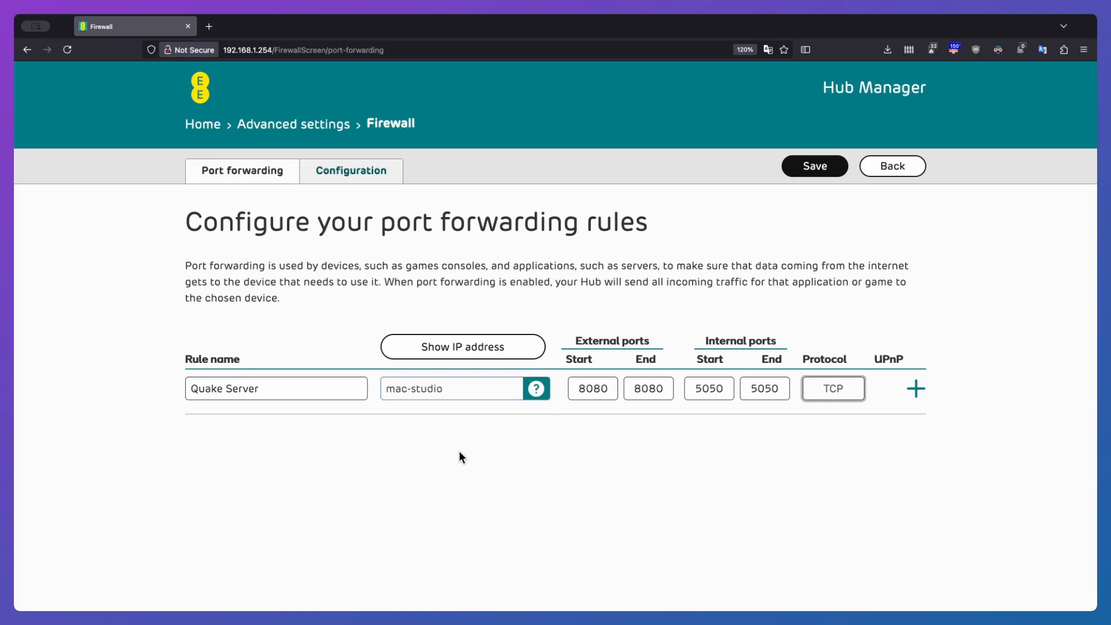
mouse_move(915, 389)
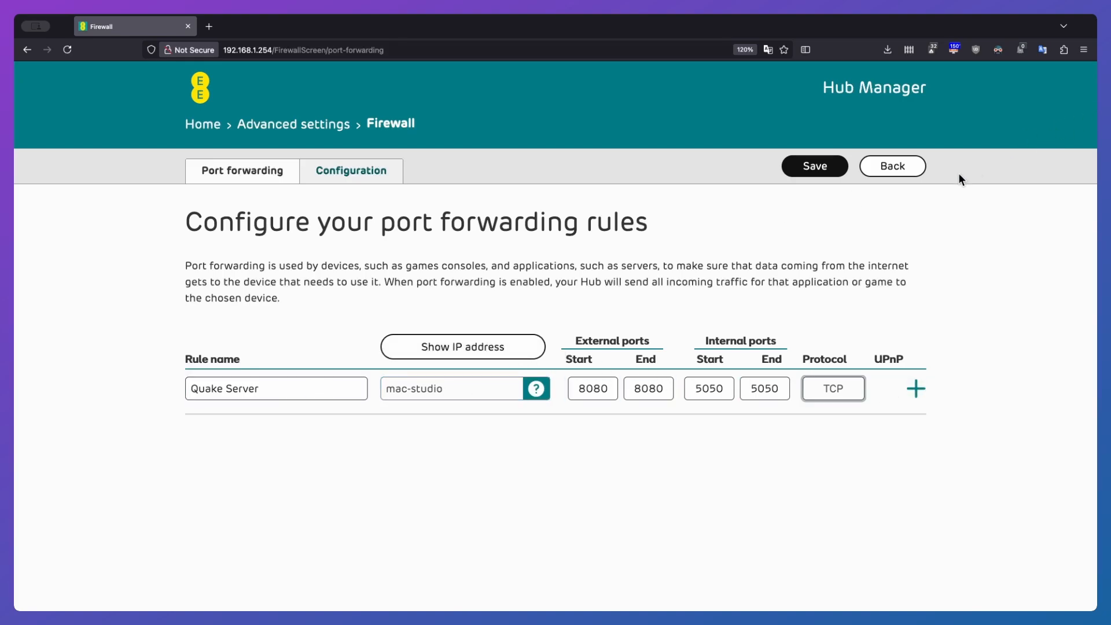
click(351, 171)
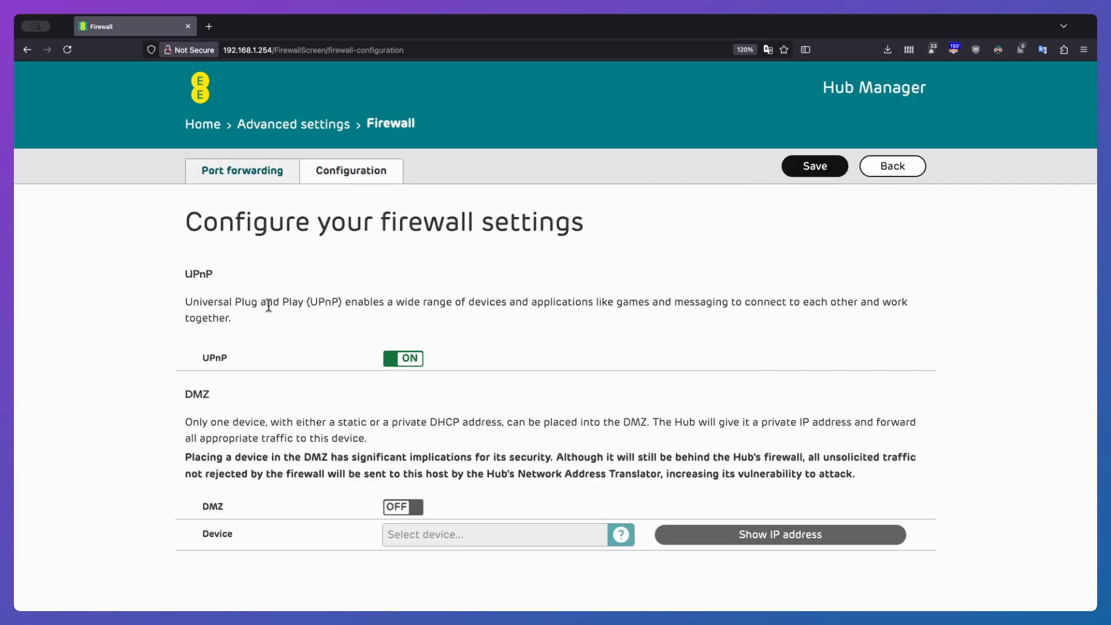
mouse_move(234, 355)
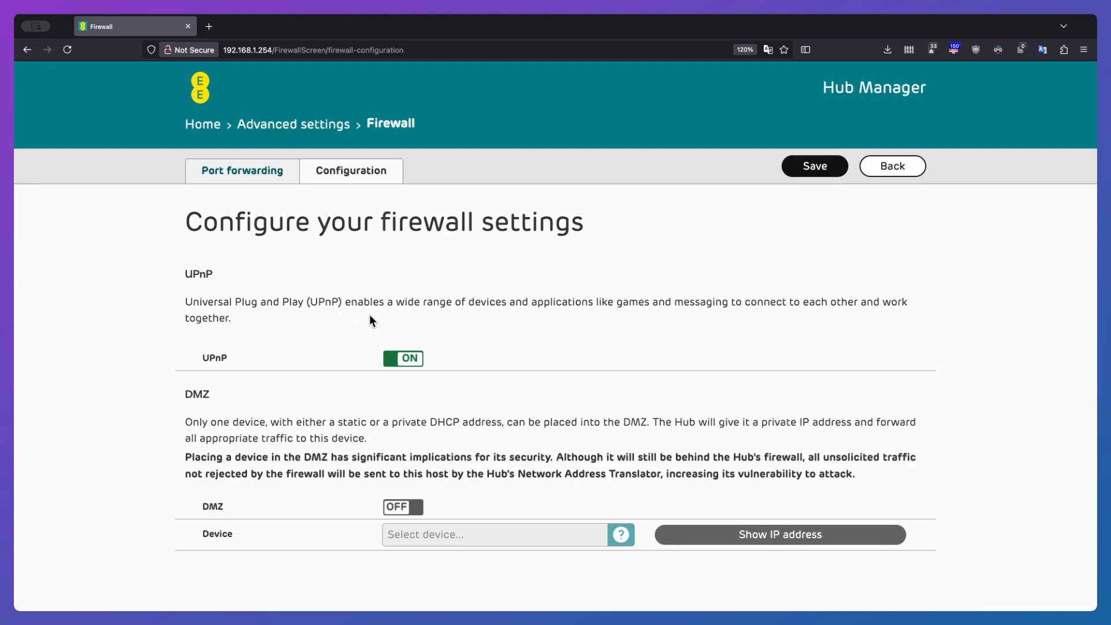
mouse_move(277, 418)
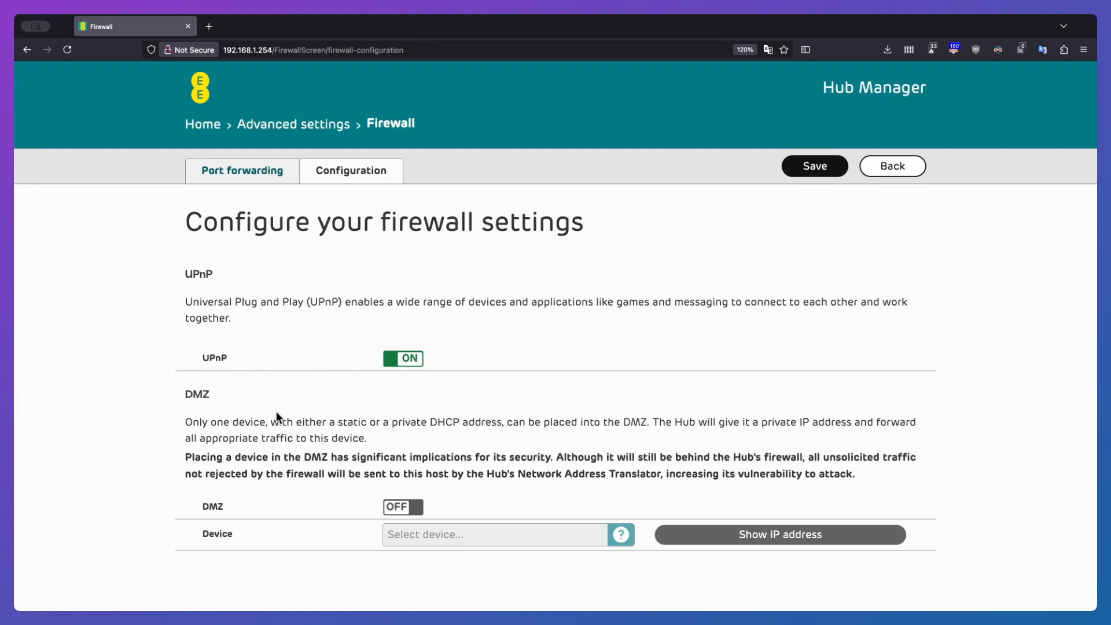
mouse_move(321, 523)
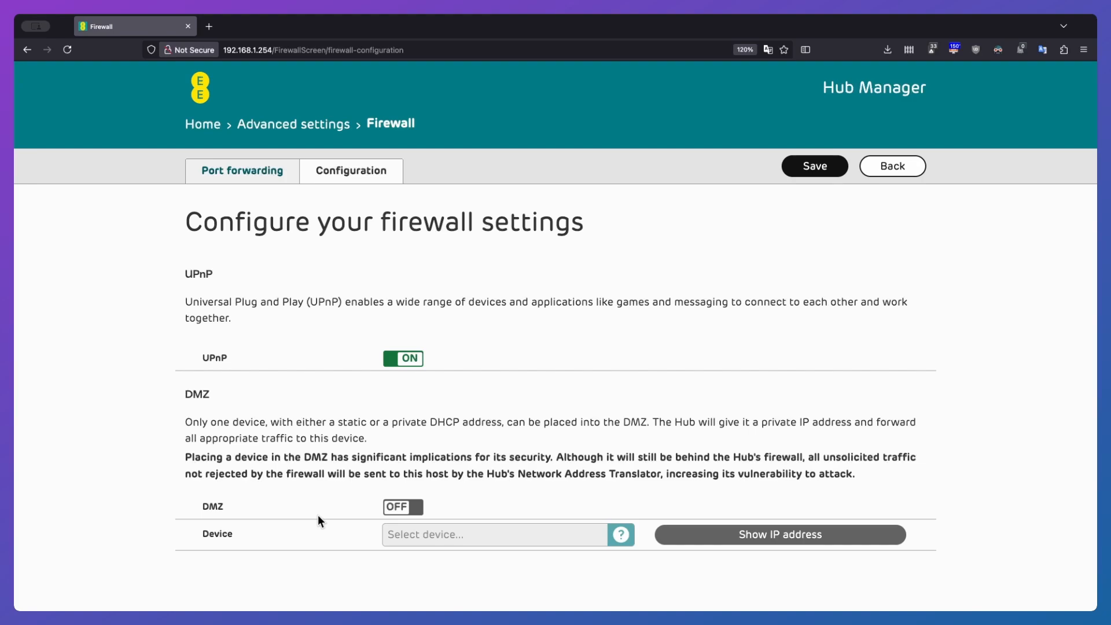
mouse_move(323, 527)
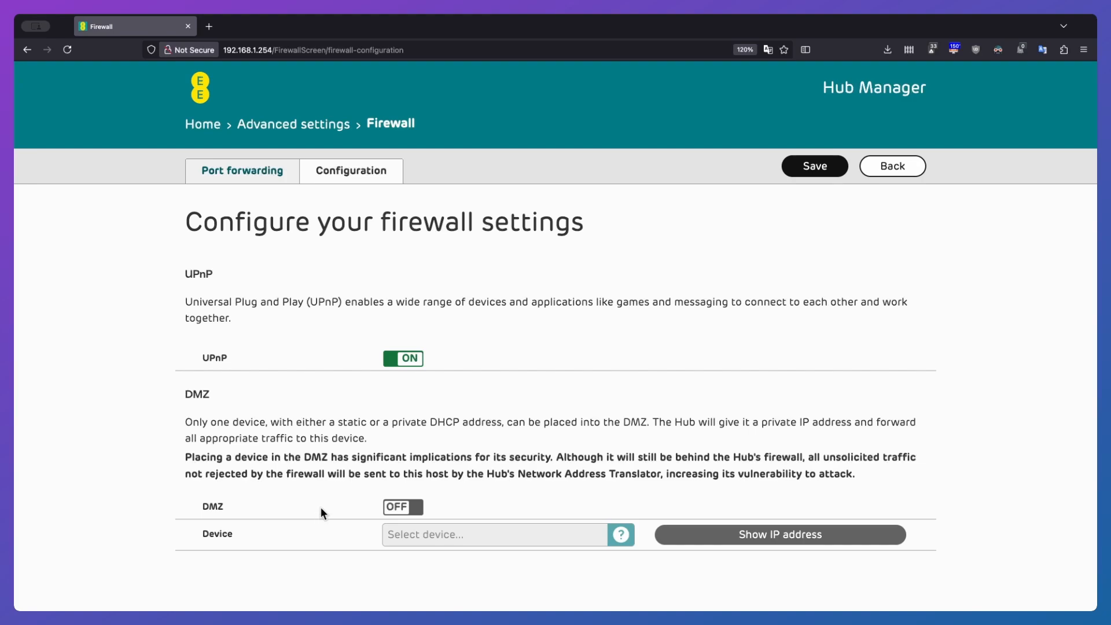
mouse_move(350, 511)
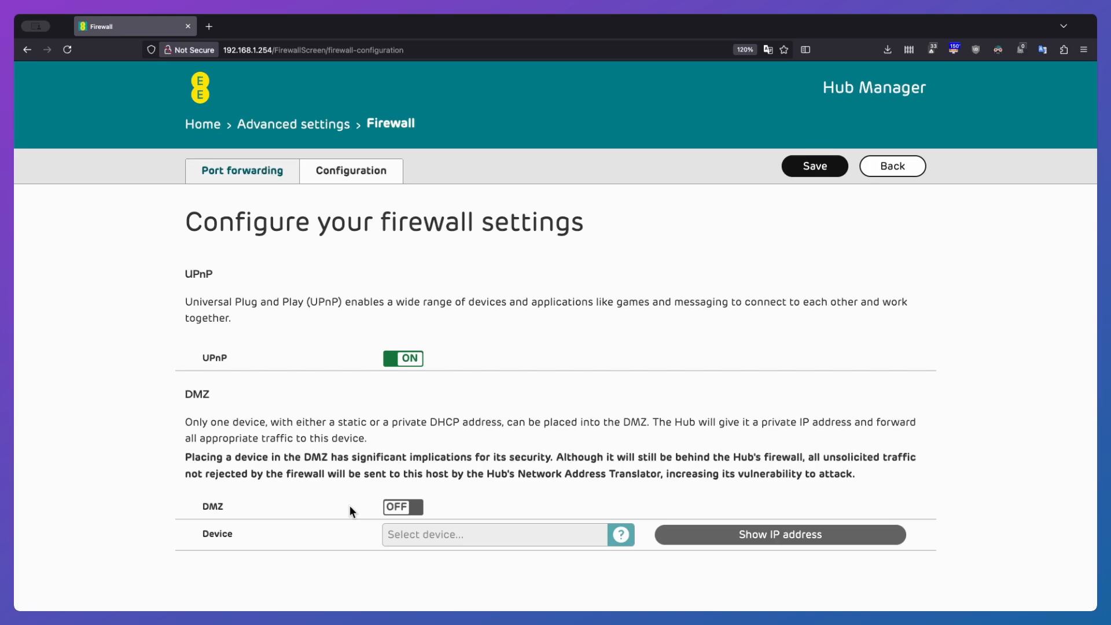
mouse_move(275, 86)
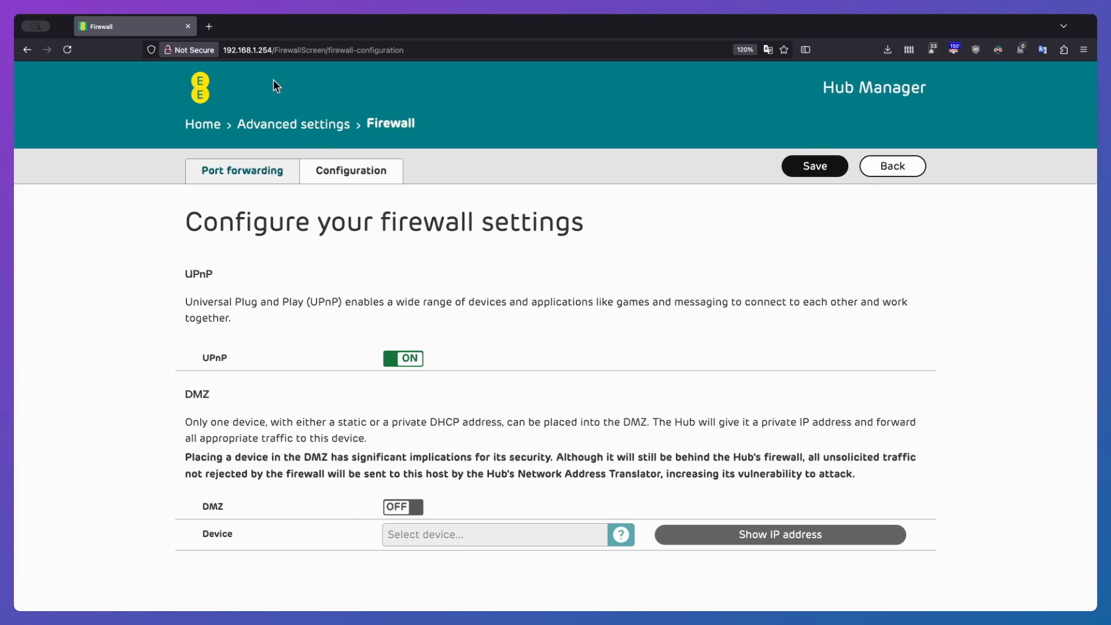
Return to the Advanced settings overview, where Firewall mode shows On.
click(293, 124)
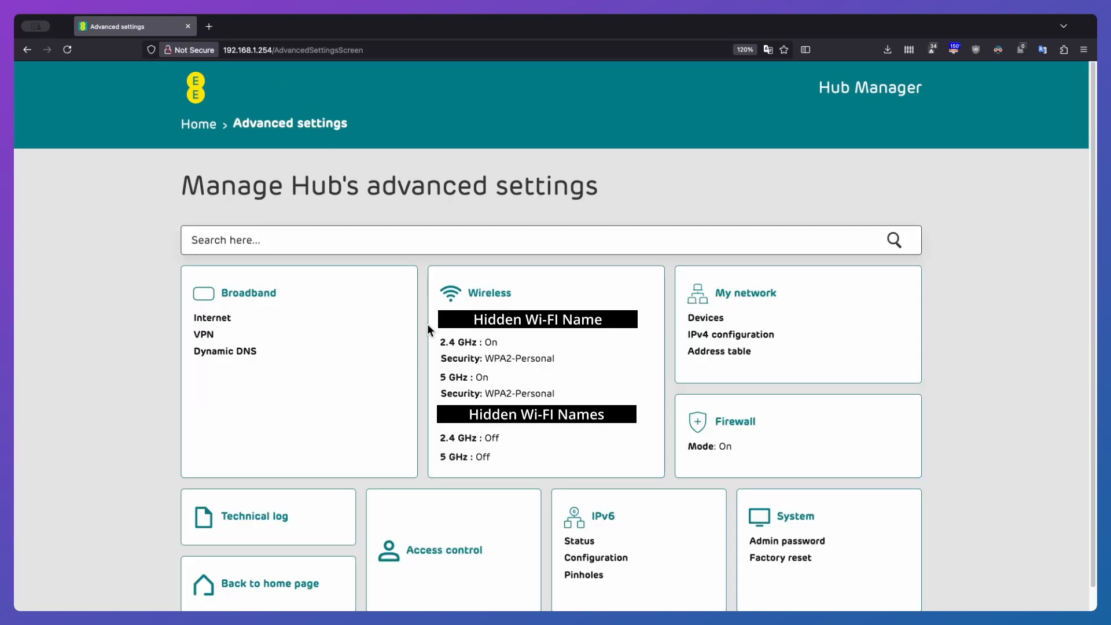
mouse_move(626, 212)
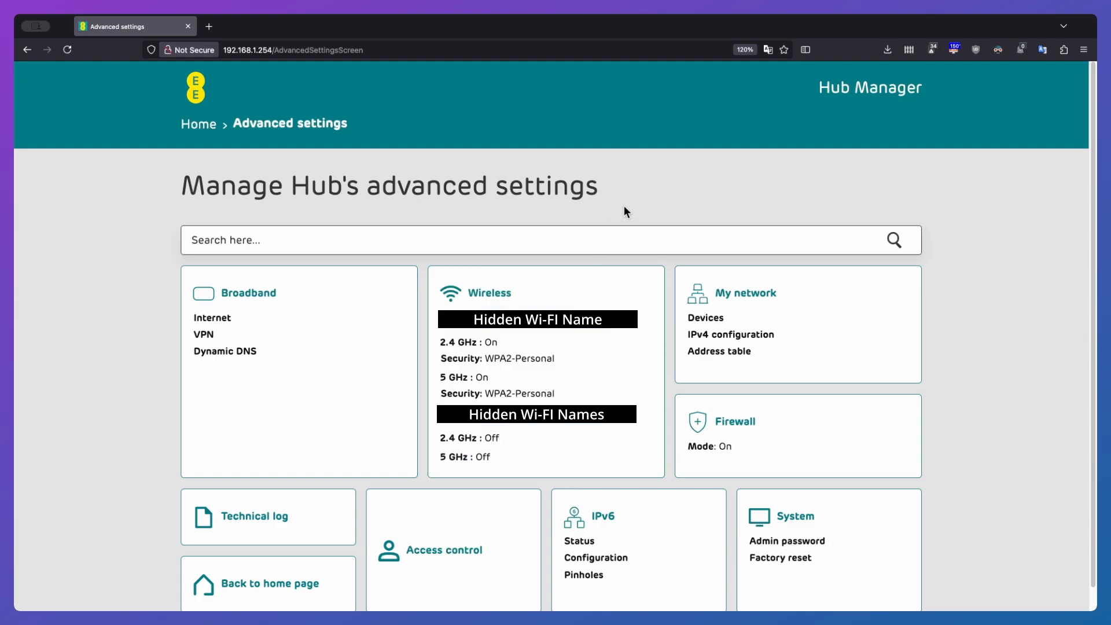
mouse_move(573, 186)
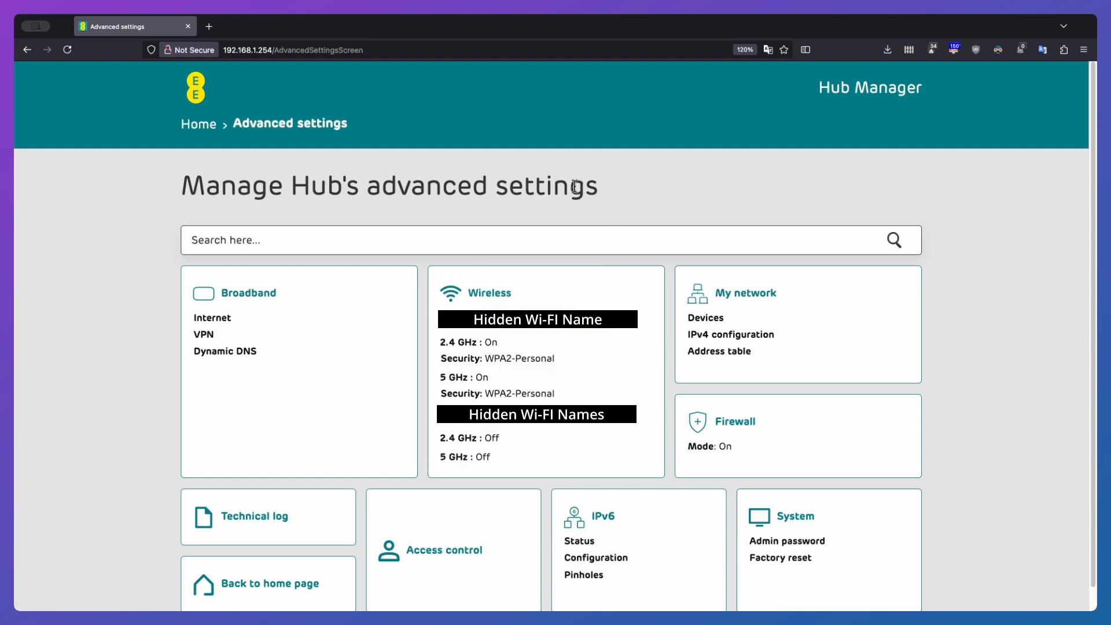
mouse_move(378, 202)
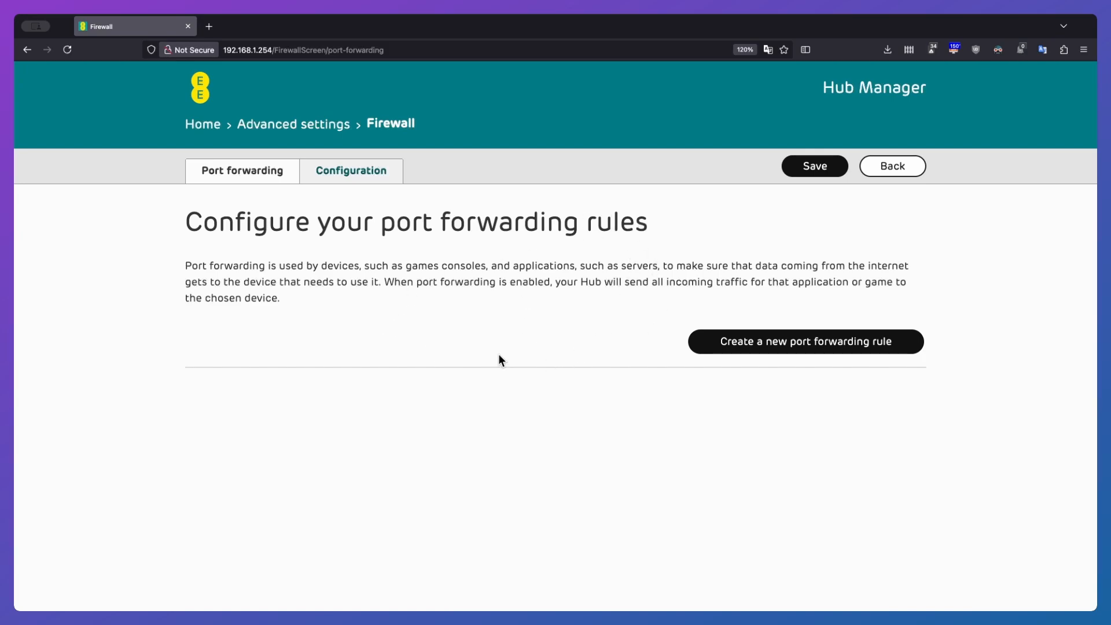
mouse_move(402, 316)
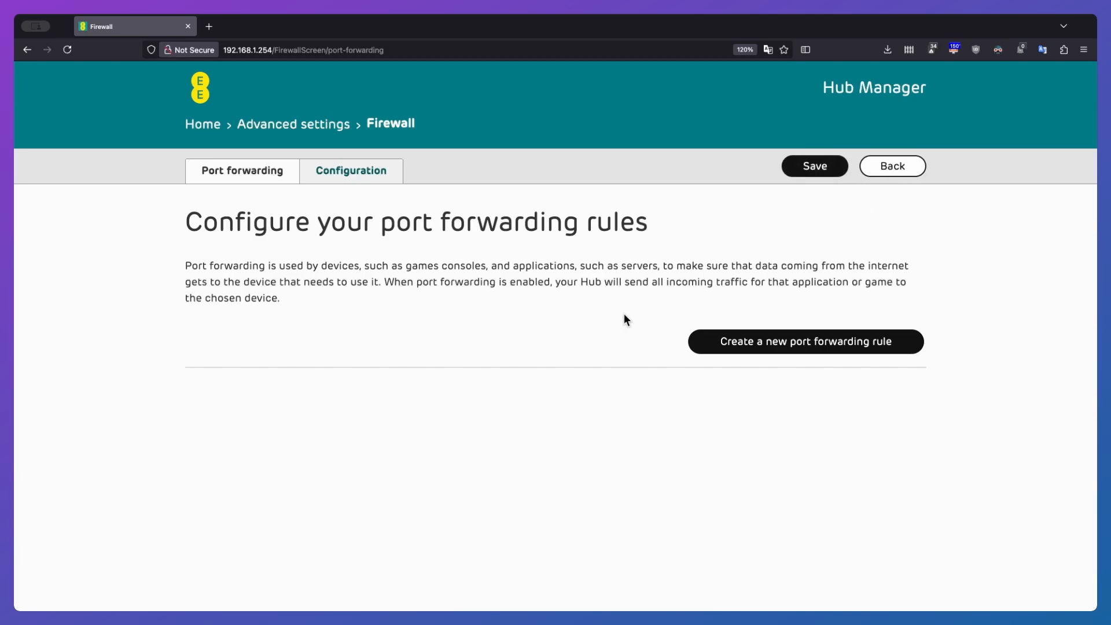
mouse_move(897, 173)
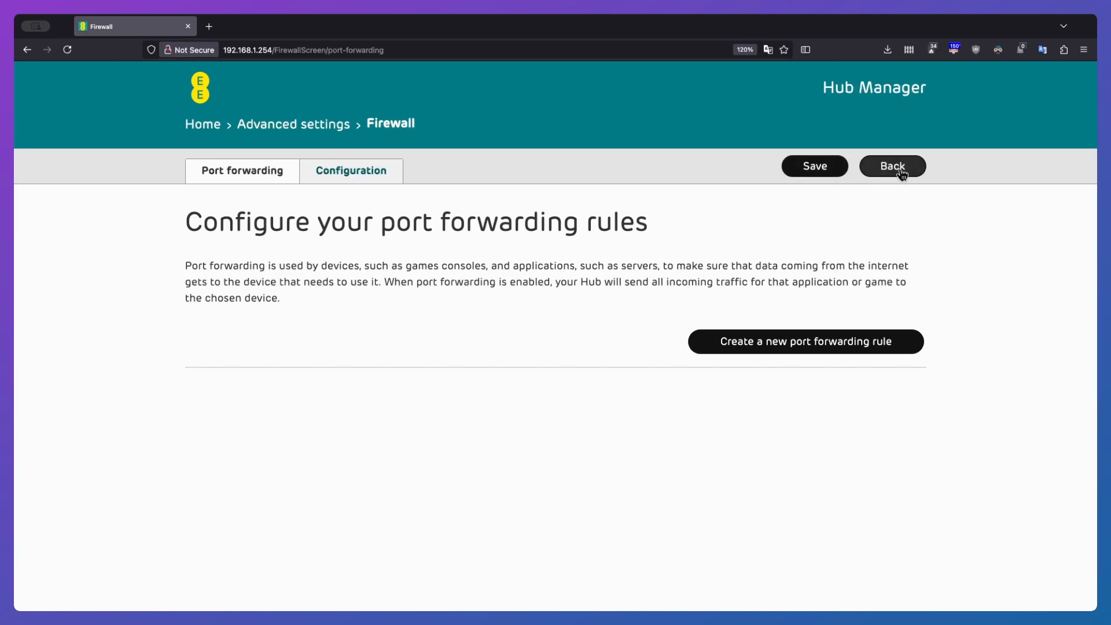
Leave the firewall pages and view the System factory reset options.
click(892, 166)
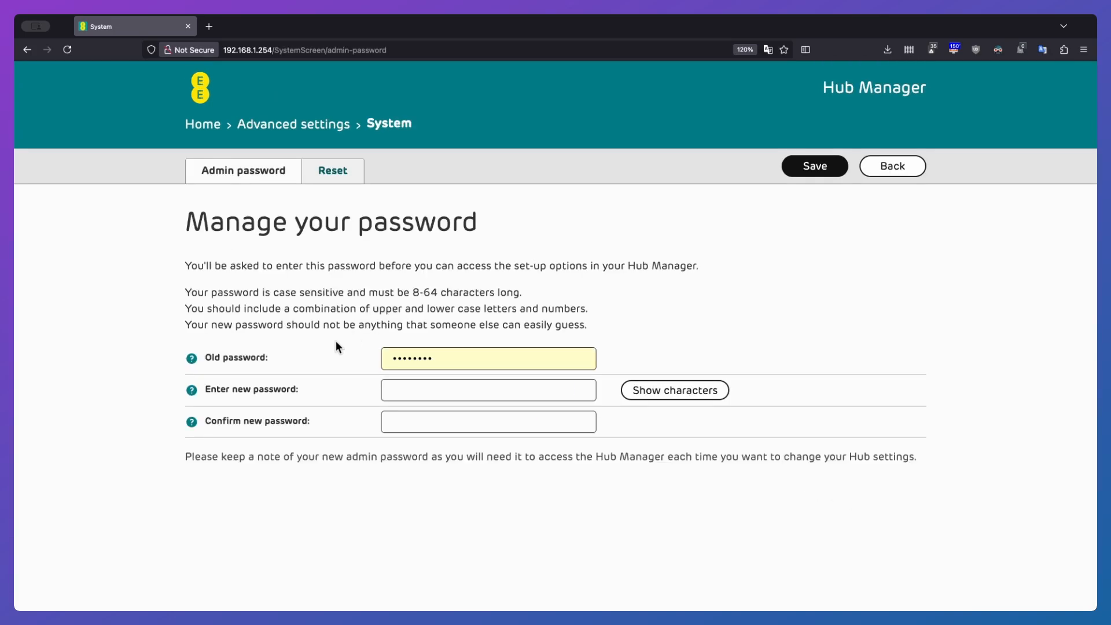
click(333, 171)
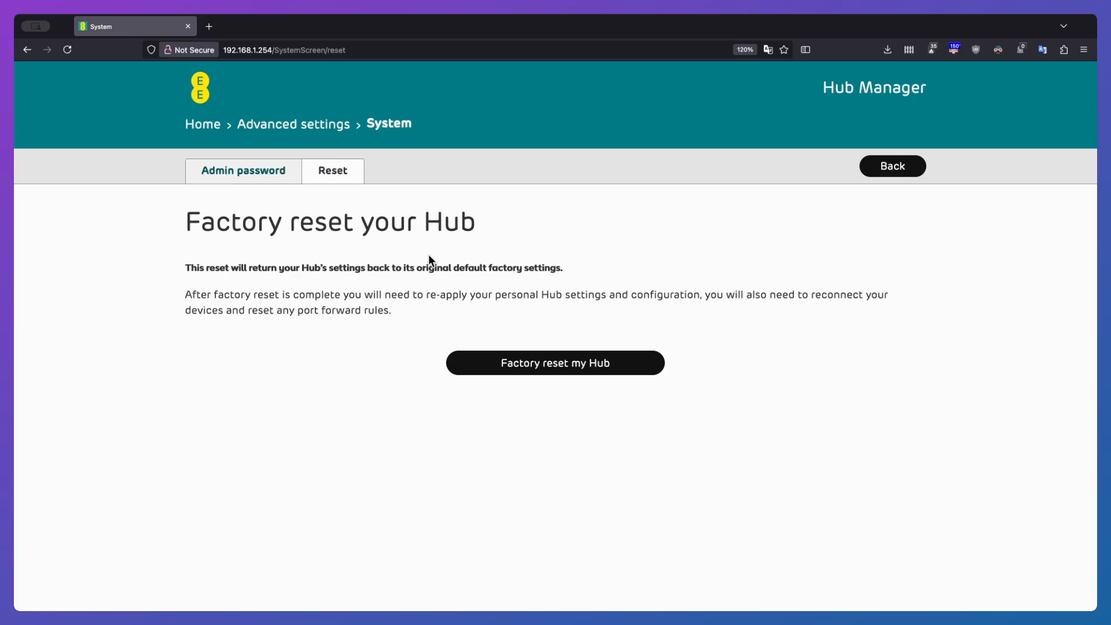
mouse_move(362, 282)
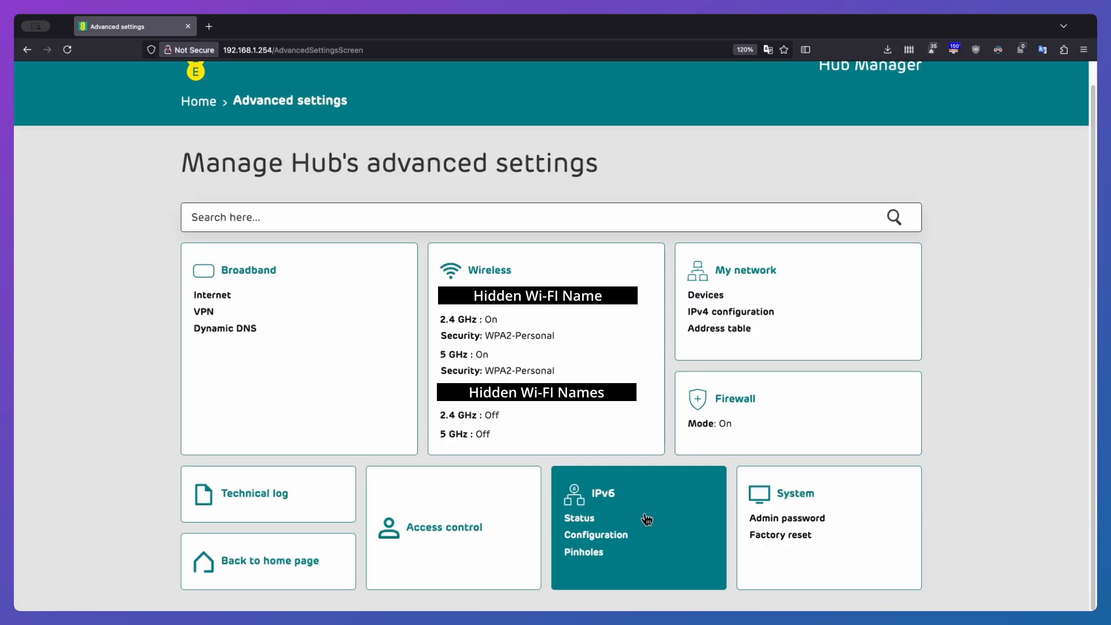
Open IPv6 and its Configuration tab showing ULA enabled and Stateless allocation.
click(579, 518)
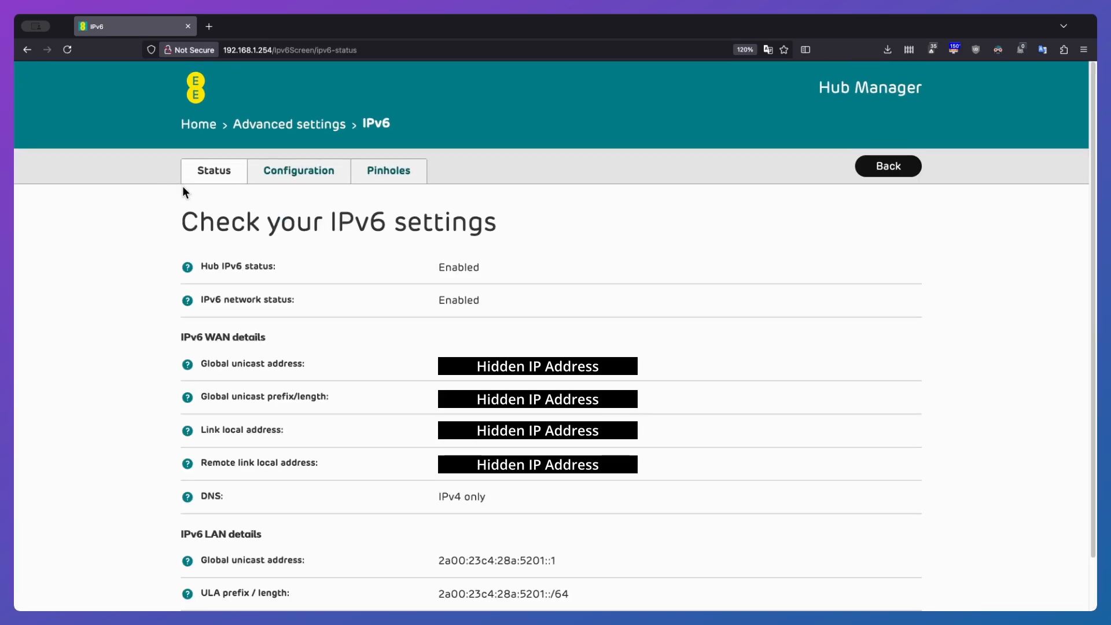
mouse_move(417, 261)
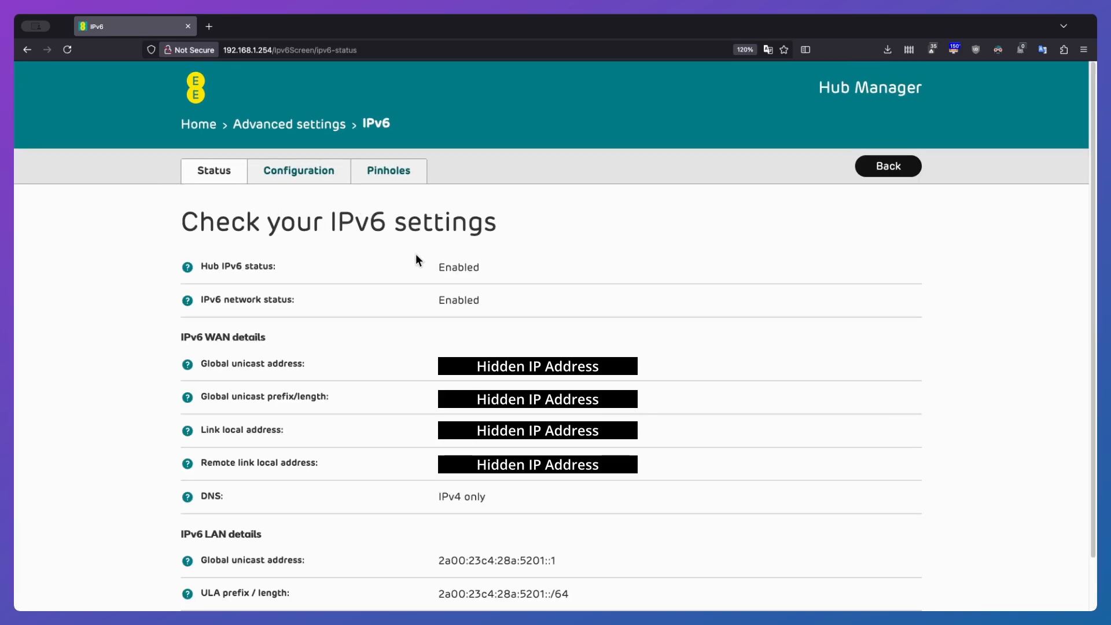
mouse_move(477, 286)
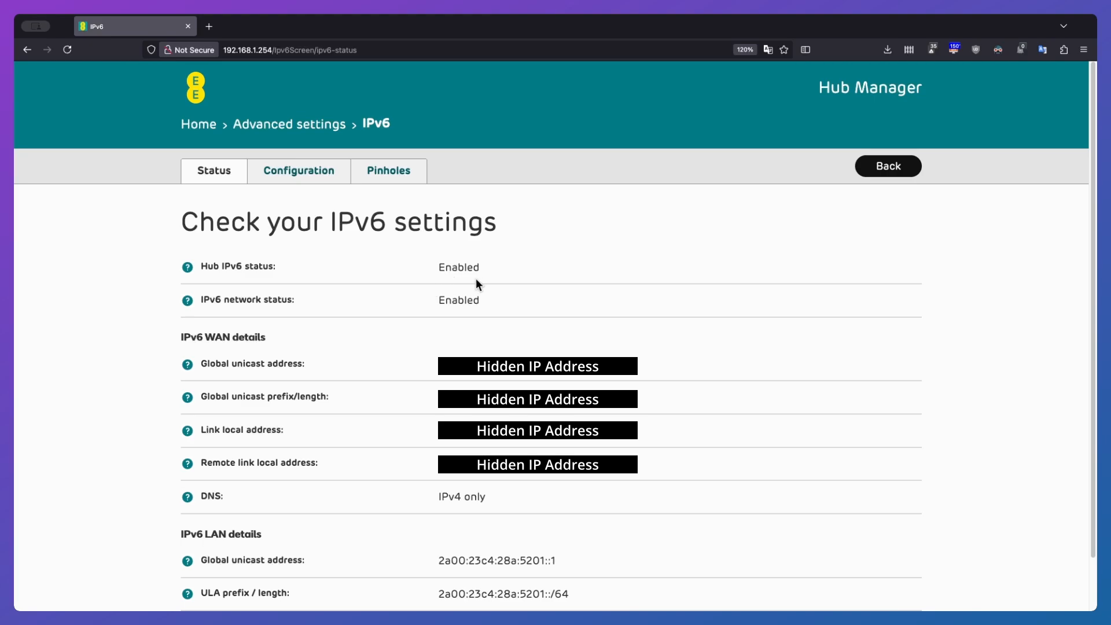
click(298, 170)
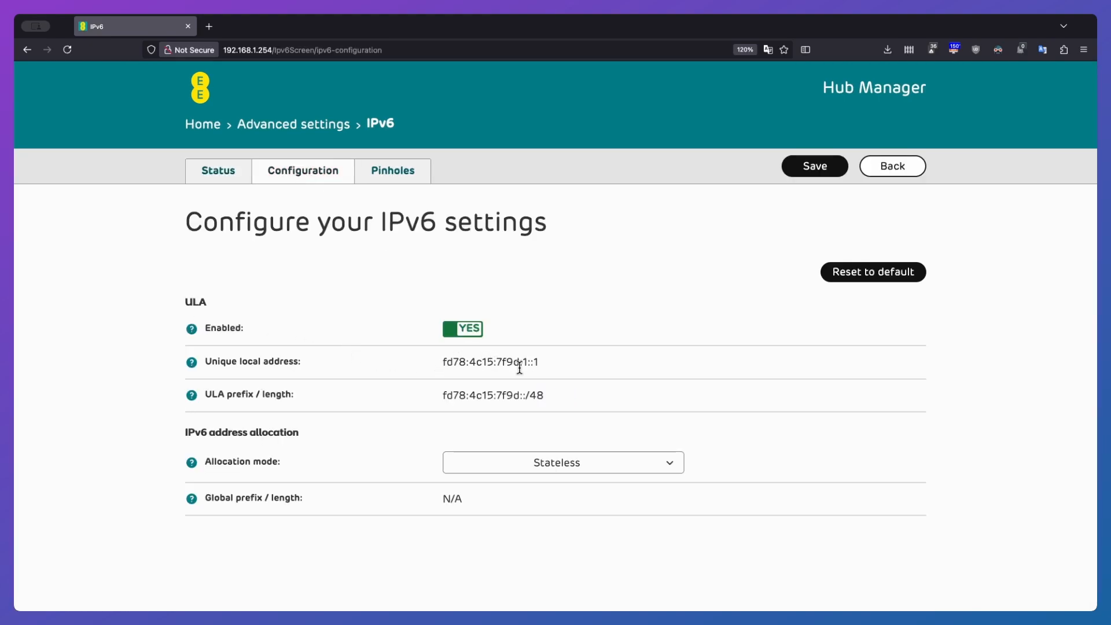
mouse_move(371, 401)
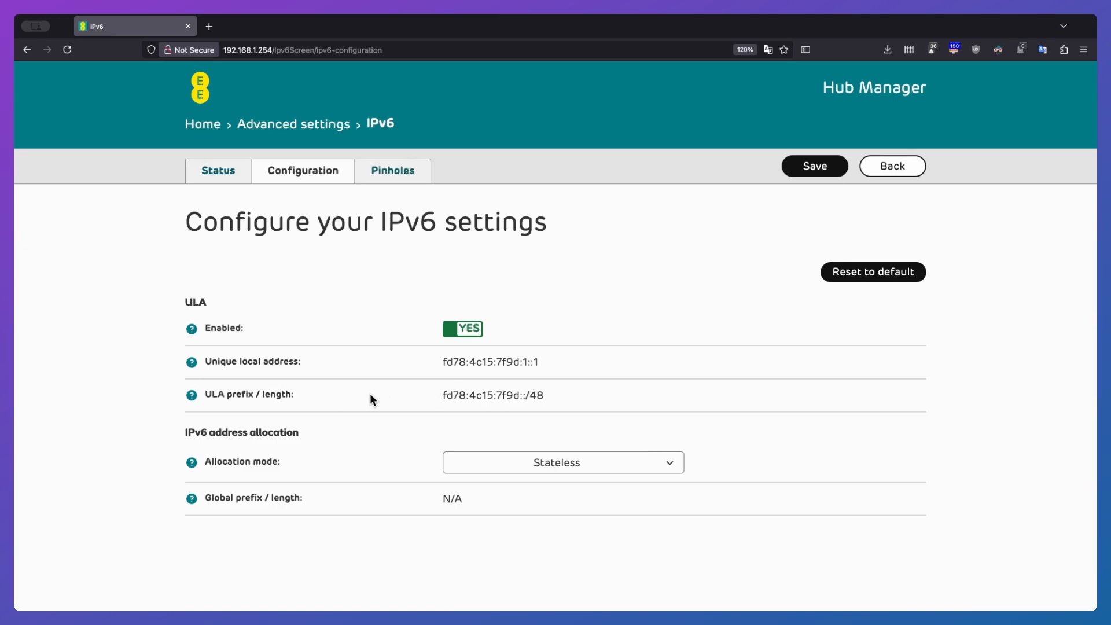
mouse_move(398, 359)
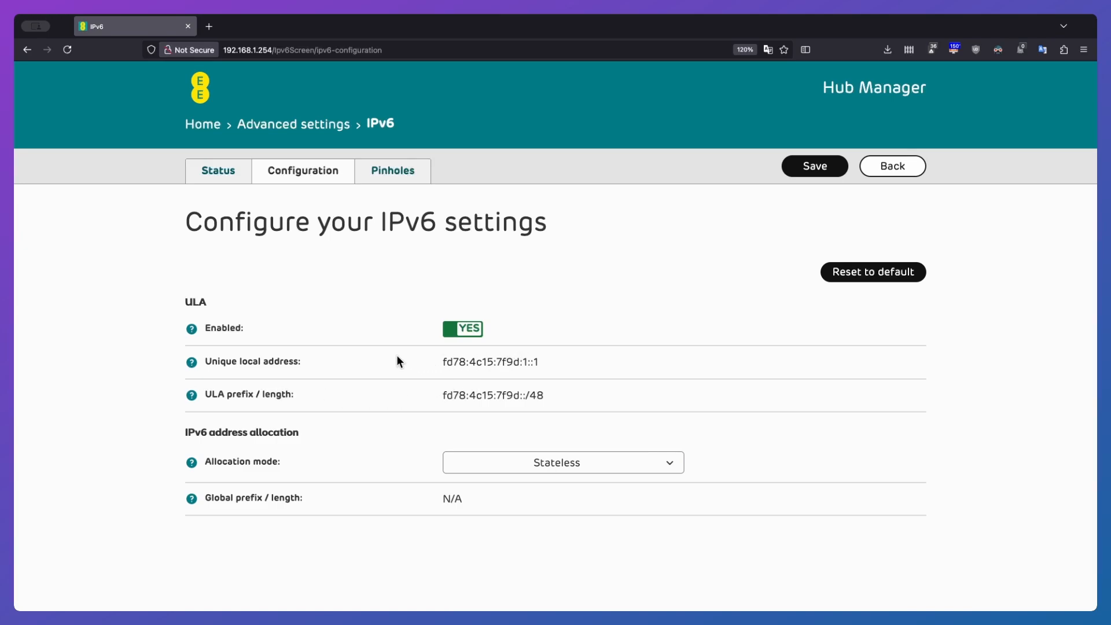
mouse_move(442, 360)
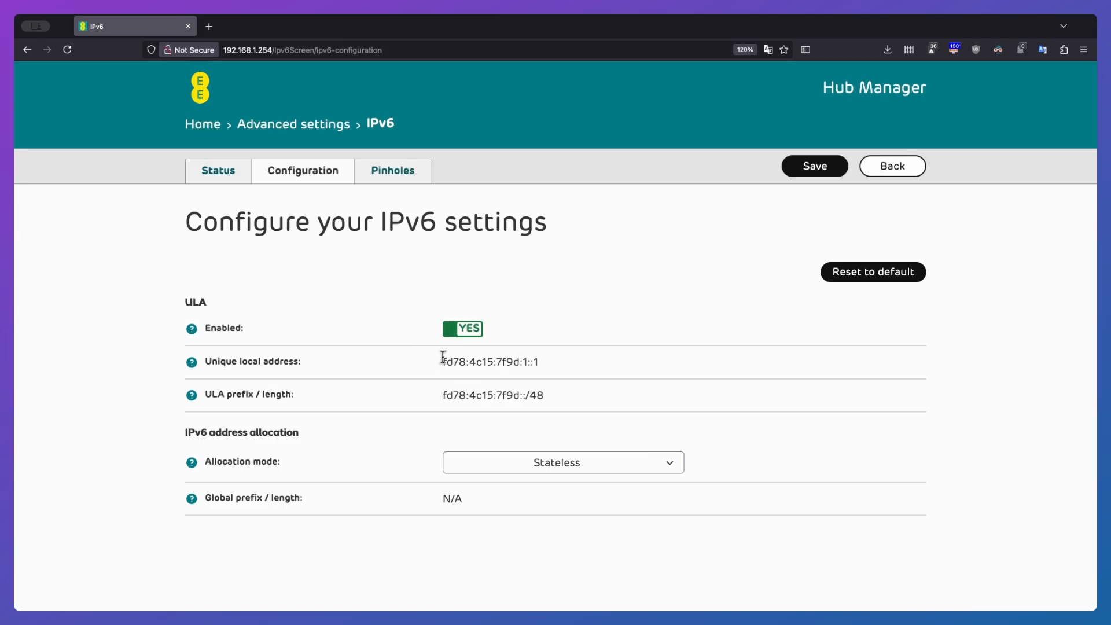
mouse_move(402, 178)
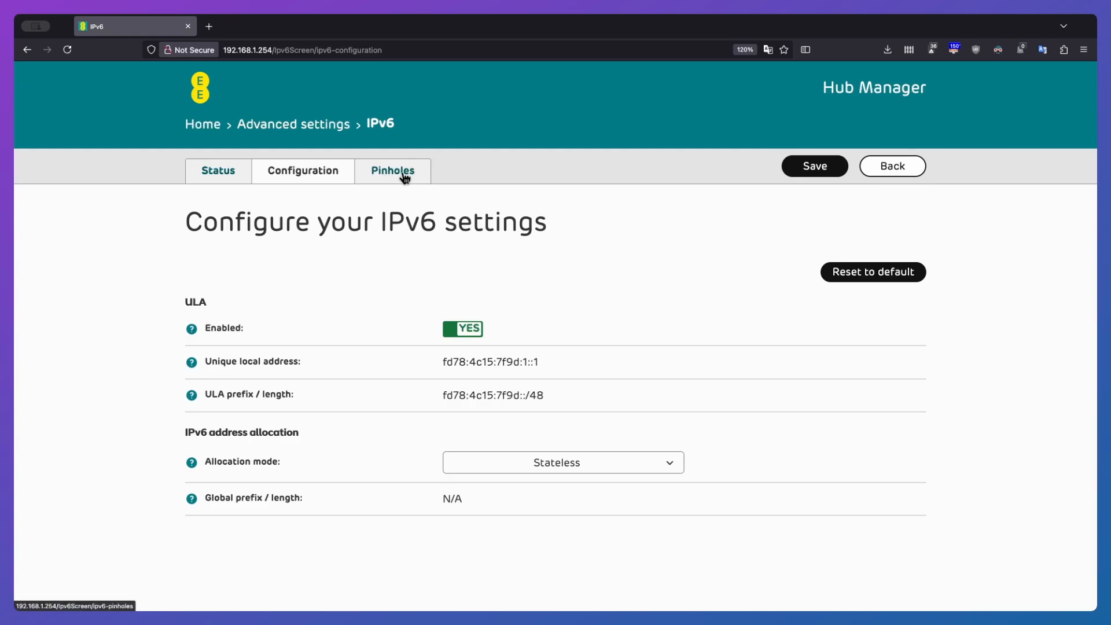
View IPv6 pinhole rules, start a blank new rule, then return to Advanced settings.
click(392, 171)
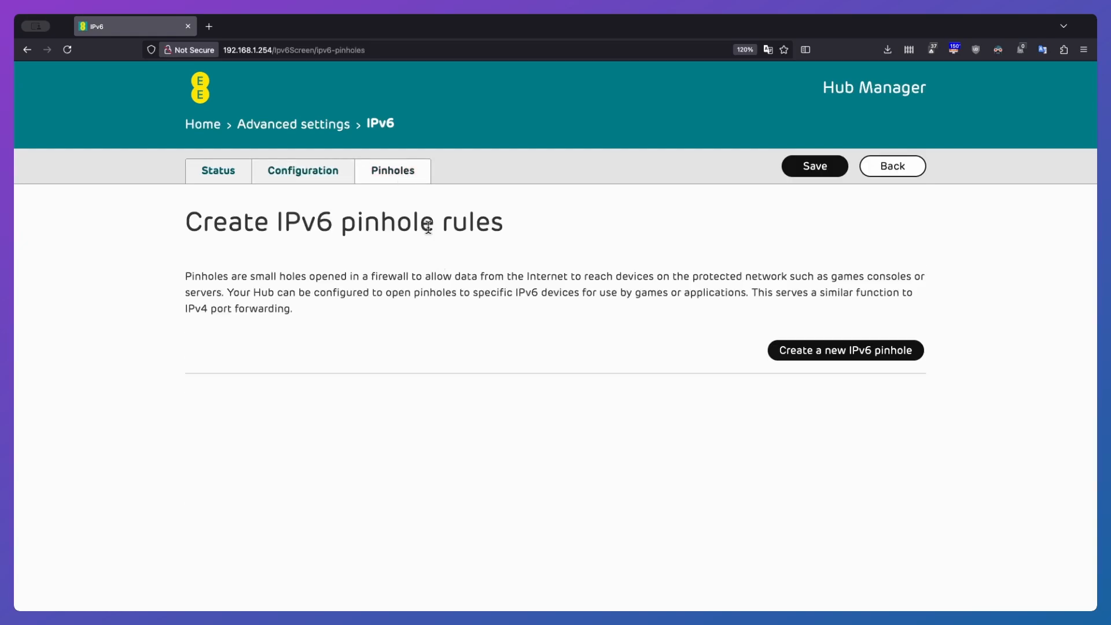
mouse_move(394, 276)
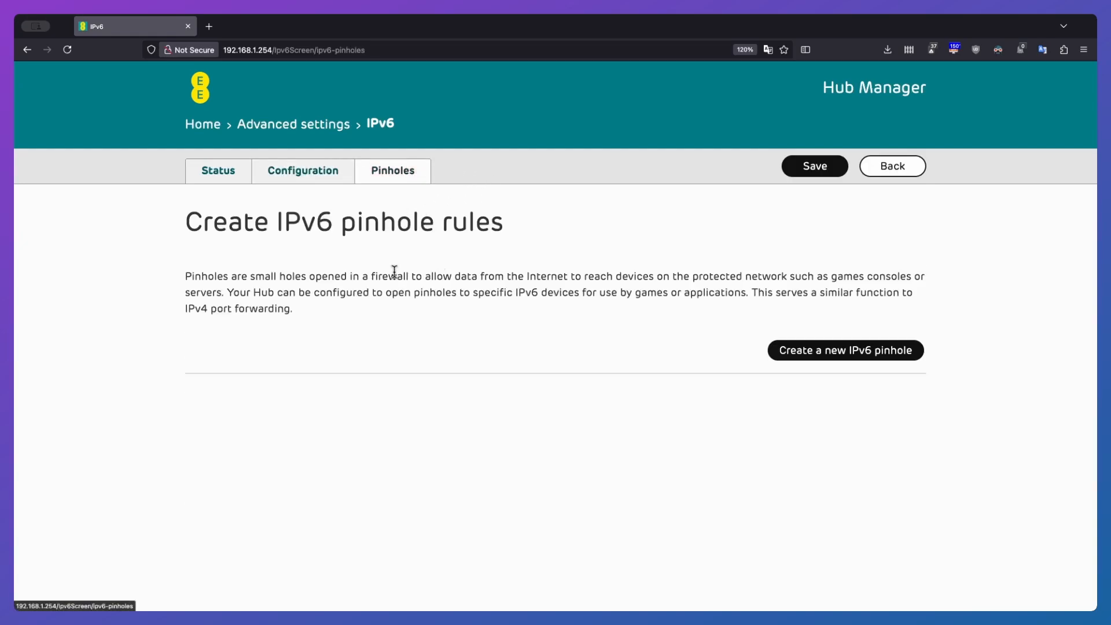
mouse_move(389, 292)
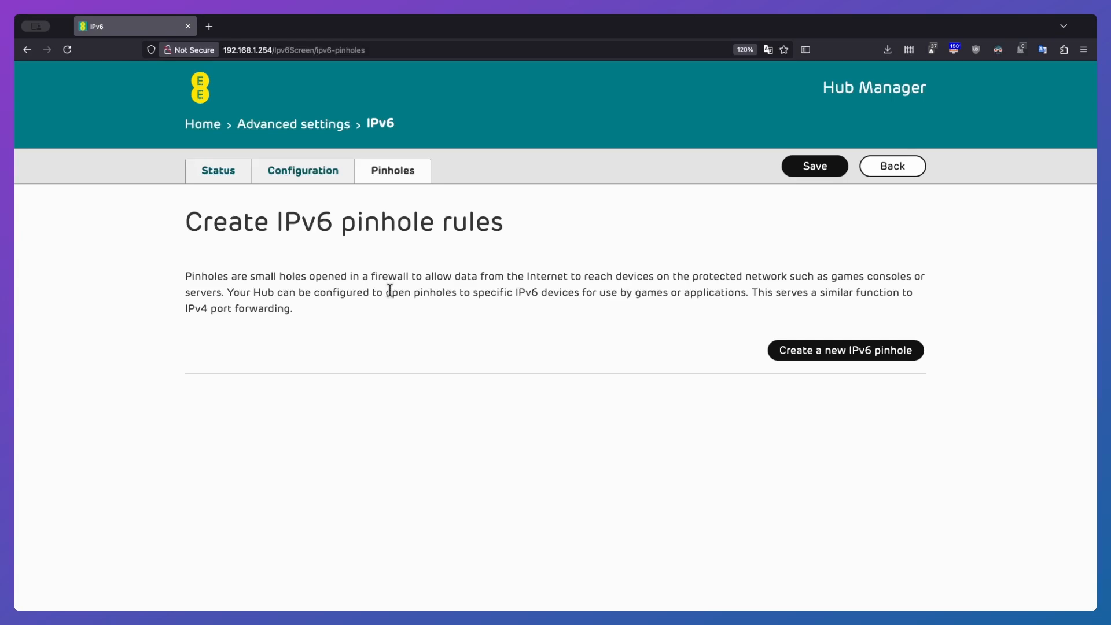
mouse_move(407, 314)
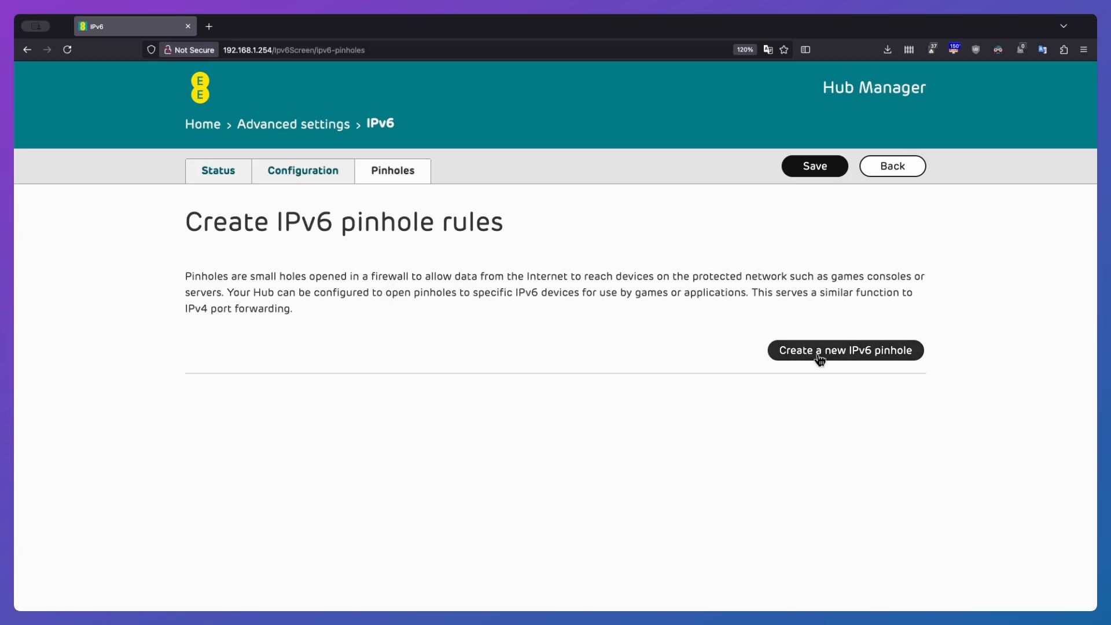
click(845, 350)
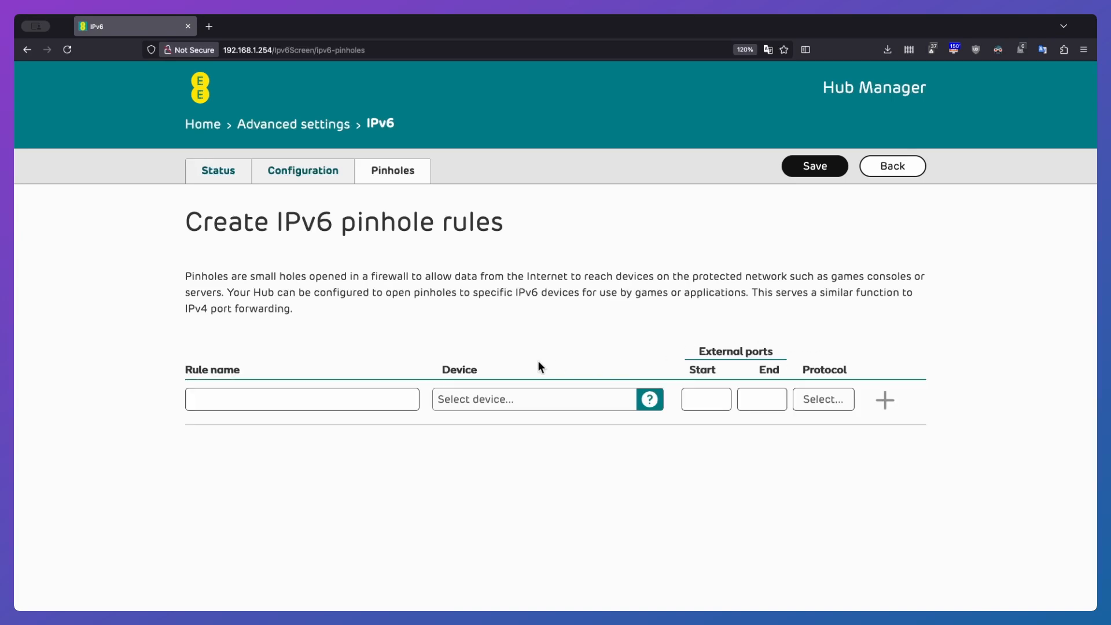
click(303, 399)
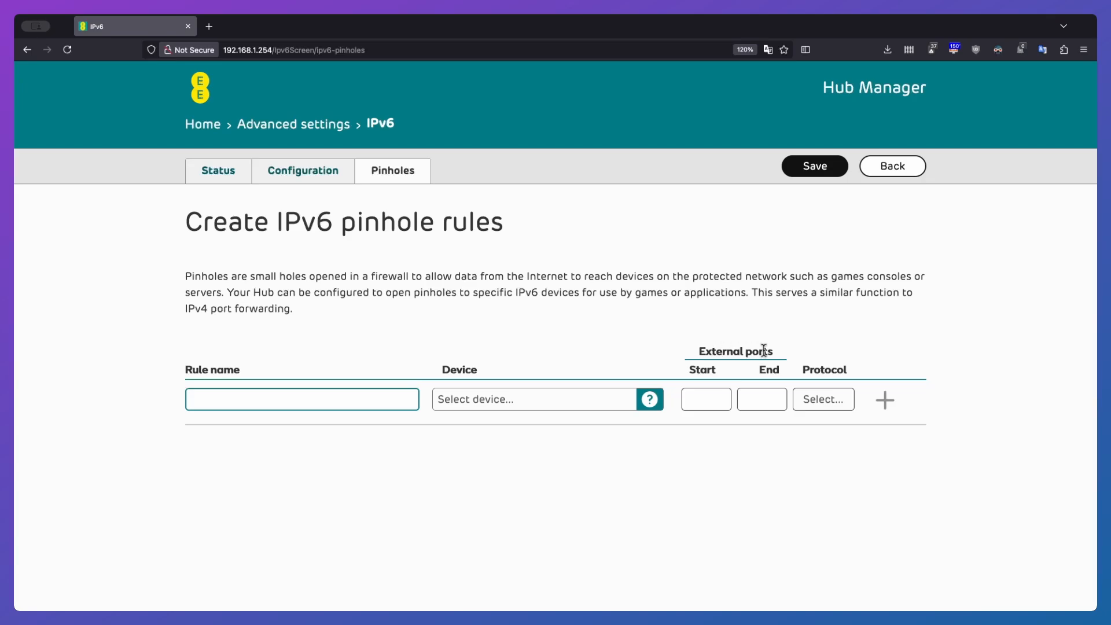
mouse_move(823, 363)
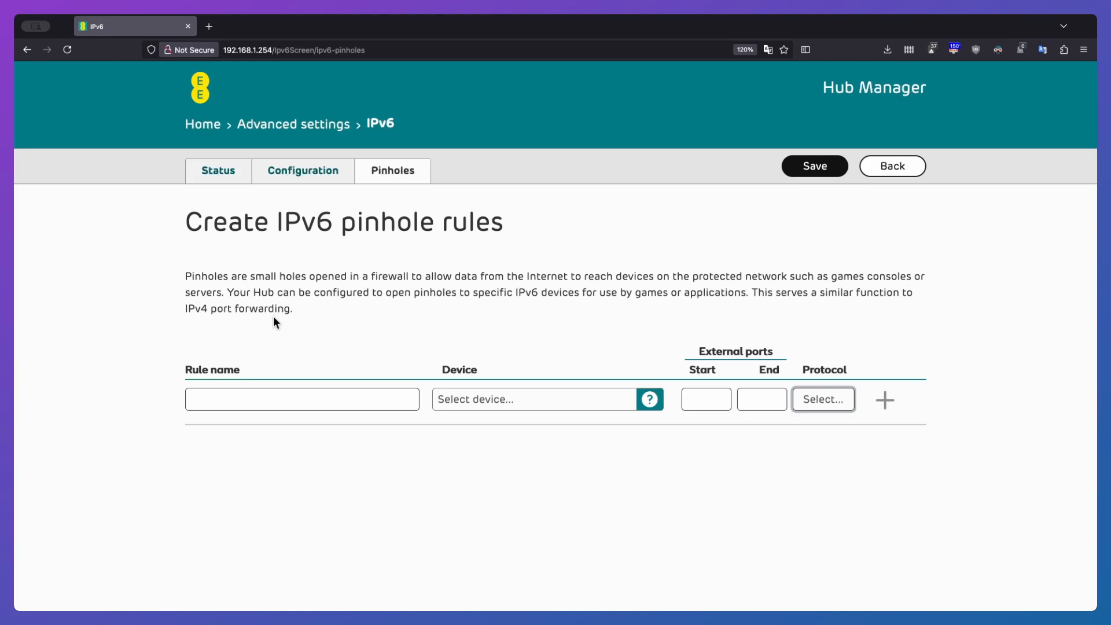
mouse_move(509, 313)
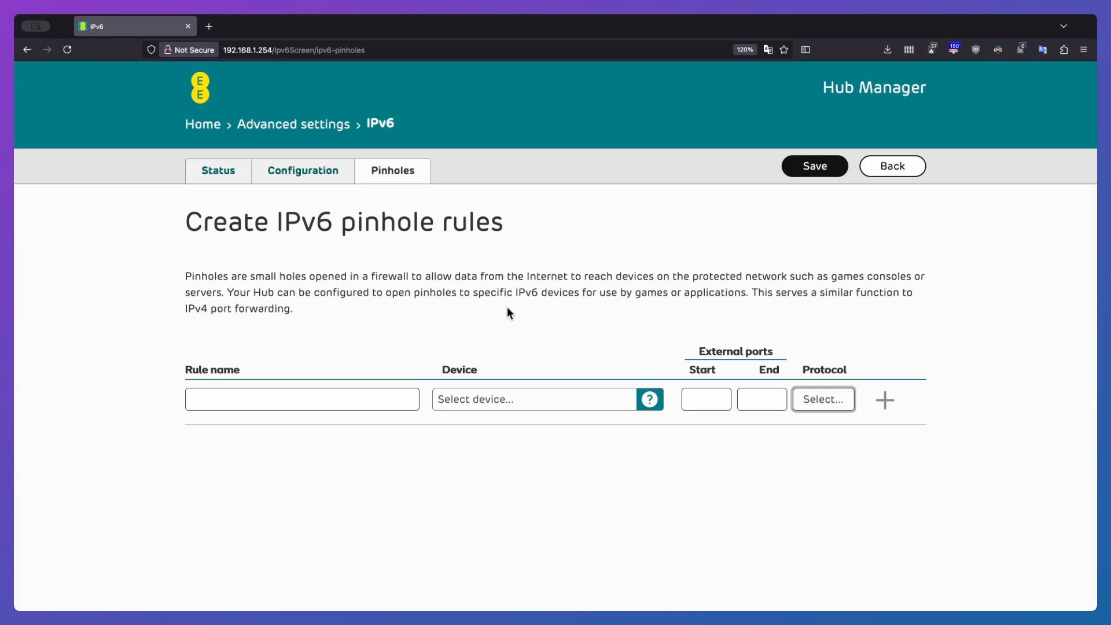
click(892, 166)
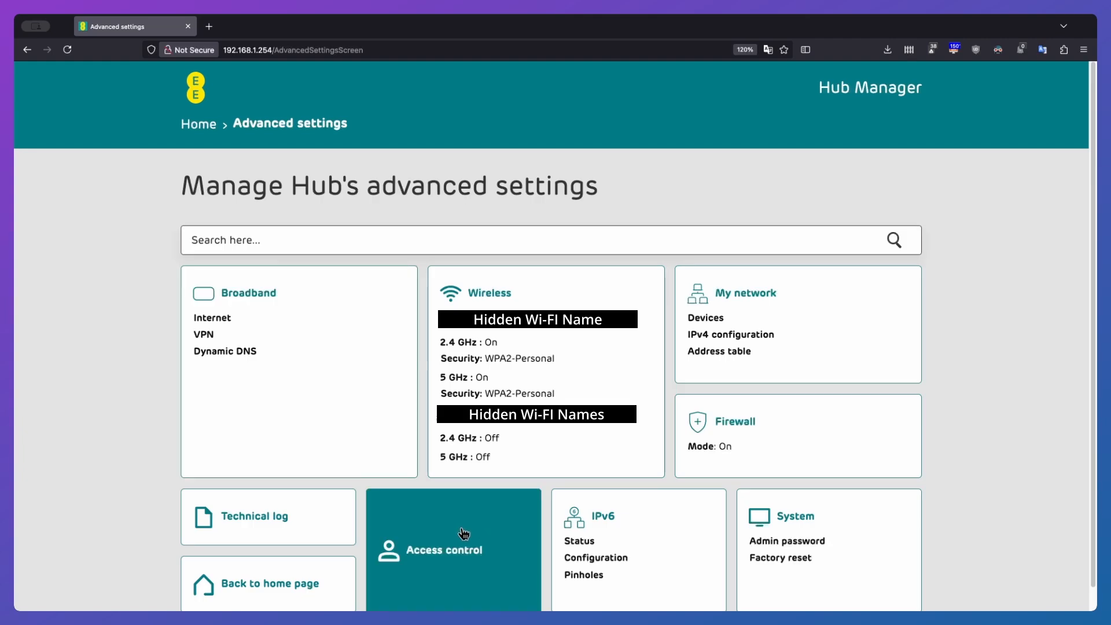
Read the Access control page saying controls are app-managed, then go home.
click(462, 533)
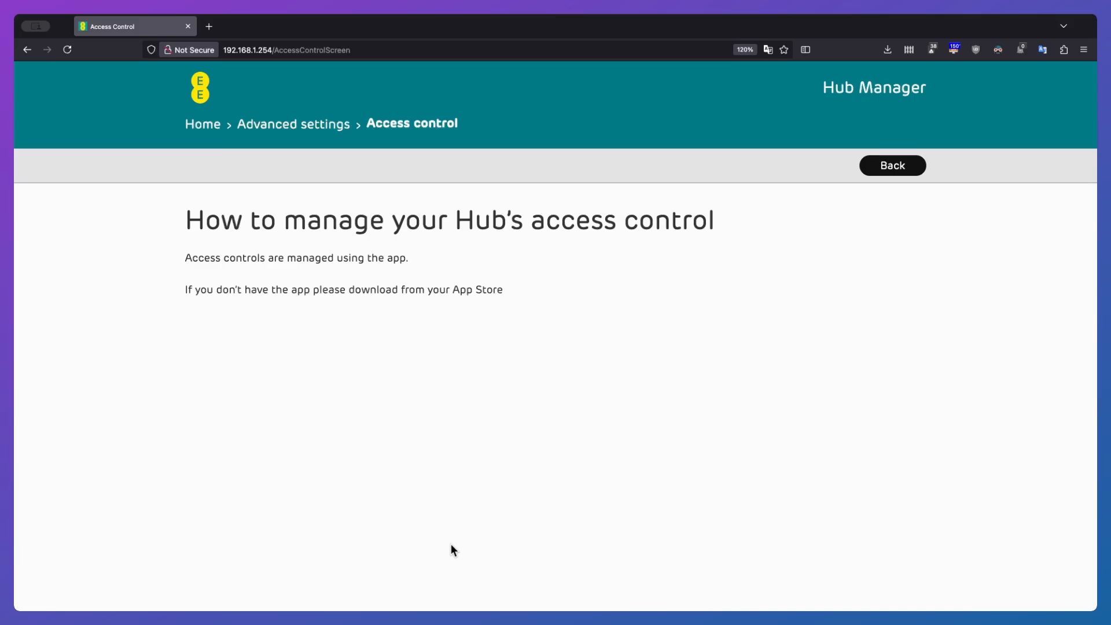
mouse_move(508, 300)
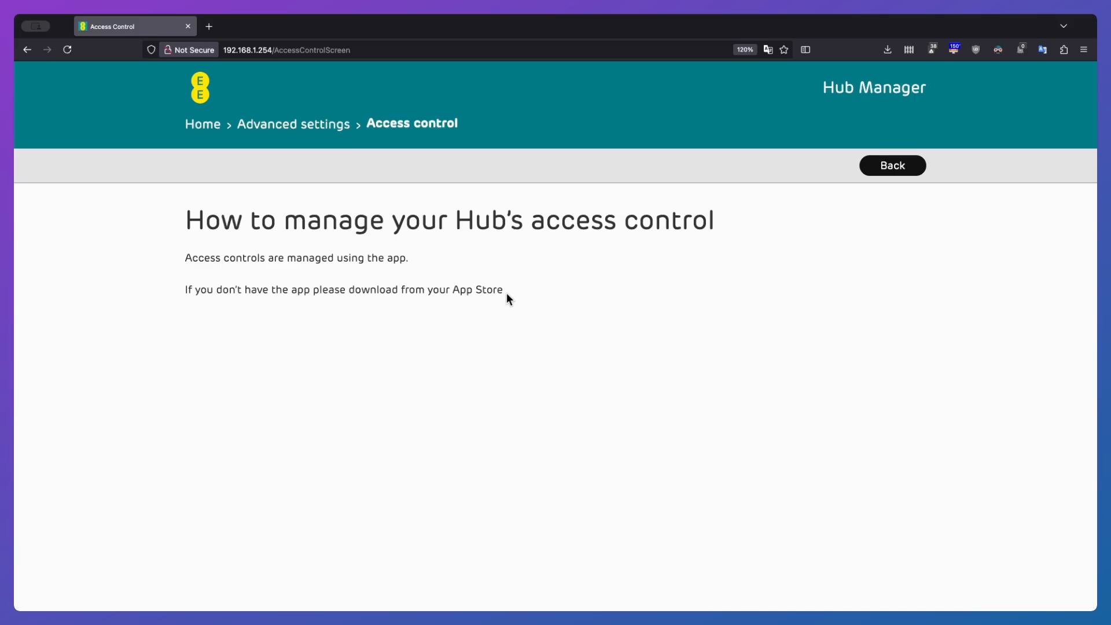
click(293, 124)
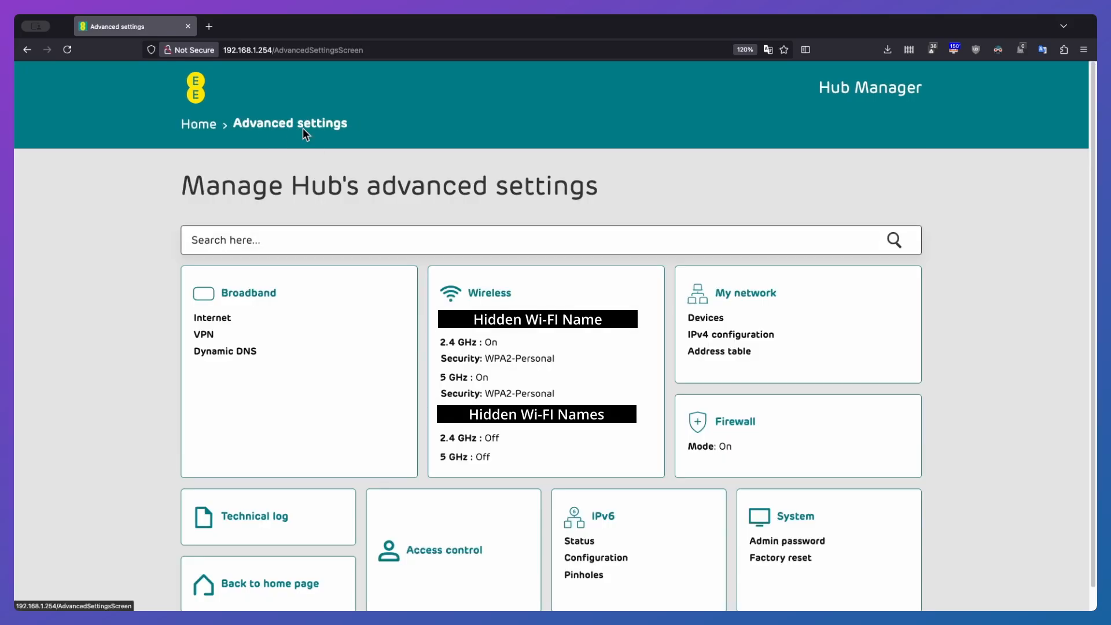
click(199, 124)
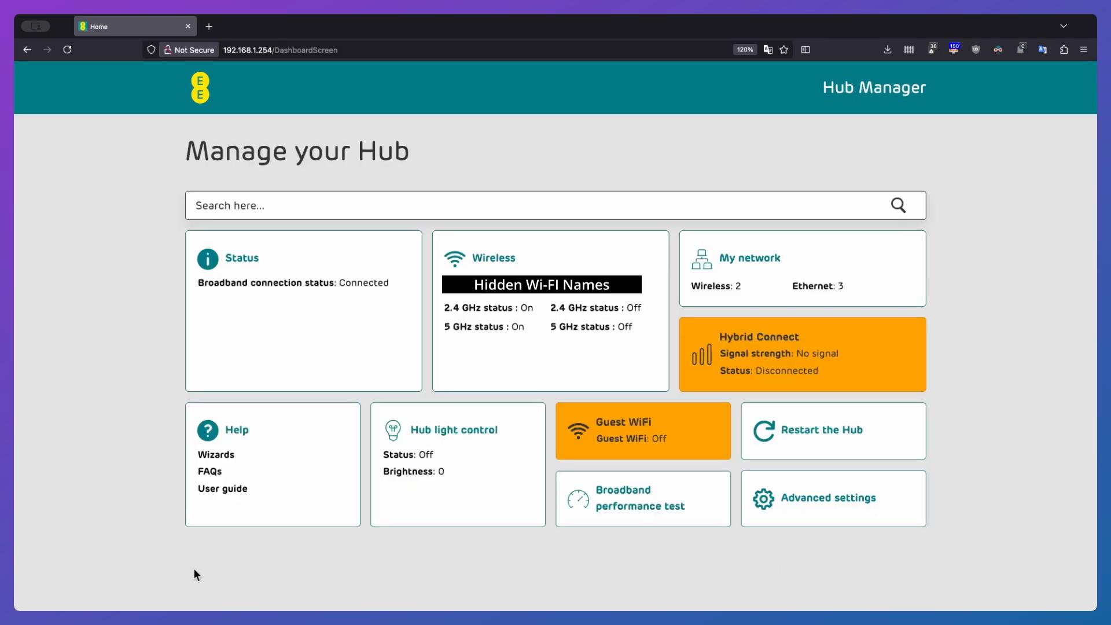
mouse_move(1012, 376)
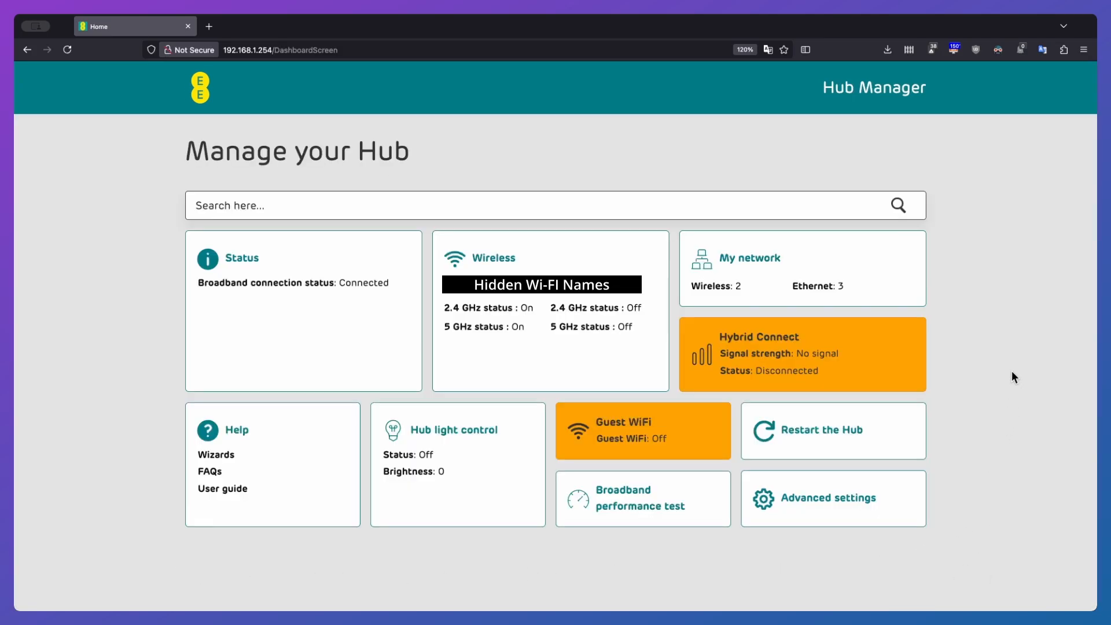
Open Guest WiFi from the dashboard and toggle it to Yes without saving.
click(643, 431)
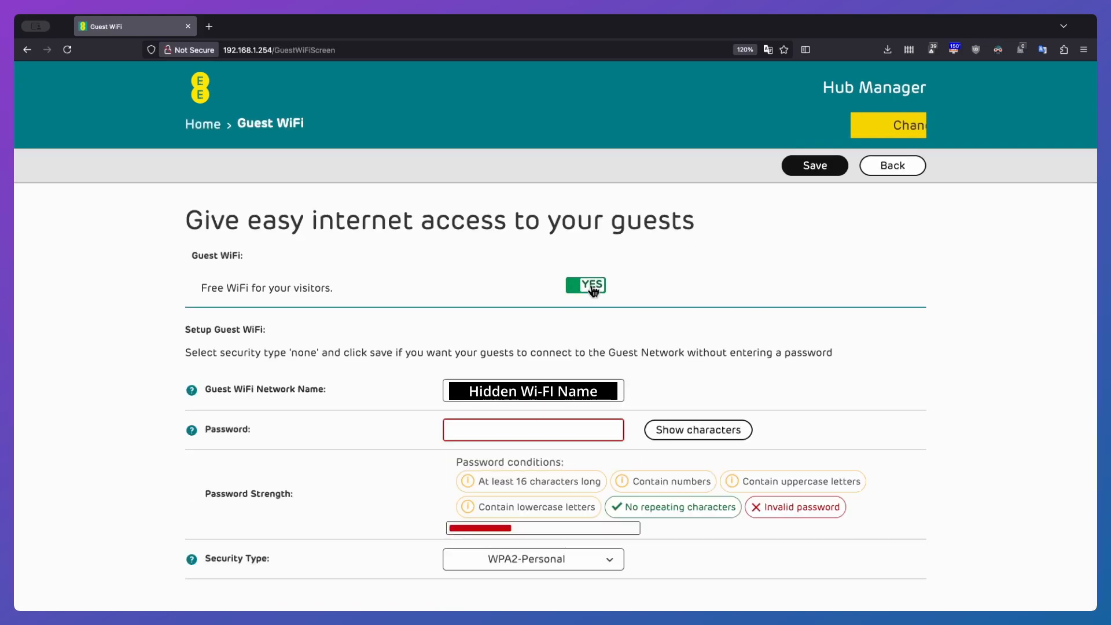
click(585, 285)
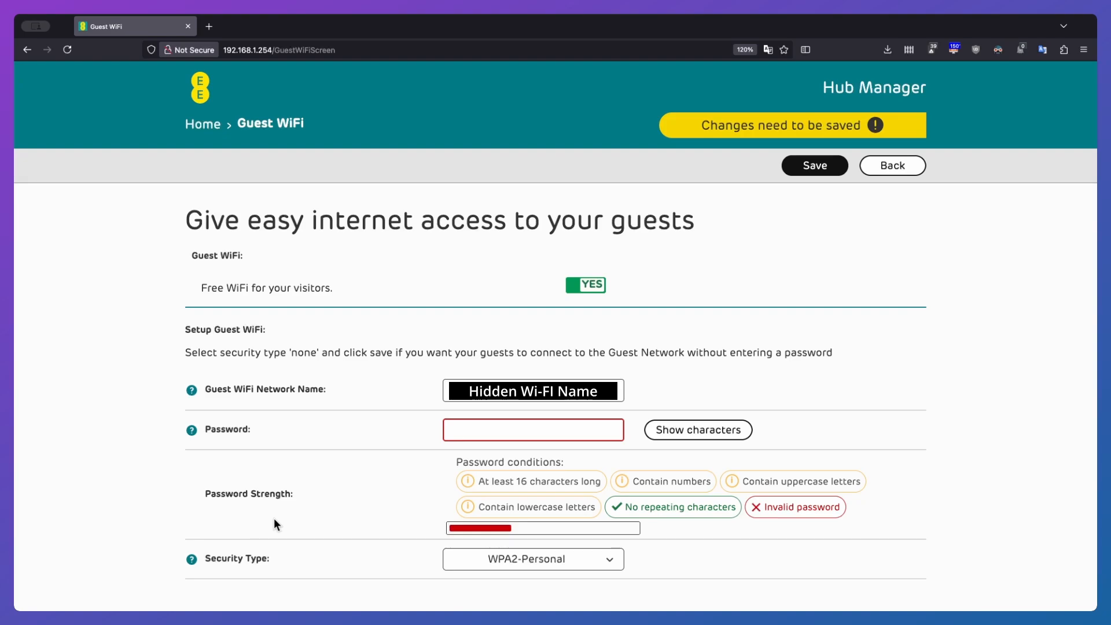
mouse_move(662, 564)
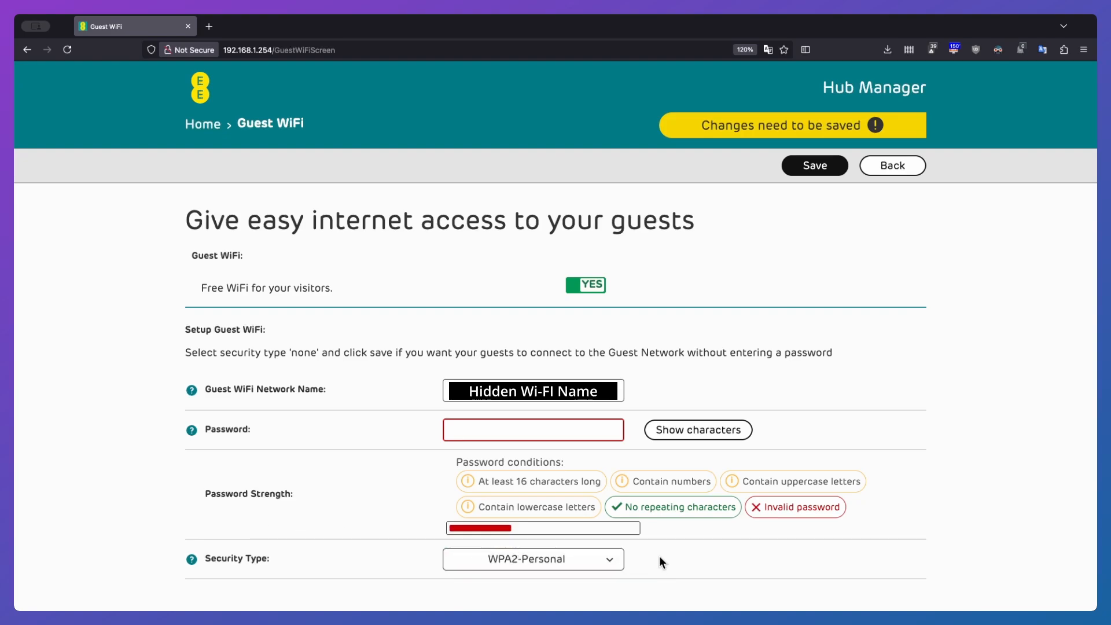
mouse_move(637, 312)
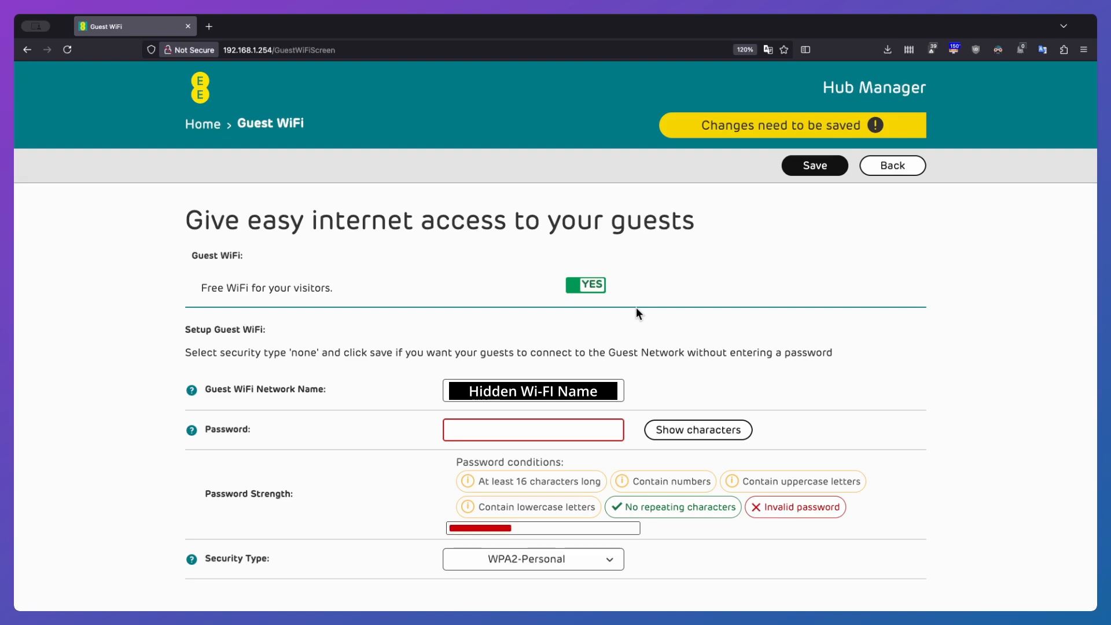
mouse_move(592, 293)
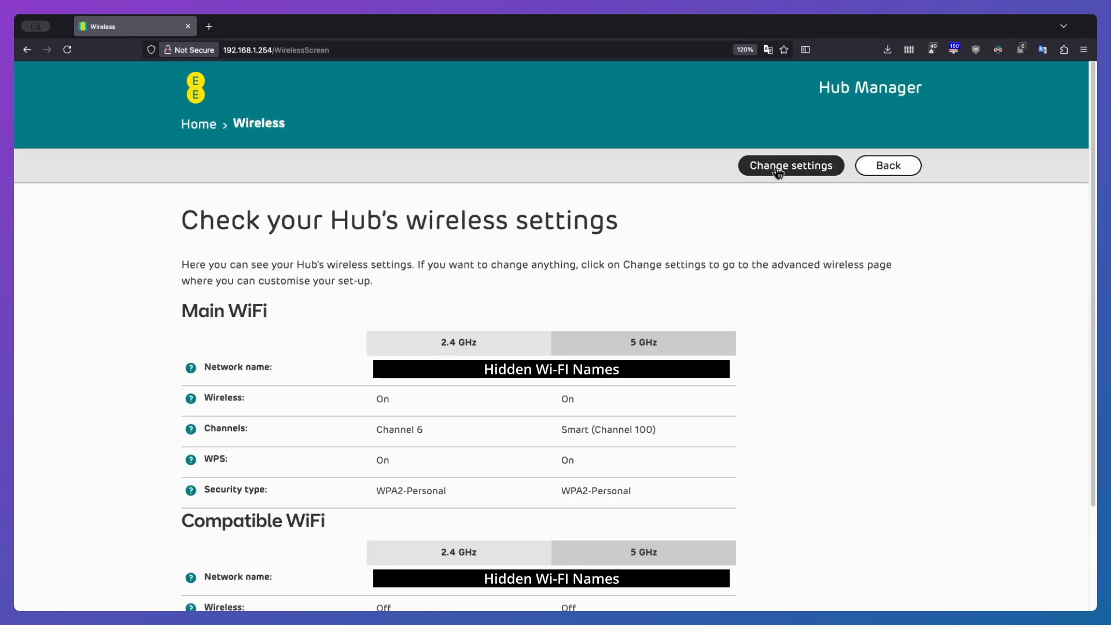
View the Advanced wireless settings, then return to the Manage your Hub dashboard.
click(790, 165)
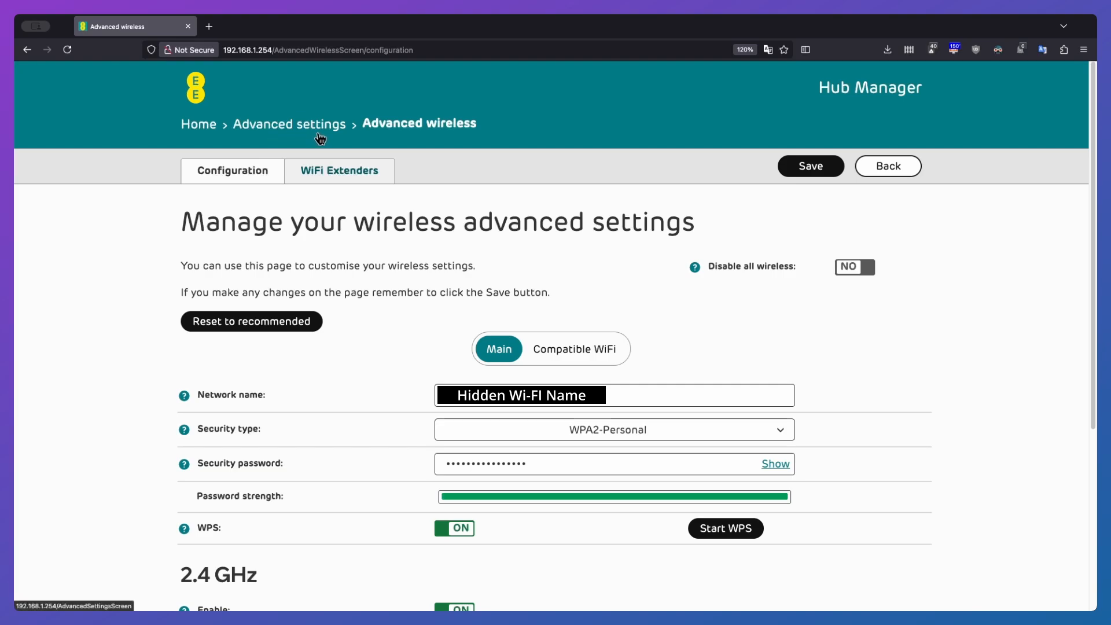
mouse_move(576, 216)
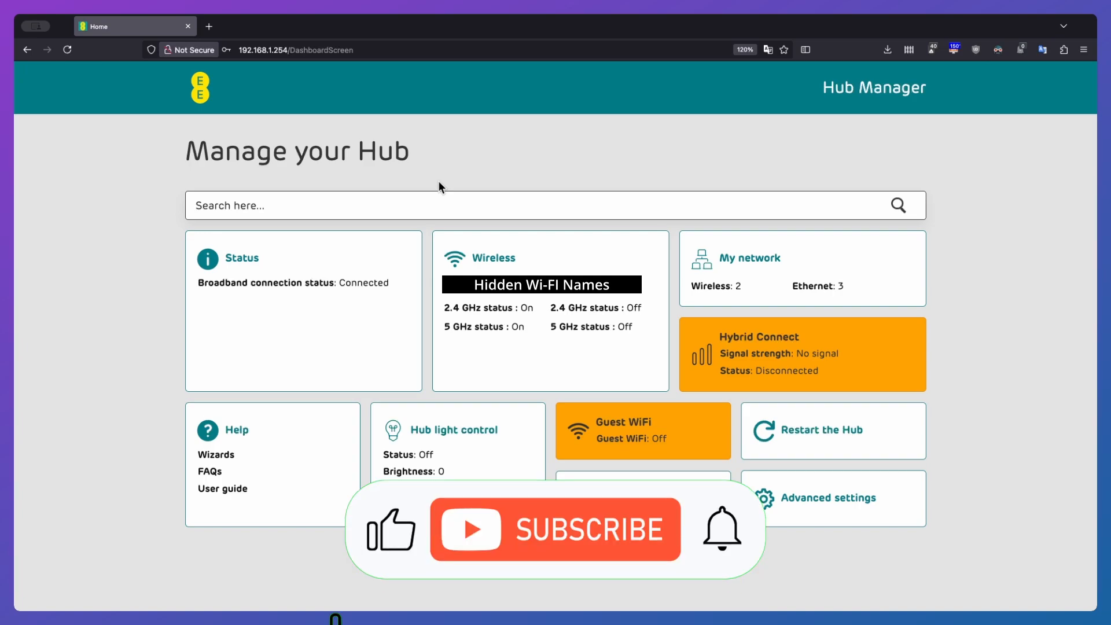
click(555, 529)
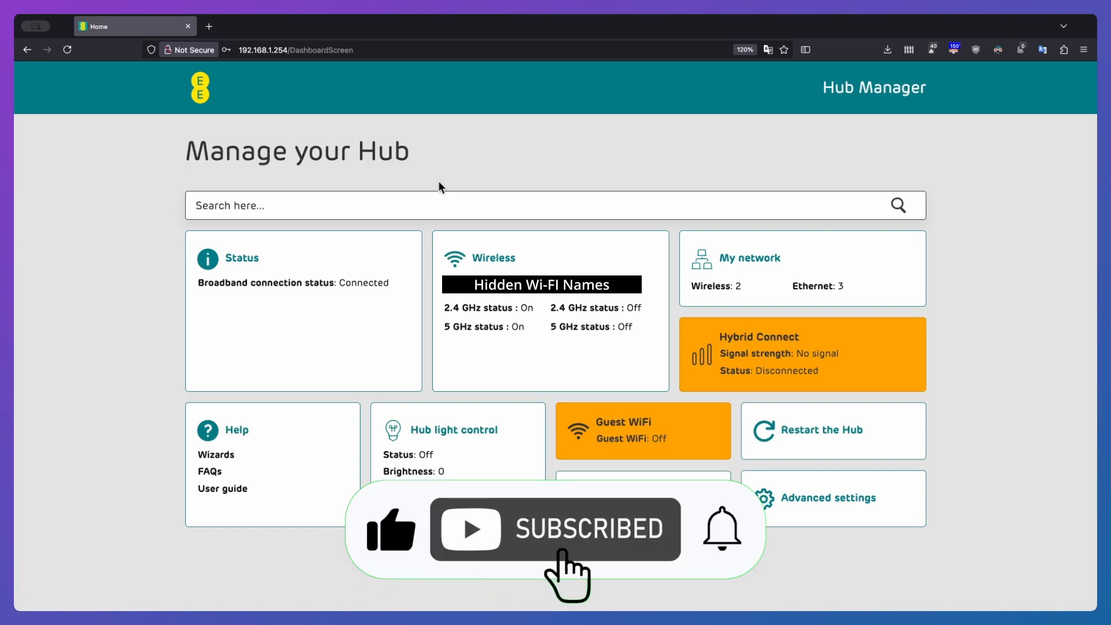